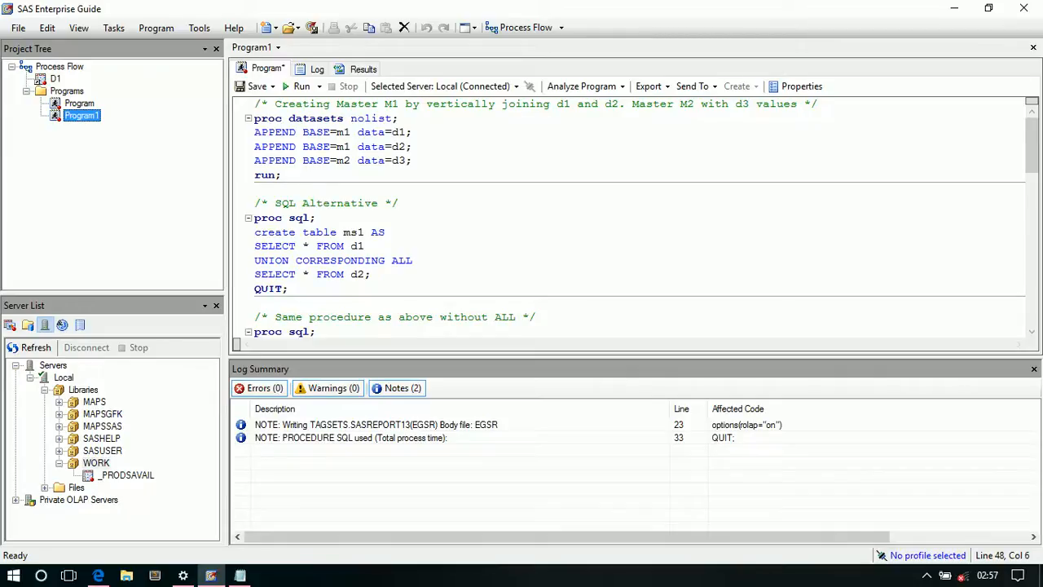
Open the dataset-building Program and scroll through its datalines for d1 to d4.
{"action": "left_click", "coordinate": [80, 104]}
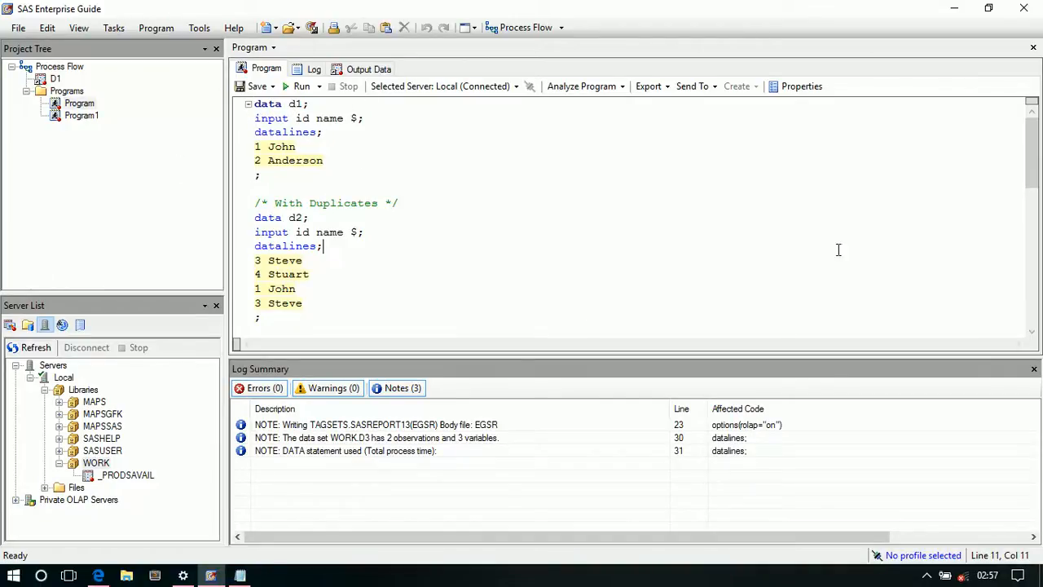
{"action": "scroll", "scroll_direction": "down", "scroll_amount": 3}
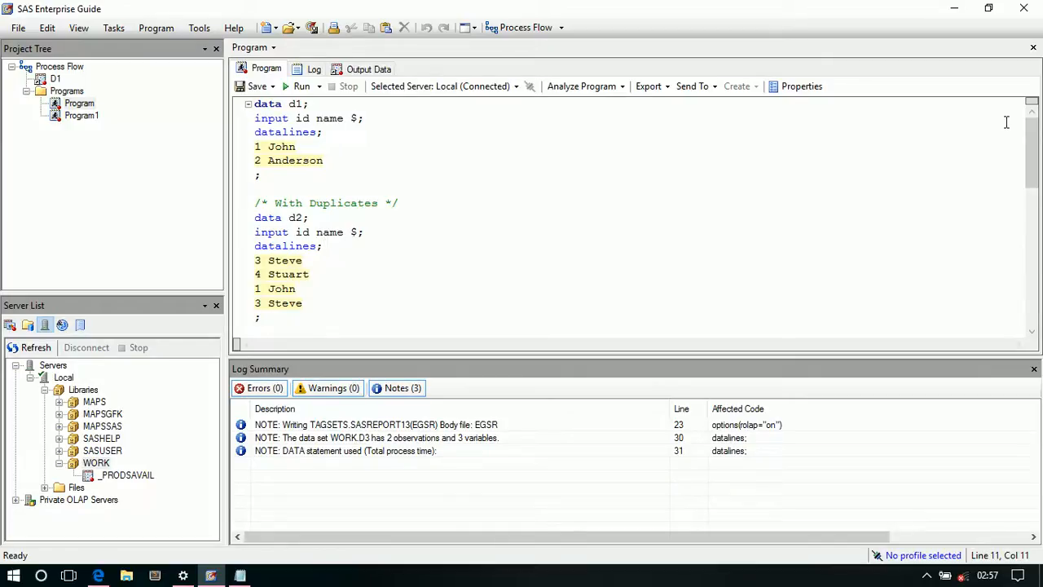
{"action": "mouse_move", "coordinate": [464, 150]}
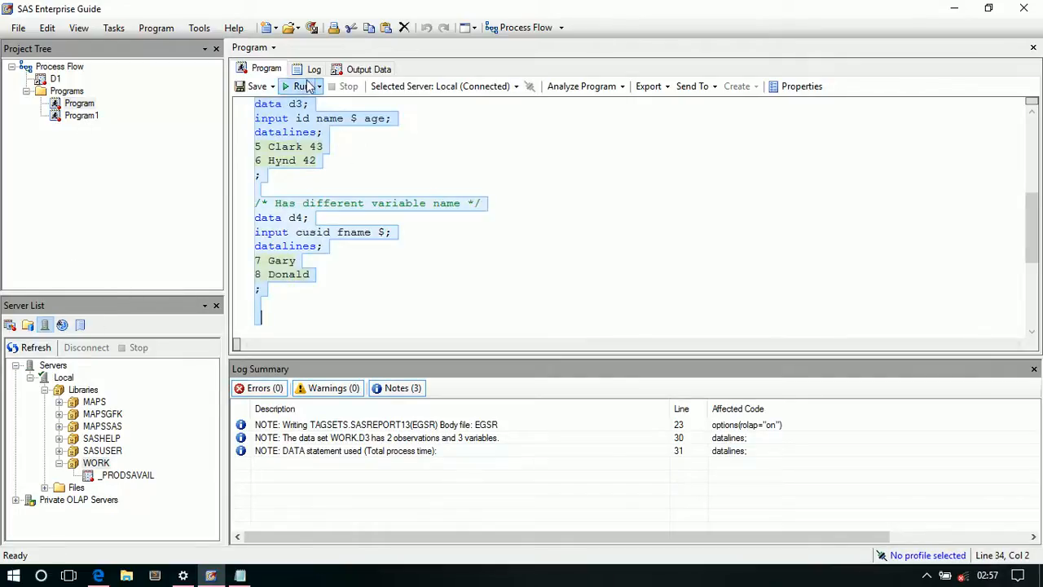
Run the dataset program, replacing previous results, to create WORK.D1 through D4.
{"action": "left_click", "coordinate": [301, 86]}
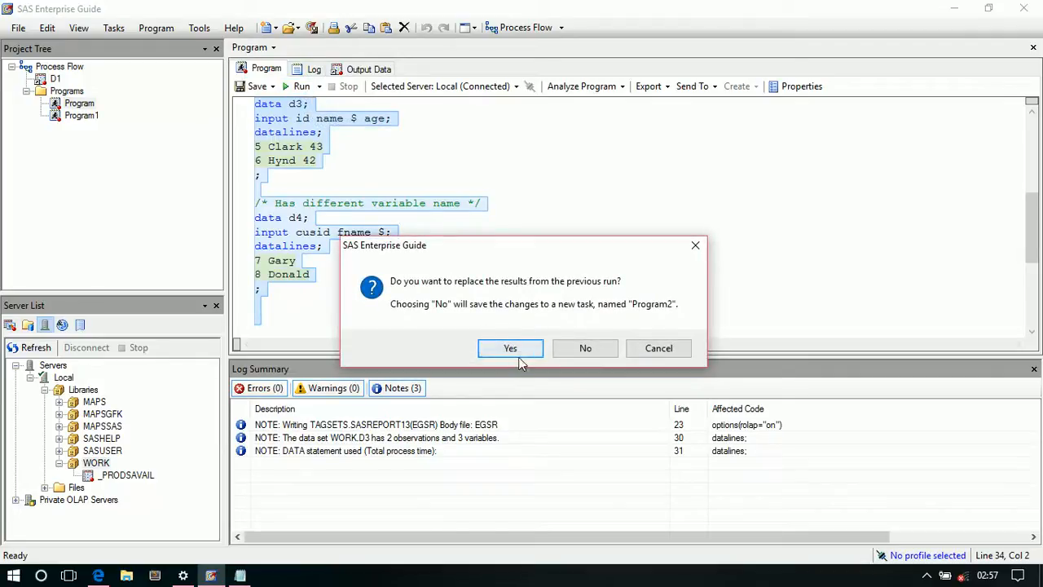
{"action": "left_click", "coordinate": [511, 348]}
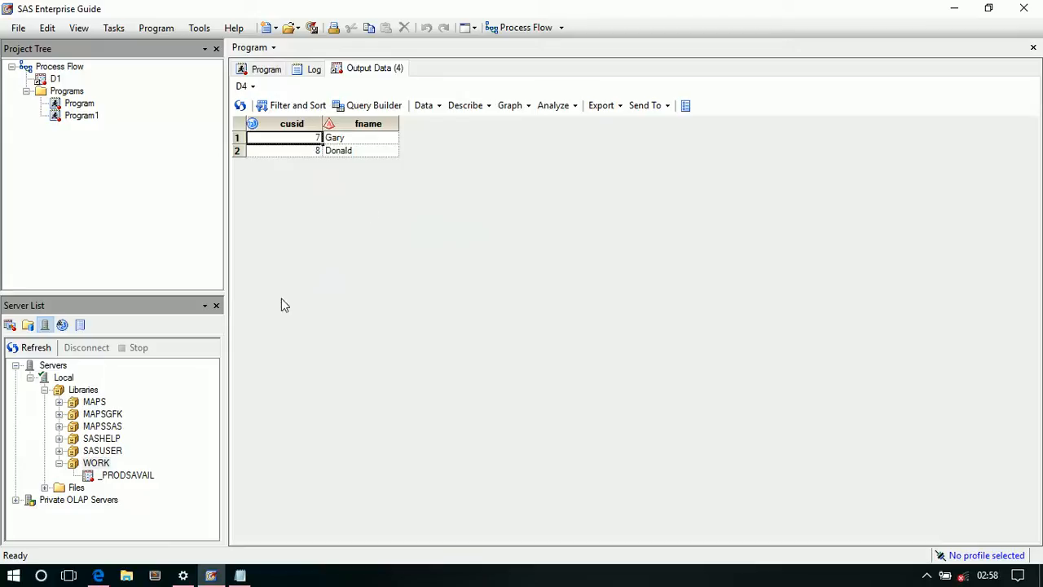
{"action": "left_click", "coordinate": [265, 68]}
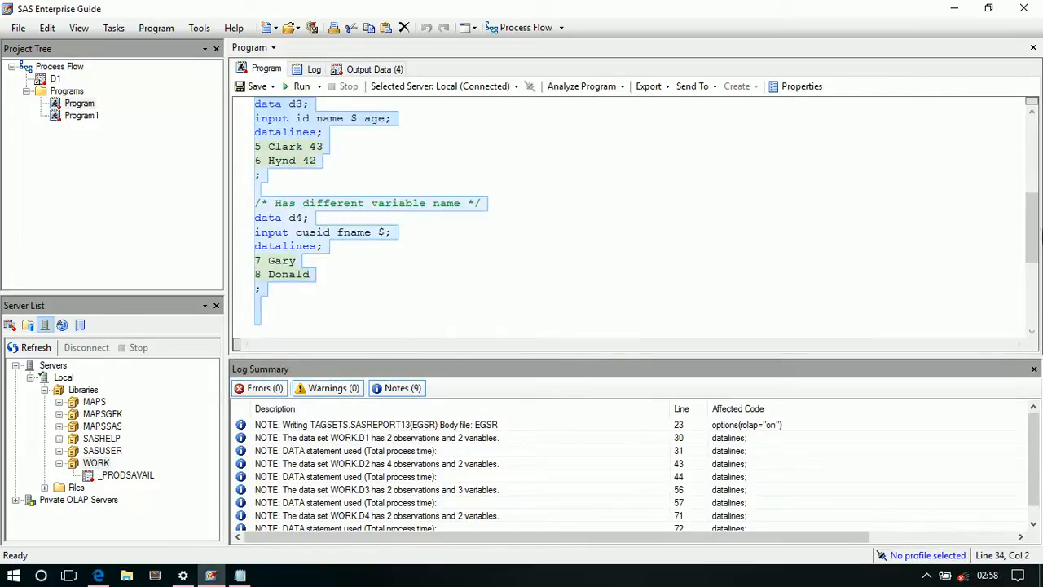
Review the four dataset definitions, highlighting d3's extra age variable, and open Program1.
{"action": "scroll", "scroll_direction": "up", "scroll_amount": 3}
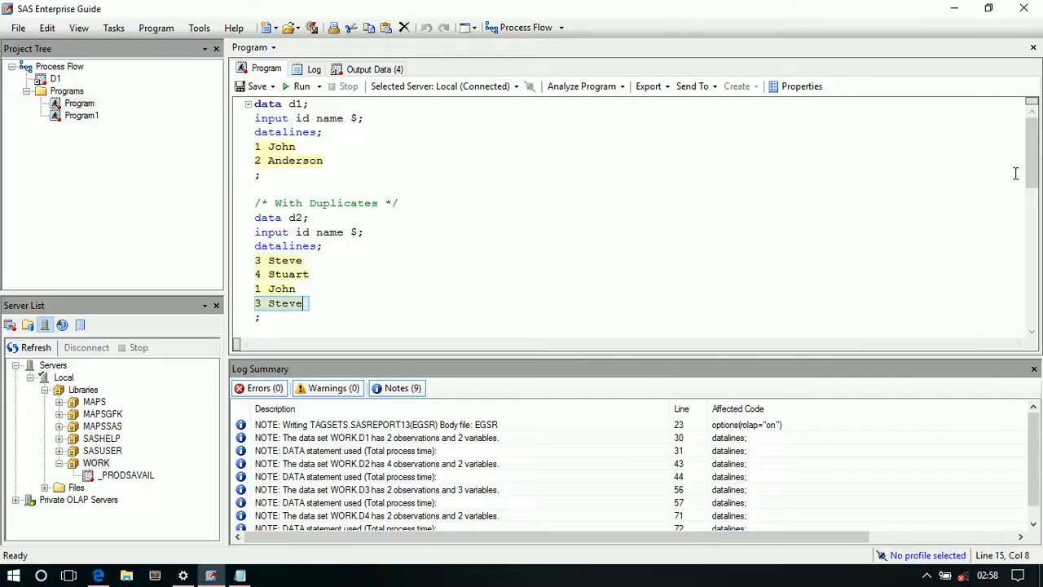
{"action": "scroll", "scroll_direction": "down", "scroll_amount": 3}
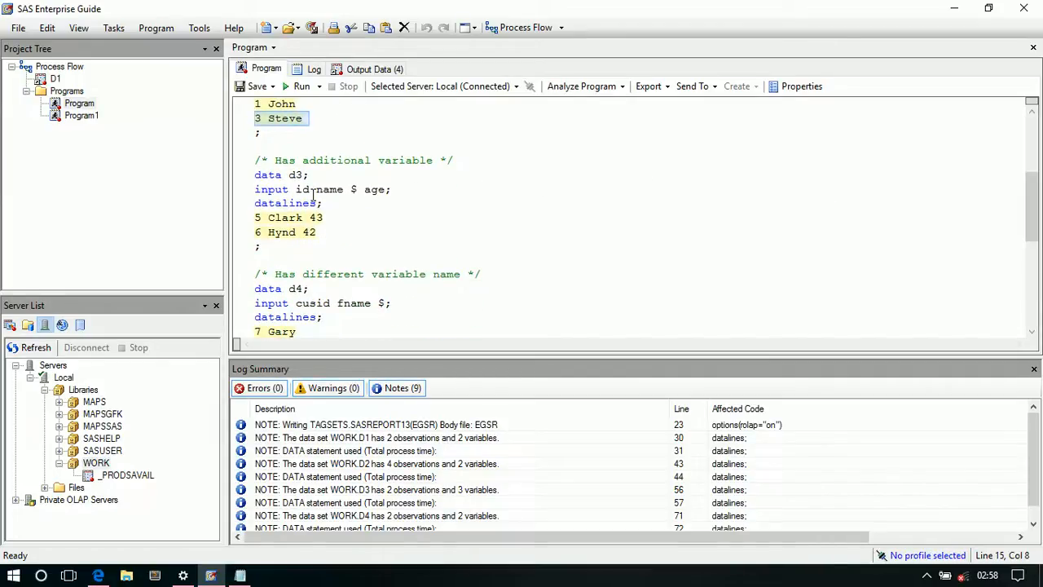
{"action": "double_click", "coordinate": [374, 189]}
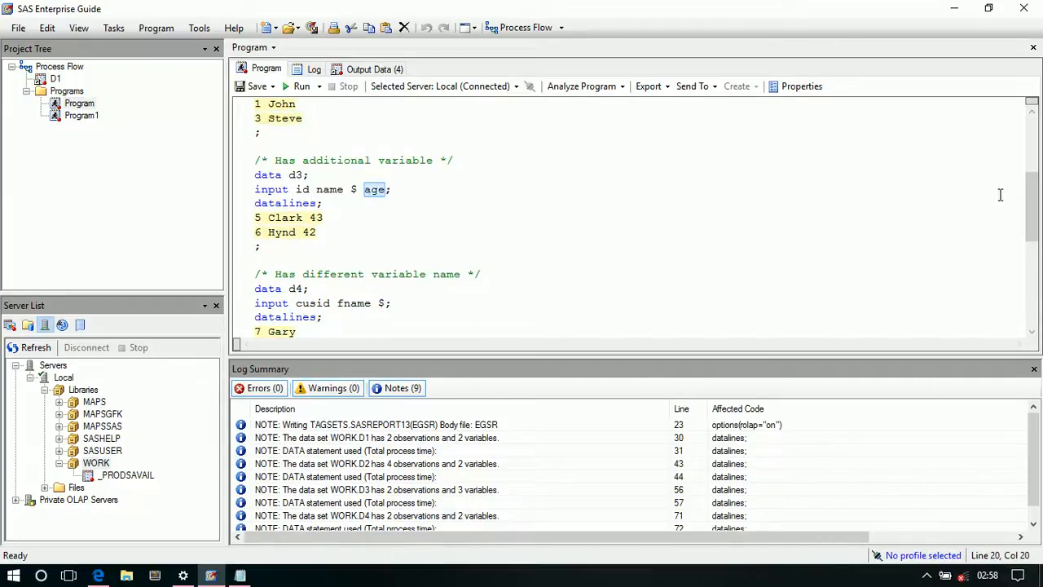
{"action": "scroll", "scroll_direction": "up", "scroll_amount": 3}
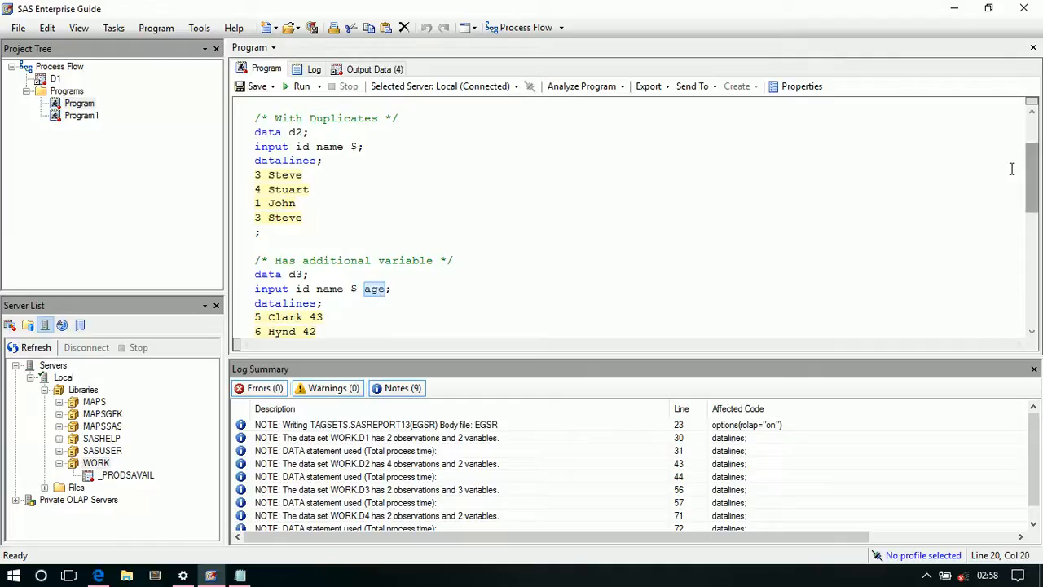
{"action": "scroll", "scroll_direction": "down", "scroll_amount": 3}
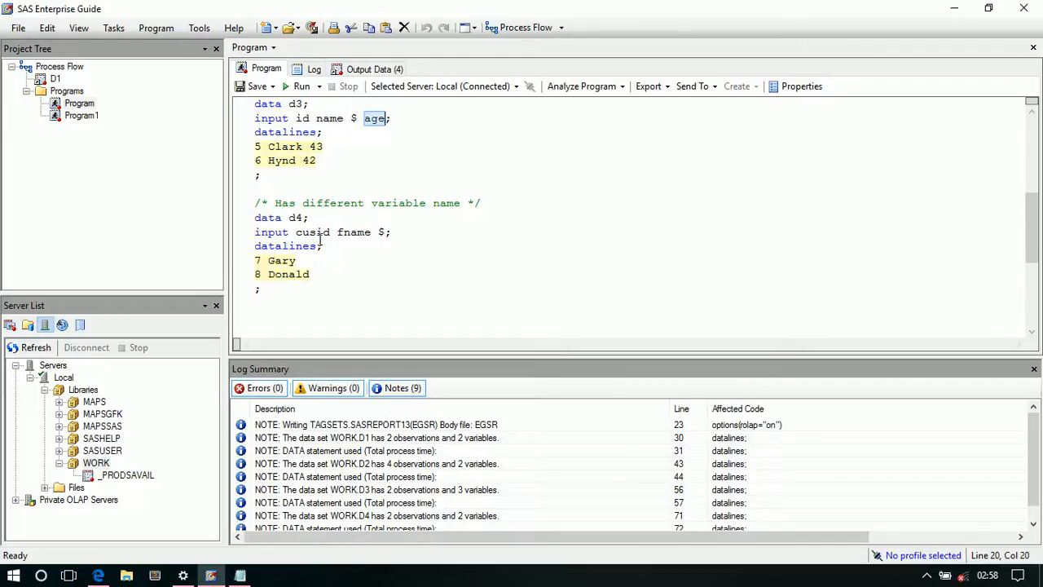
{"action": "mouse_move", "coordinate": [364, 246]}
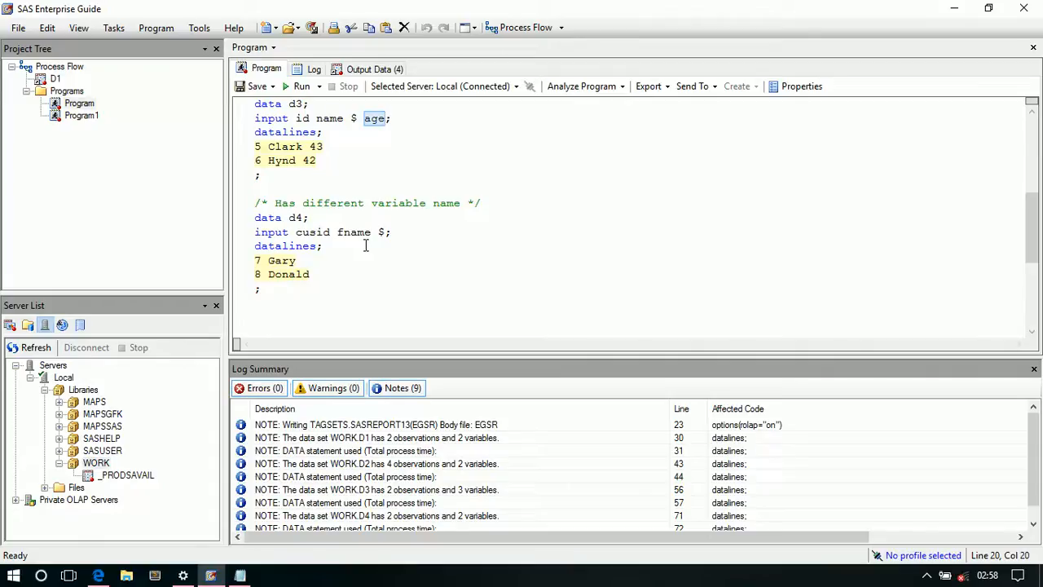
{"action": "left_click", "coordinate": [81, 115]}
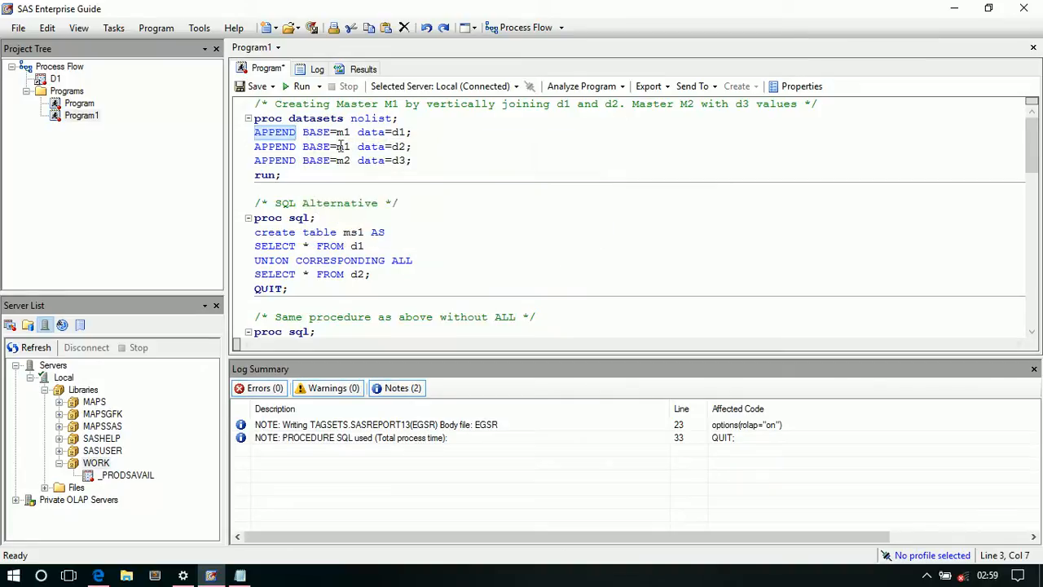
Note the m1 base table in the APPEND code, then recheck the d3 and d4 definitions.
{"action": "left_click", "coordinate": [342, 132]}
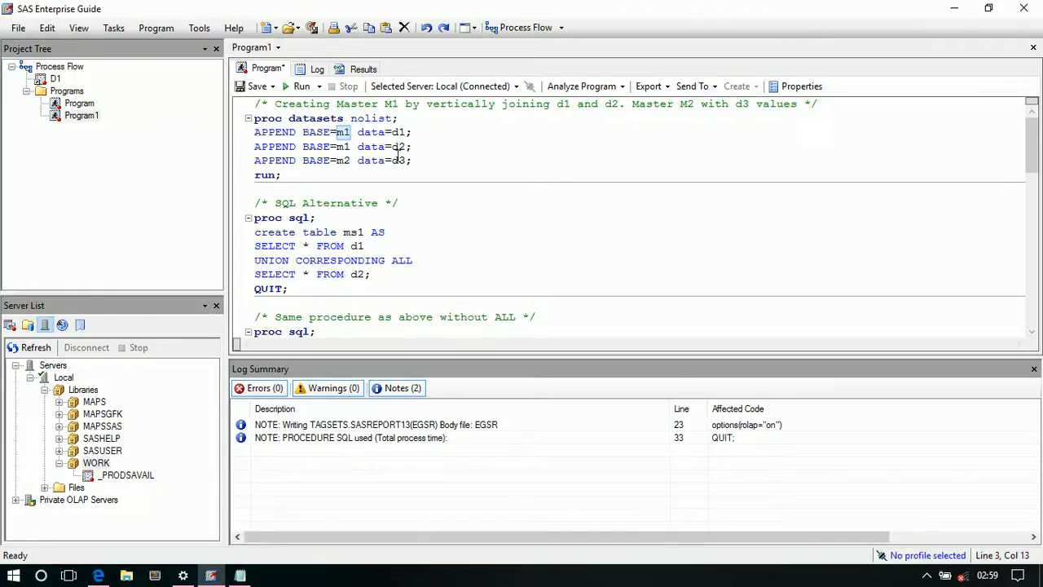
{"action": "left_click", "coordinate": [79, 103]}
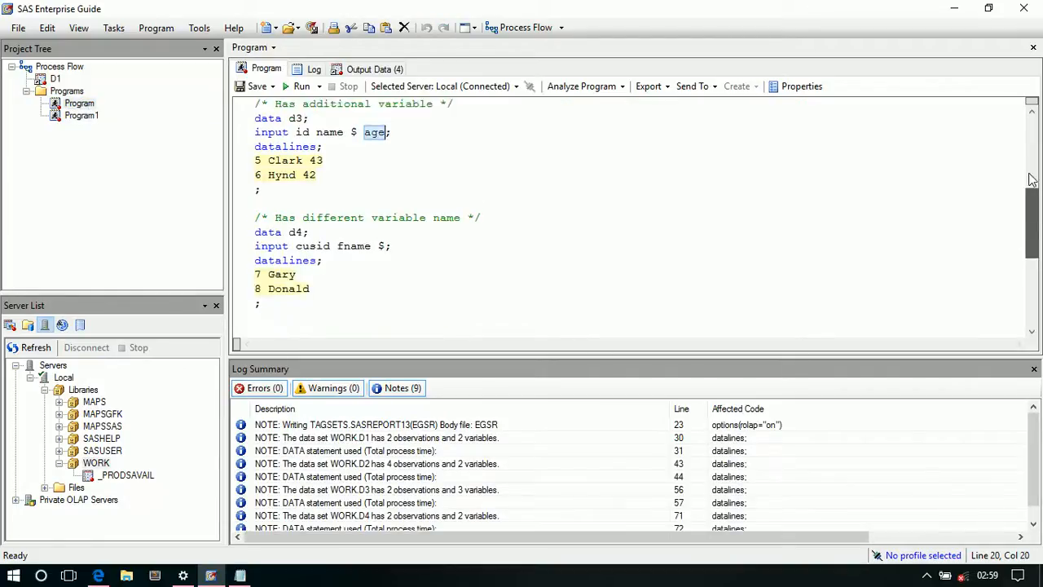
{"action": "scroll", "scroll_direction": "up", "scroll_amount": 3}
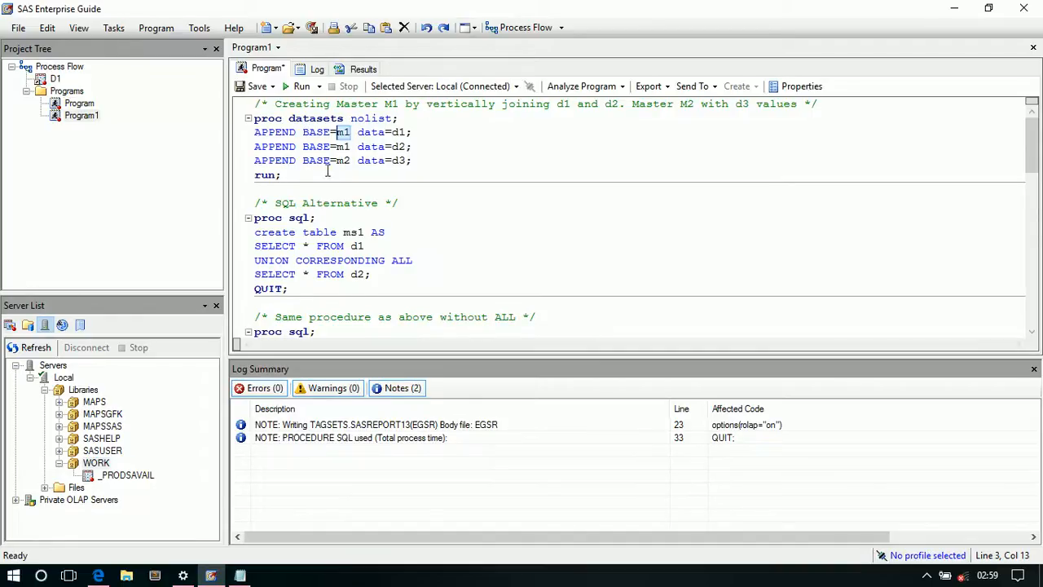
{"action": "mouse_move", "coordinate": [368, 156]}
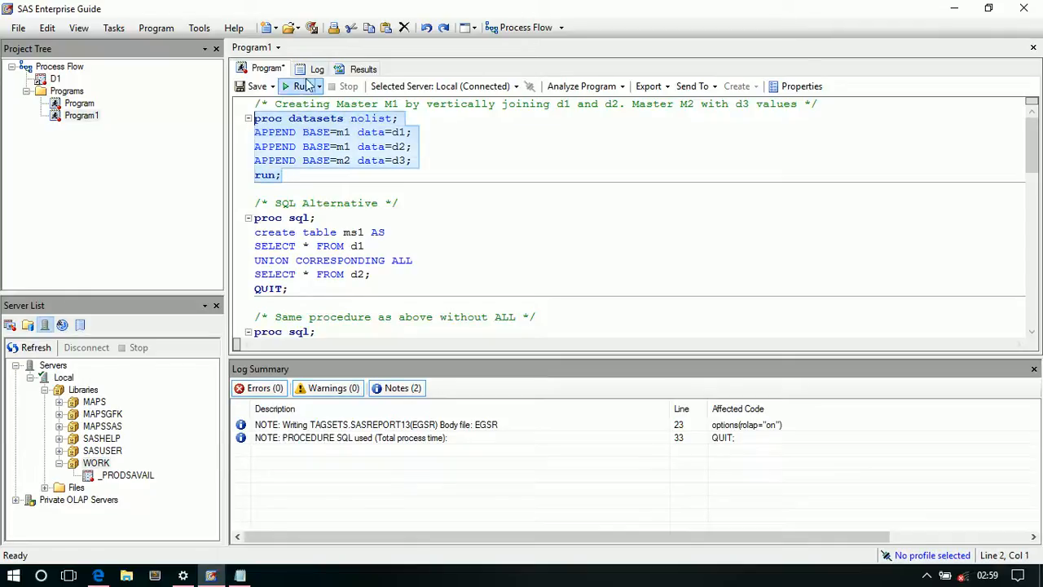
Run only the selected PROC DATASETS append block, replacing the previous results.
{"action": "left_click", "coordinate": [317, 86]}
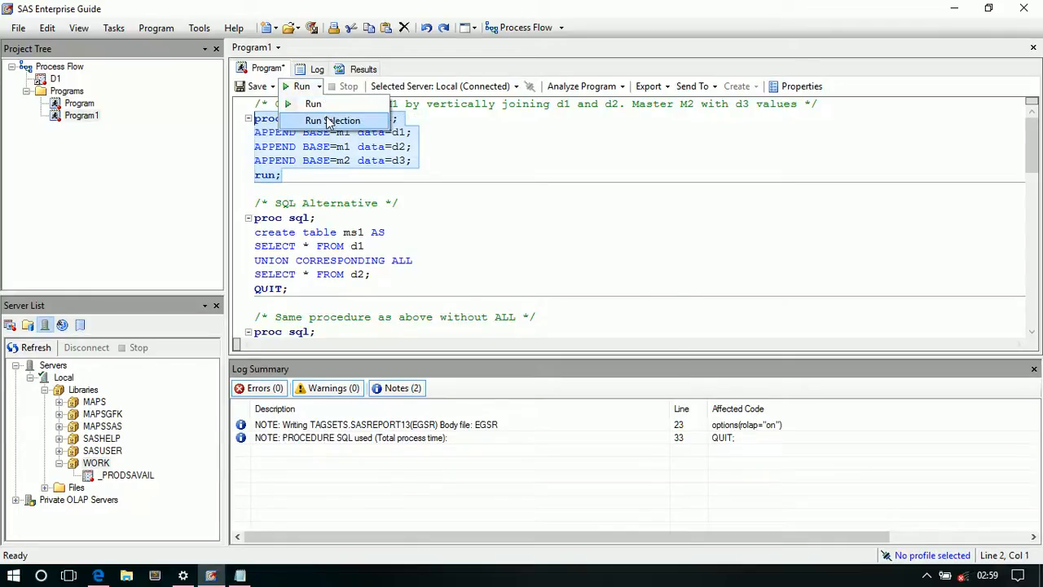
{"action": "left_click", "coordinate": [333, 121]}
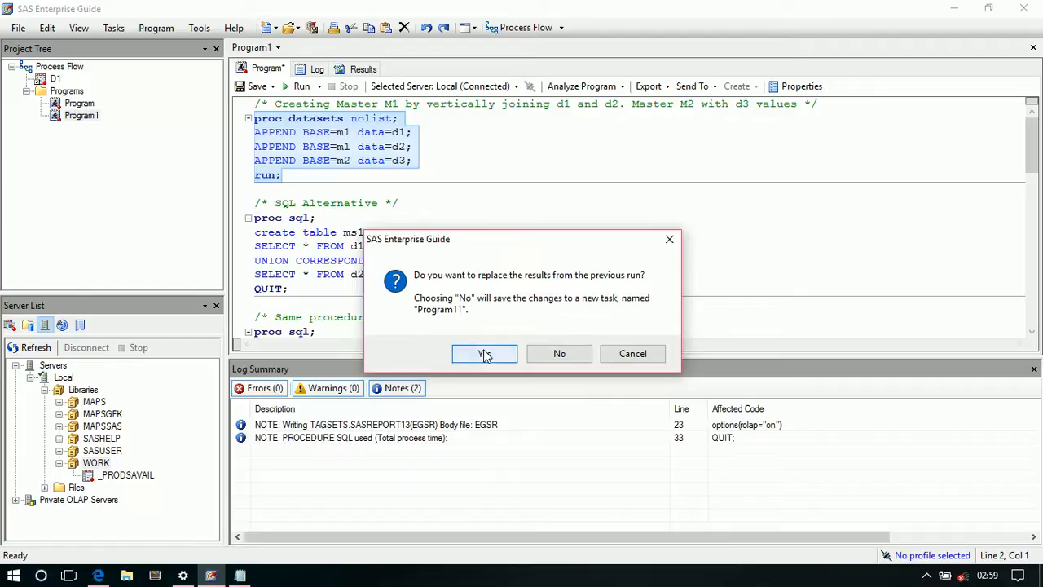
{"action": "left_click", "coordinate": [484, 353]}
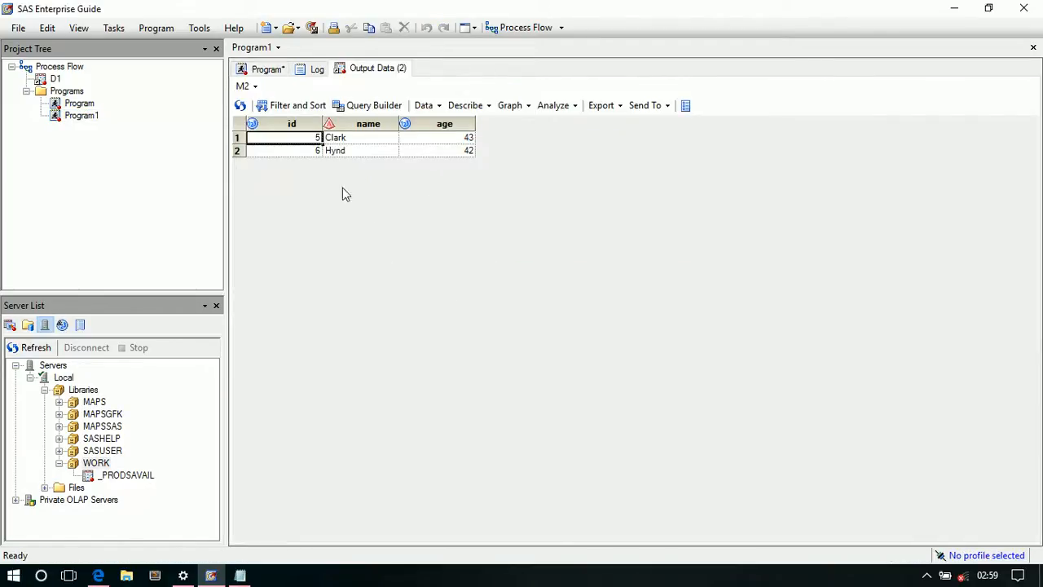
Review the output tables, checking the d3 append line and the resulting M2 table.
{"action": "left_click", "coordinate": [255, 87]}
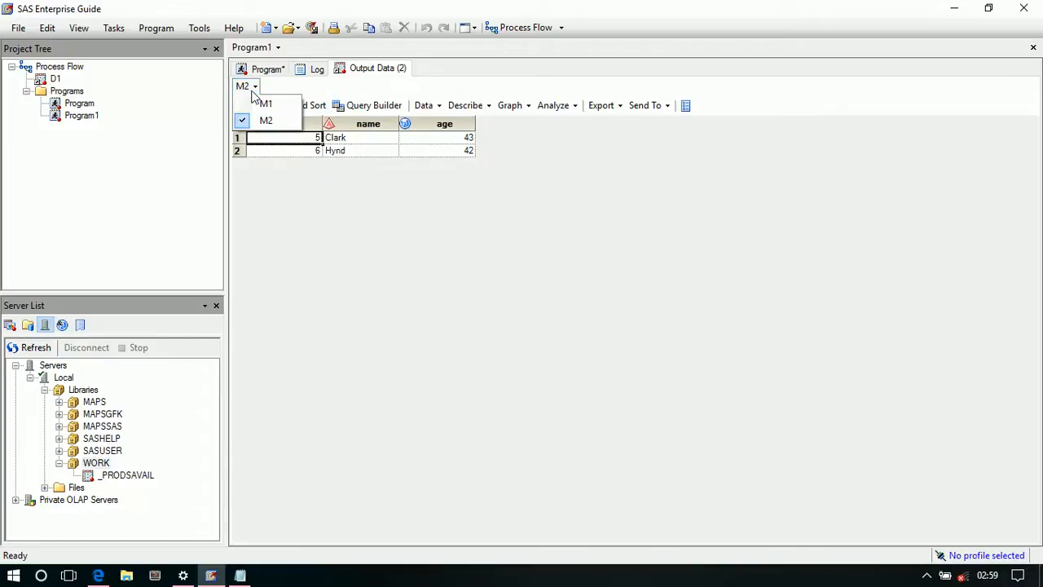
{"action": "mouse_move", "coordinate": [266, 105]}
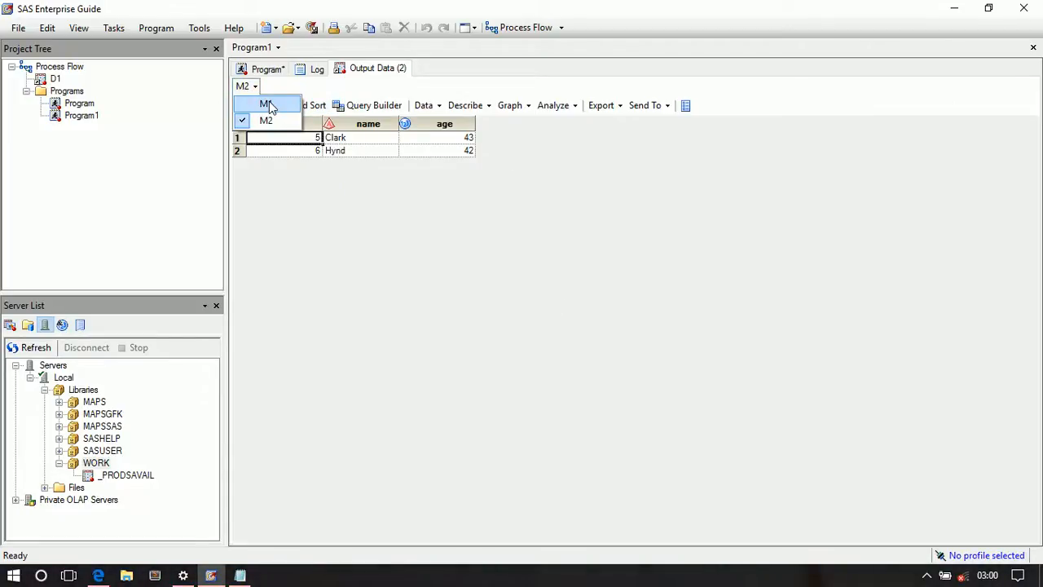
{"action": "left_click", "coordinate": [267, 68]}
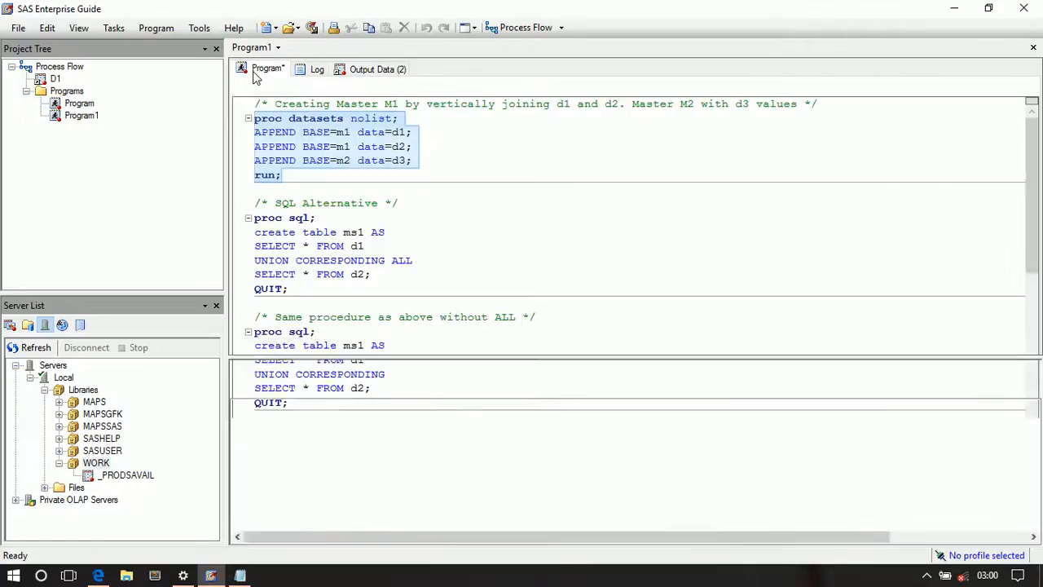
{"action": "left_click", "coordinate": [302, 86]}
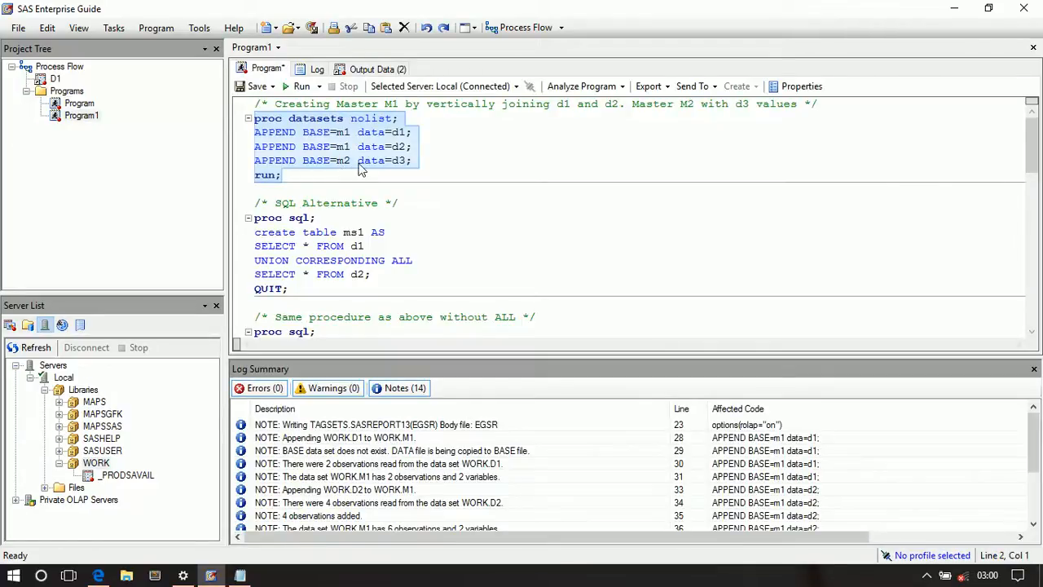
{"action": "left_click", "coordinate": [405, 159]}
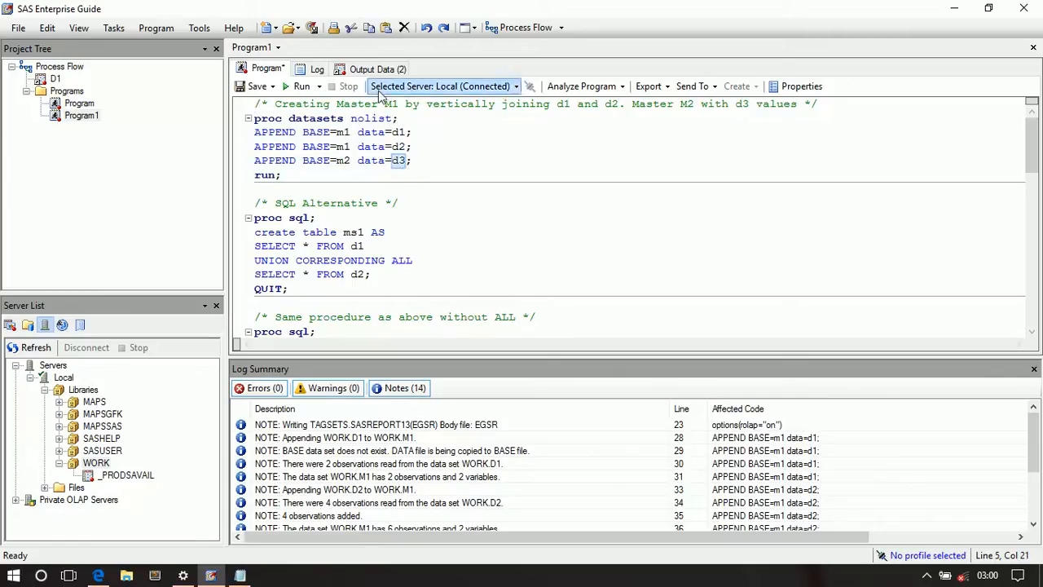
{"action": "left_click", "coordinate": [371, 69]}
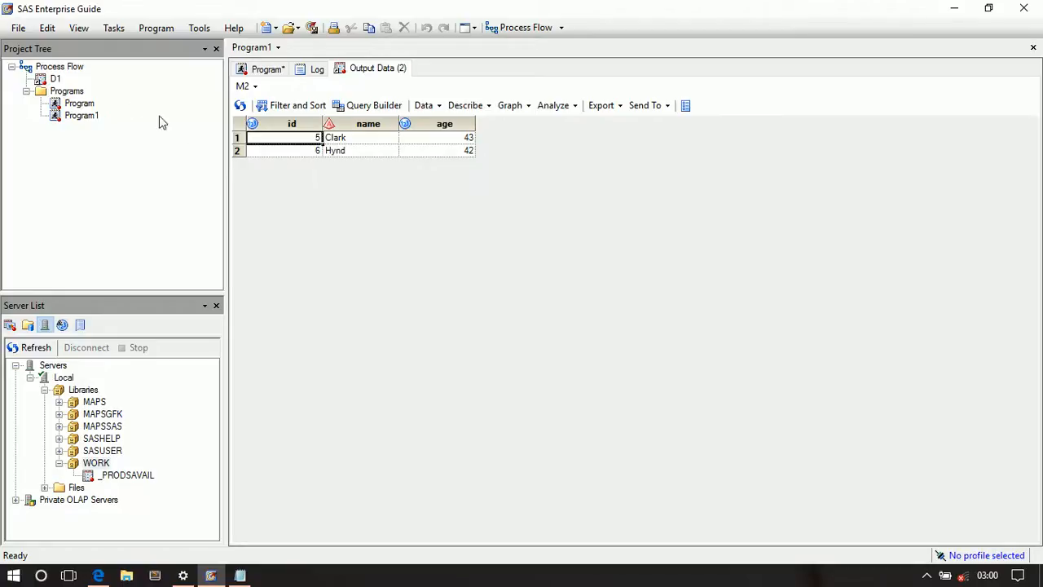
Open Program1 from the Project Tree to show M1's six stacked id and name rows.
{"action": "left_click", "coordinate": [266, 69]}
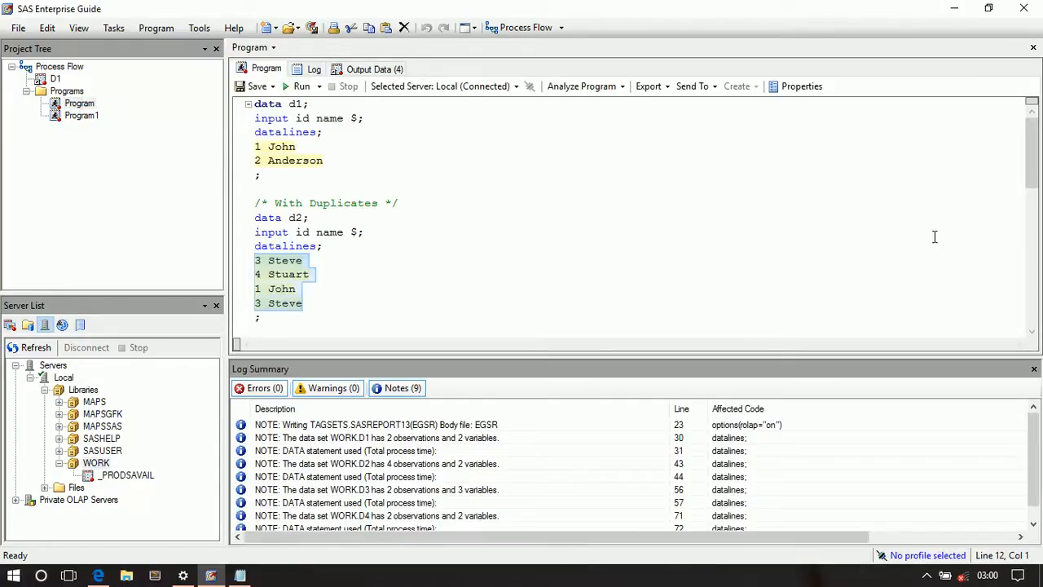
{"action": "scroll", "scroll_direction": "down", "scroll_amount": 3}
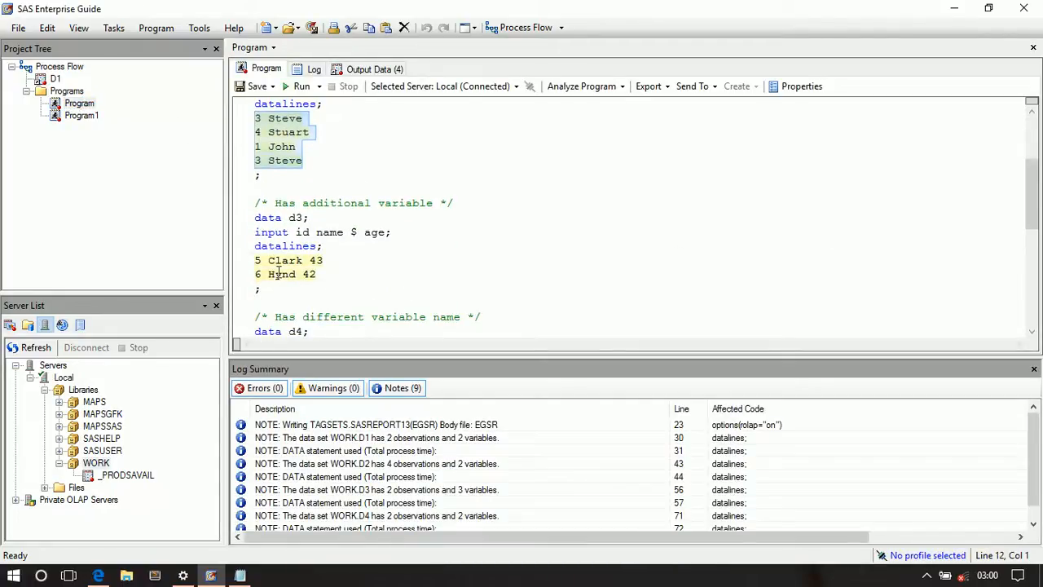
{"action": "left_click", "coordinate": [81, 115]}
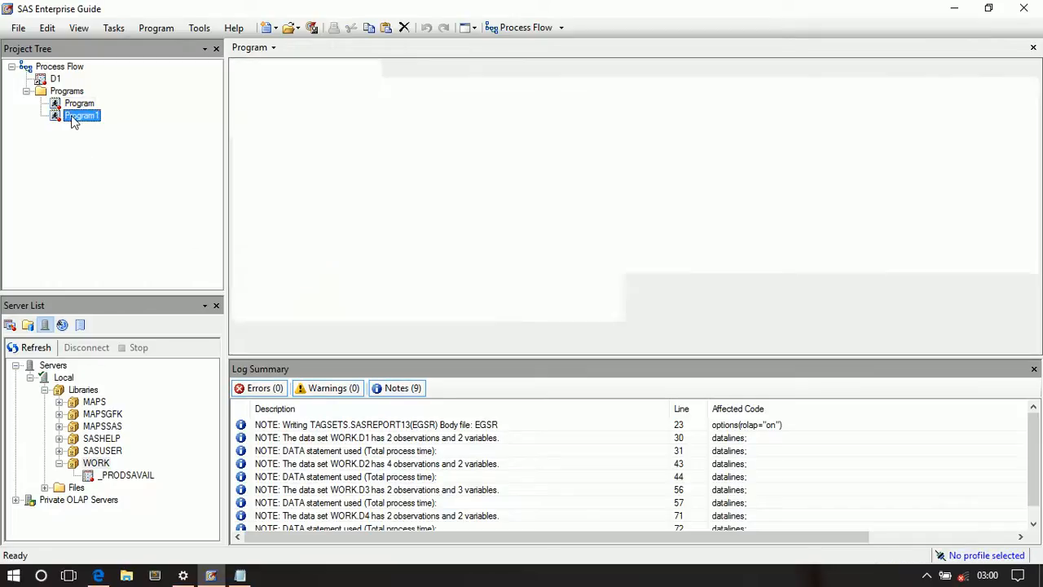
{"action": "double_click", "coordinate": [81, 115]}
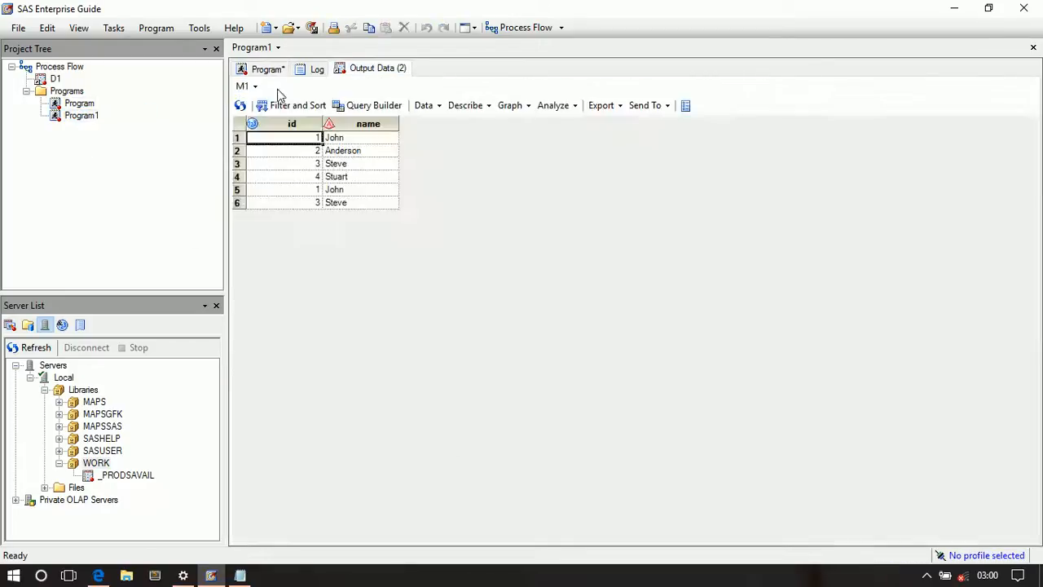
{"action": "mouse_move", "coordinate": [347, 196]}
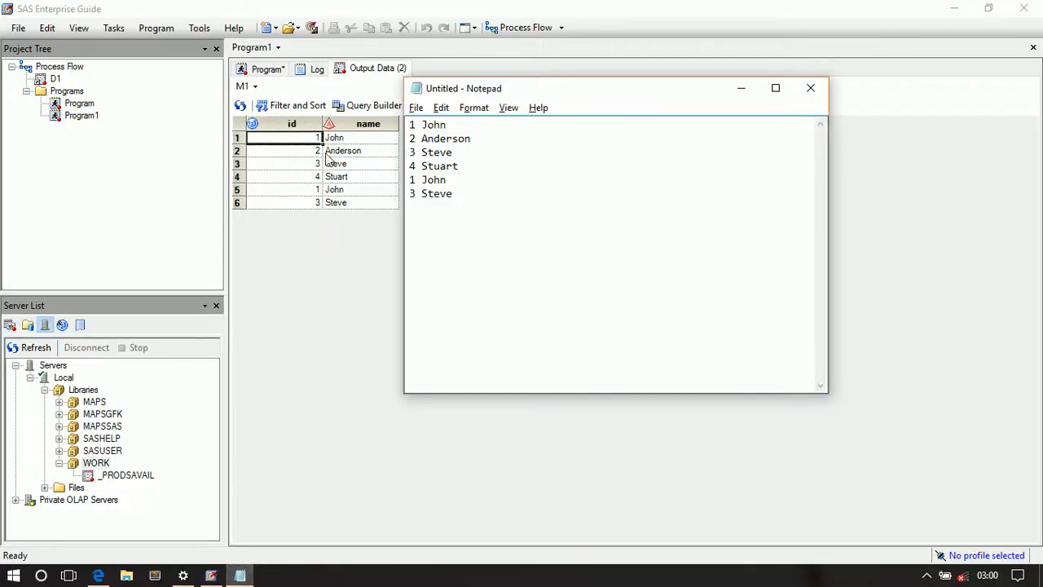
{"action": "mouse_move", "coordinate": [271, 200]}
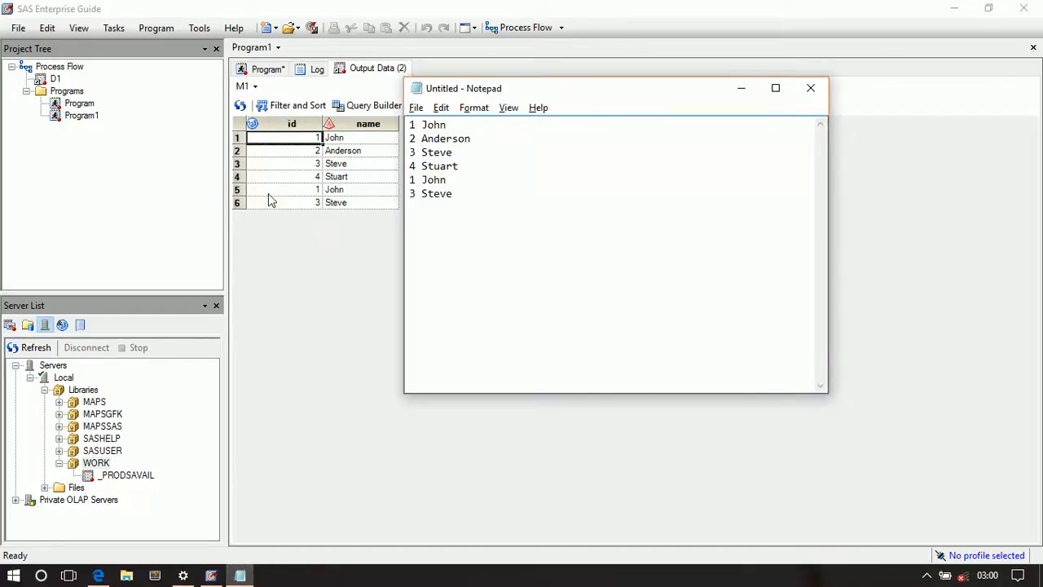
{"action": "mouse_move", "coordinate": [377, 174]}
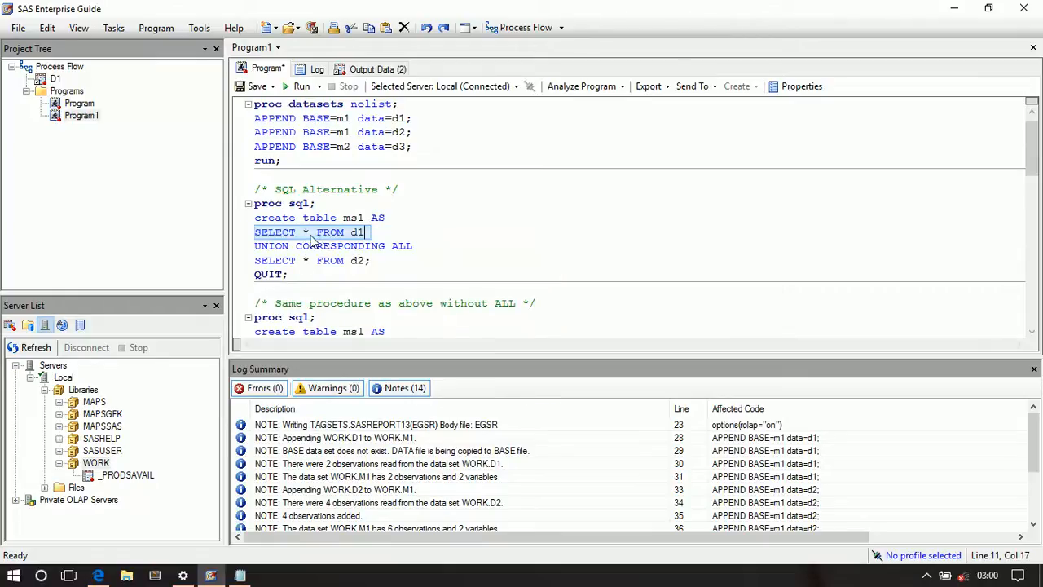
{"action": "mouse_move", "coordinate": [371, 246]}
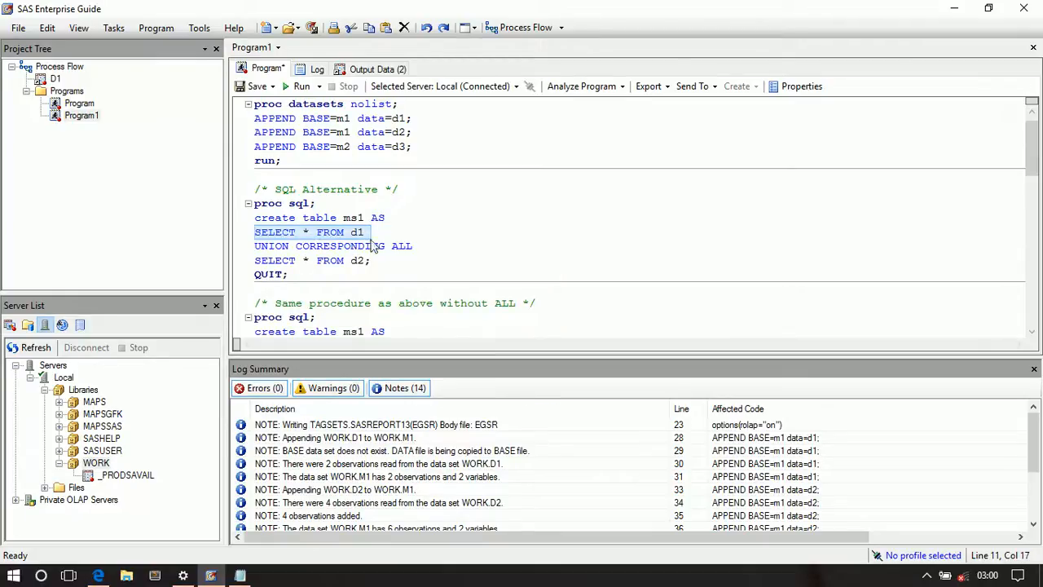
Clear the earlier selection and highlight ALL in the UNION CORRESPONDING line.
{"action": "left_click", "coordinate": [254, 245]}
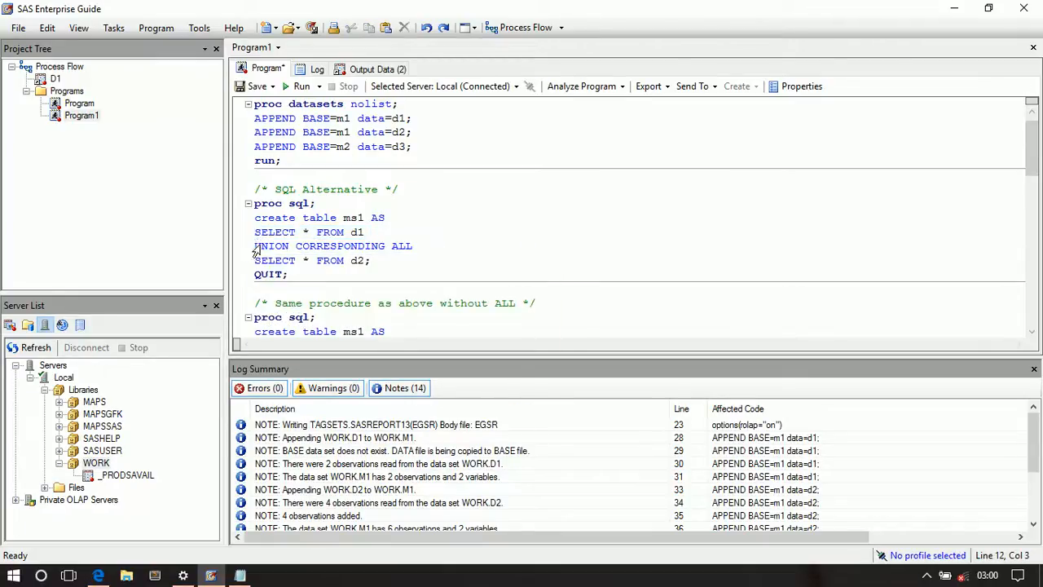
{"action": "double_click", "coordinate": [403, 246]}
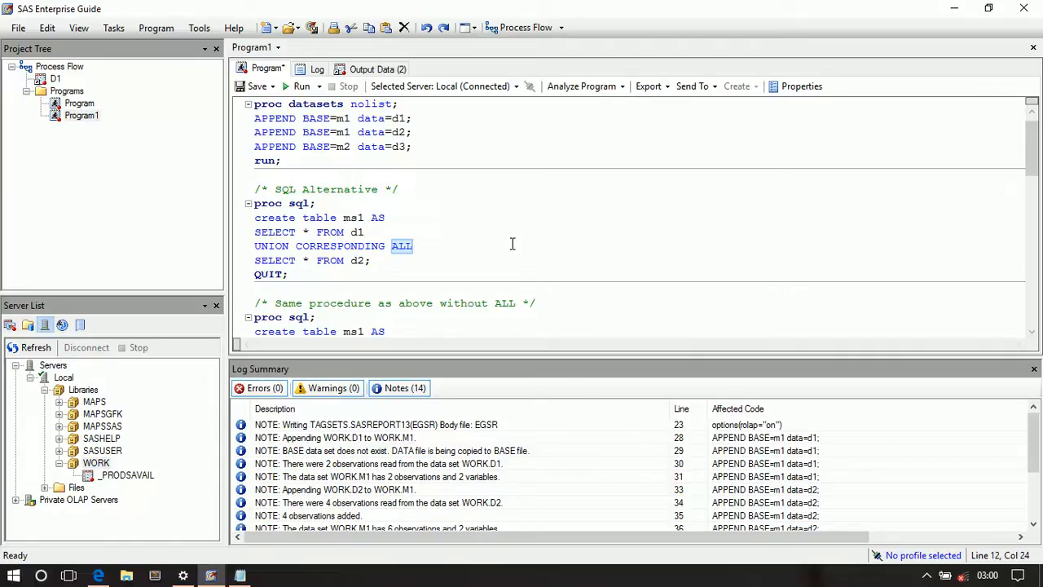
{"action": "mouse_move", "coordinate": [340, 245]}
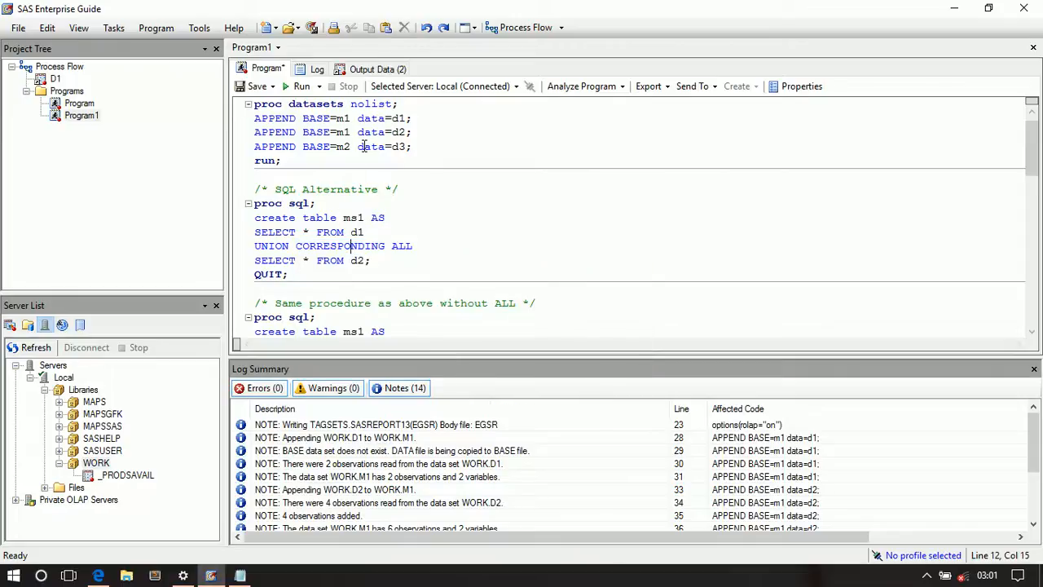
{"action": "mouse_move", "coordinate": [371, 145]}
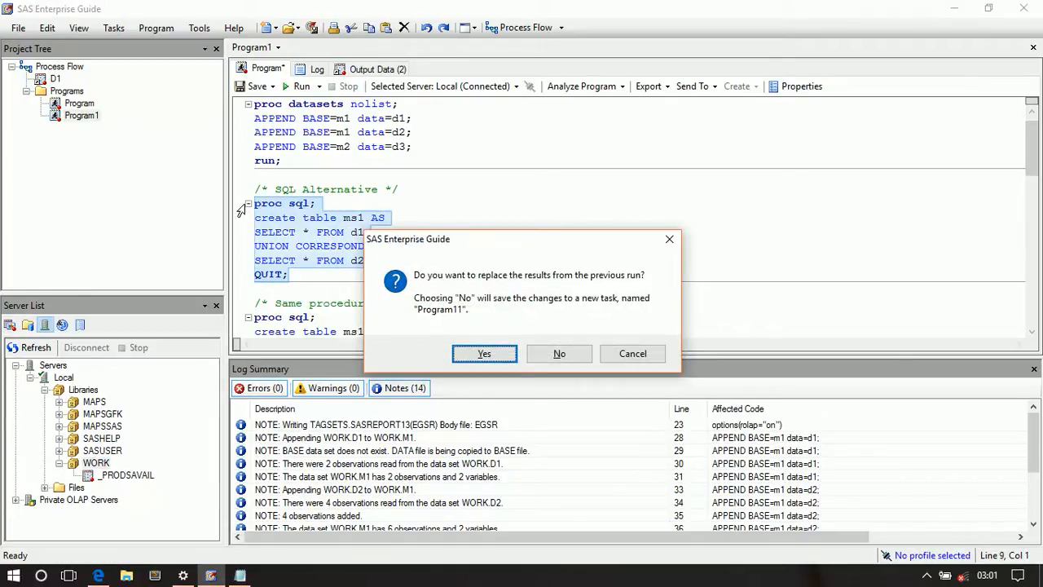
Replace previous results to create MS1, then review its six id-name rows with duplicates.
{"action": "left_click", "coordinate": [484, 353]}
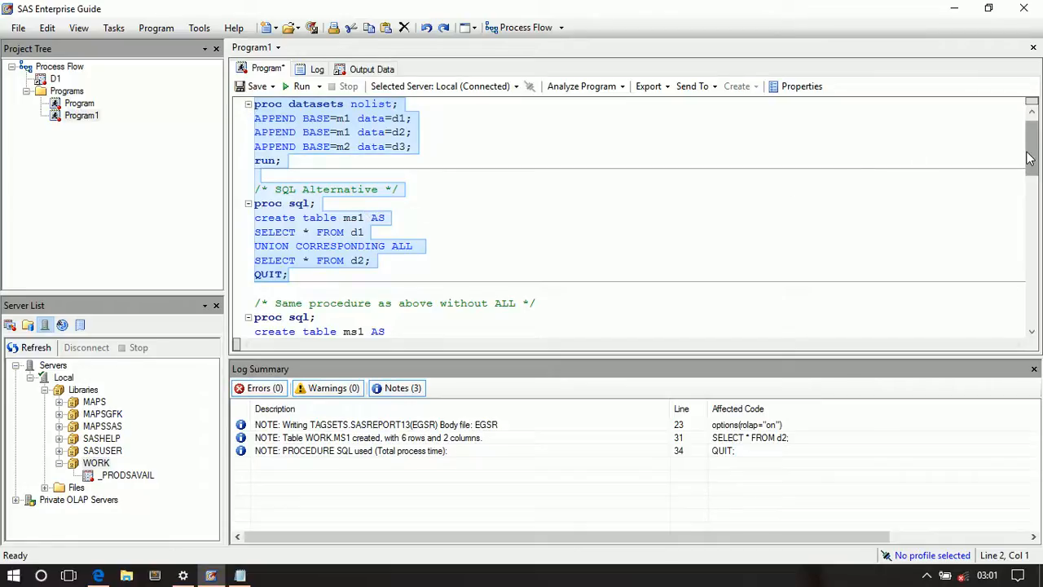
{"action": "scroll", "scroll_direction": "down", "scroll_amount": 3}
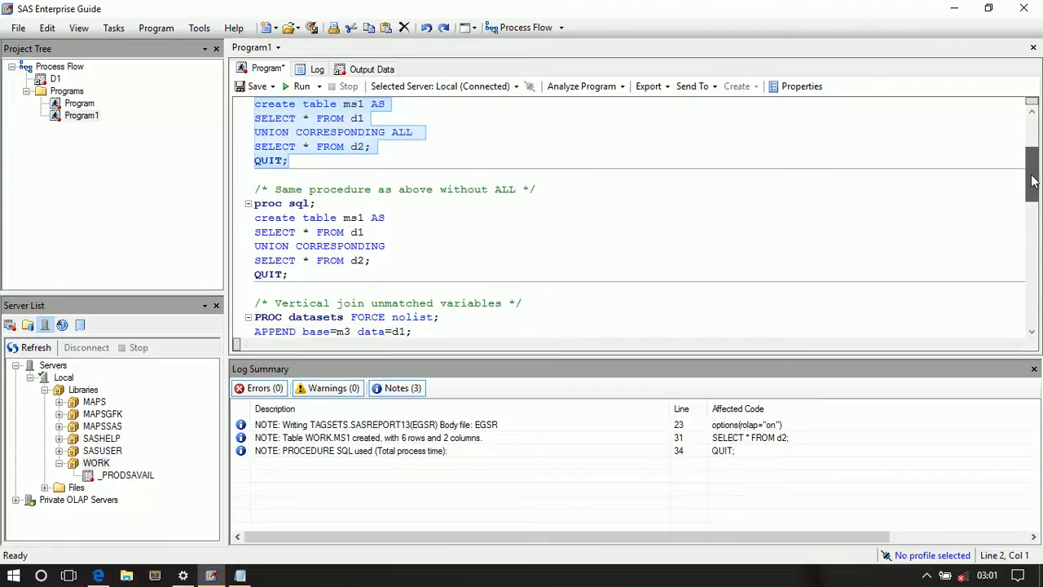
{"action": "scroll", "scroll_direction": "down", "scroll_amount": 3}
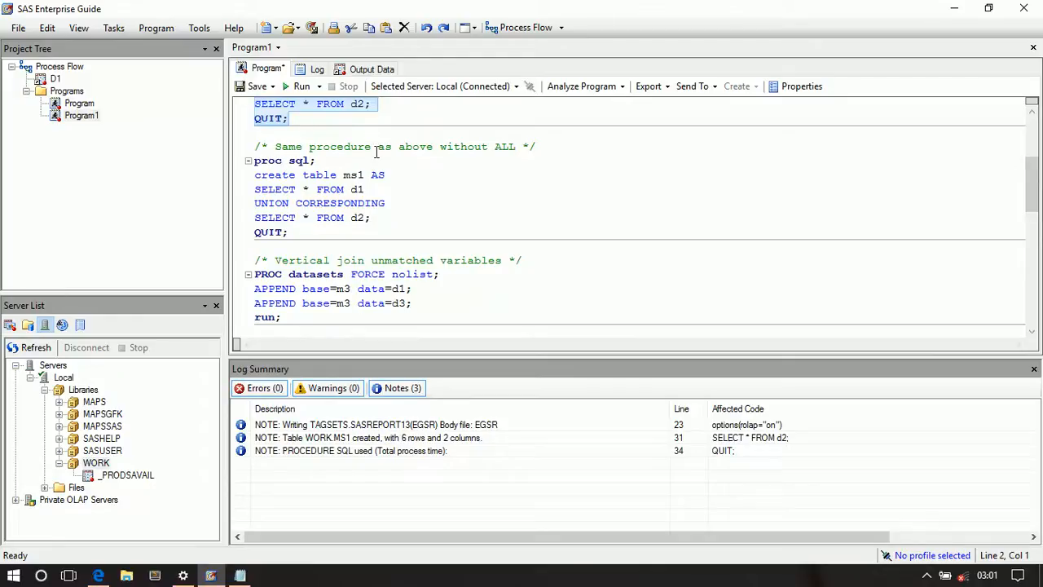
{"action": "mouse_move", "coordinate": [405, 154]}
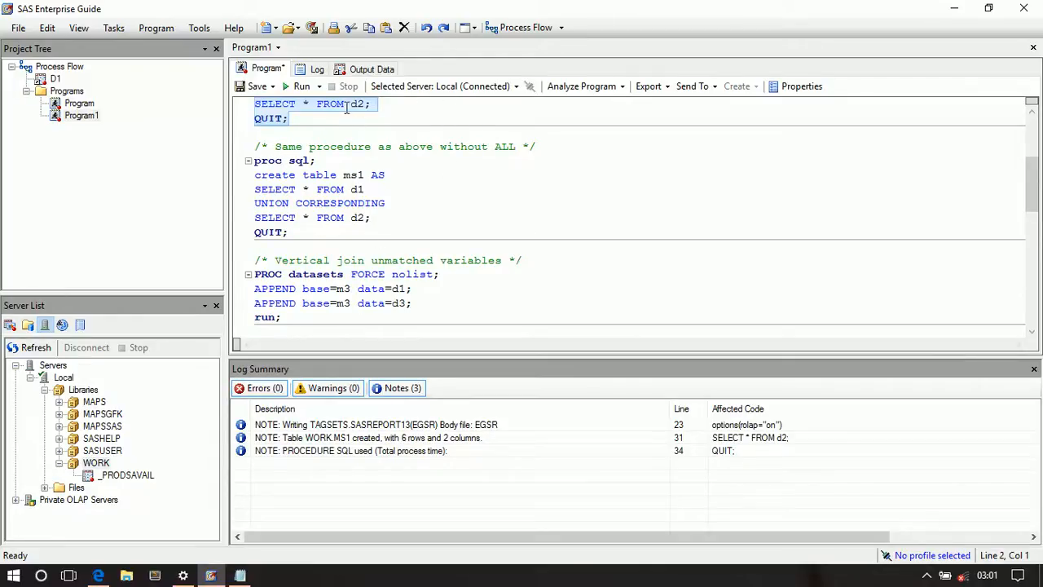
{"action": "left_click", "coordinate": [372, 68]}
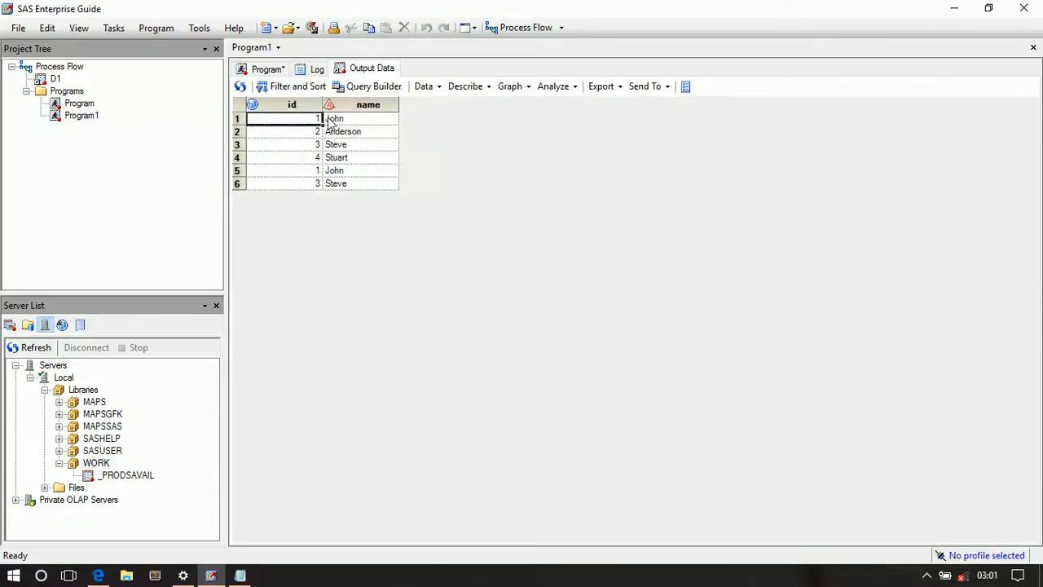
{"action": "mouse_move", "coordinate": [342, 169]}
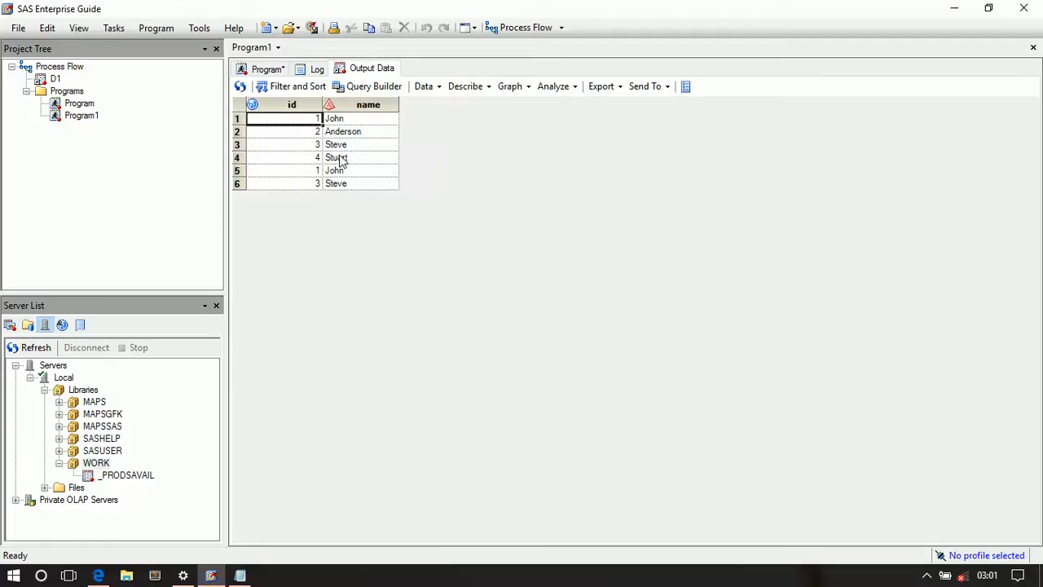
{"action": "left_click", "coordinate": [268, 68]}
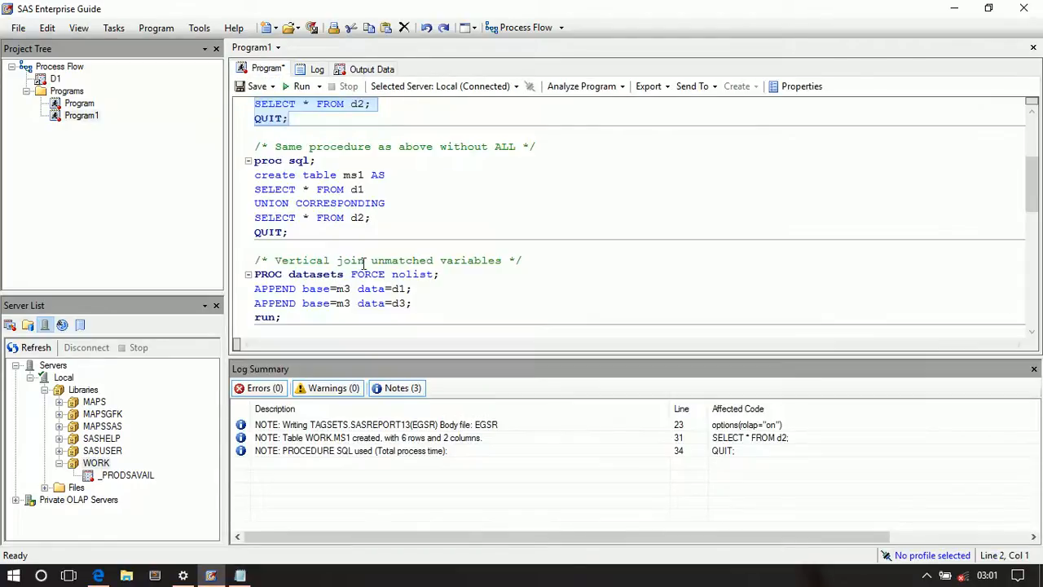
{"action": "mouse_move", "coordinate": [422, 230]}
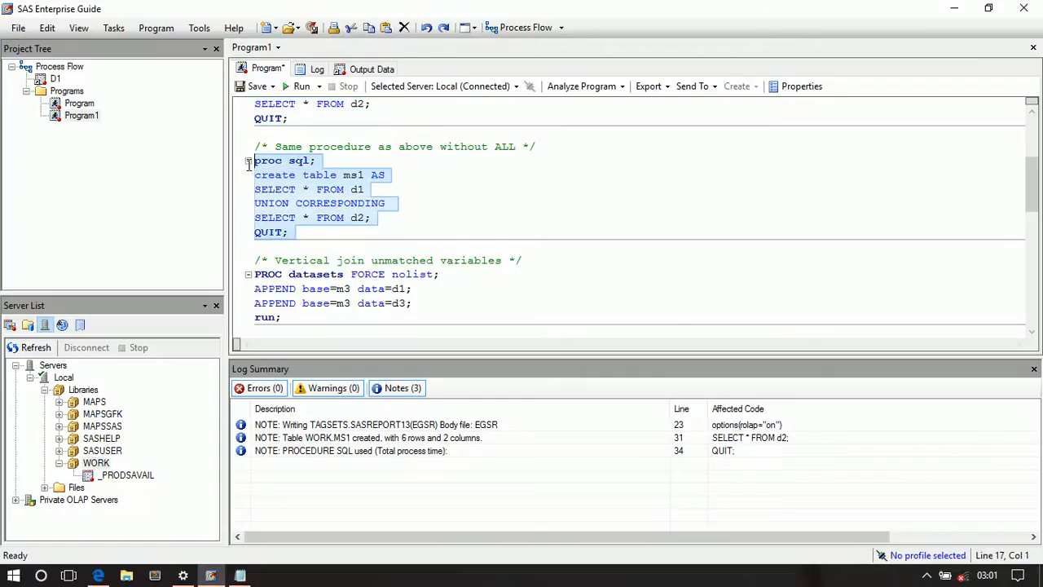
Scroll to the second PROC SQL block, the UNION CORRESPONDING version without ALL.
{"action": "scroll", "scroll_direction": "up", "scroll_amount": 3}
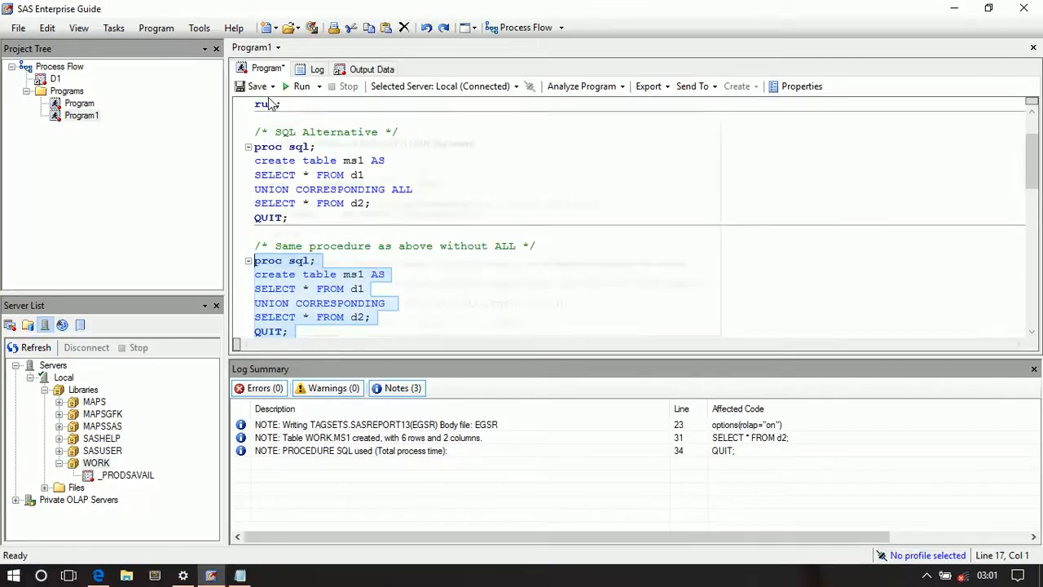
Run the query without ALL, replacing results, and compare MS1's four rows with the Notepad list.
{"action": "left_click", "coordinate": [302, 87]}
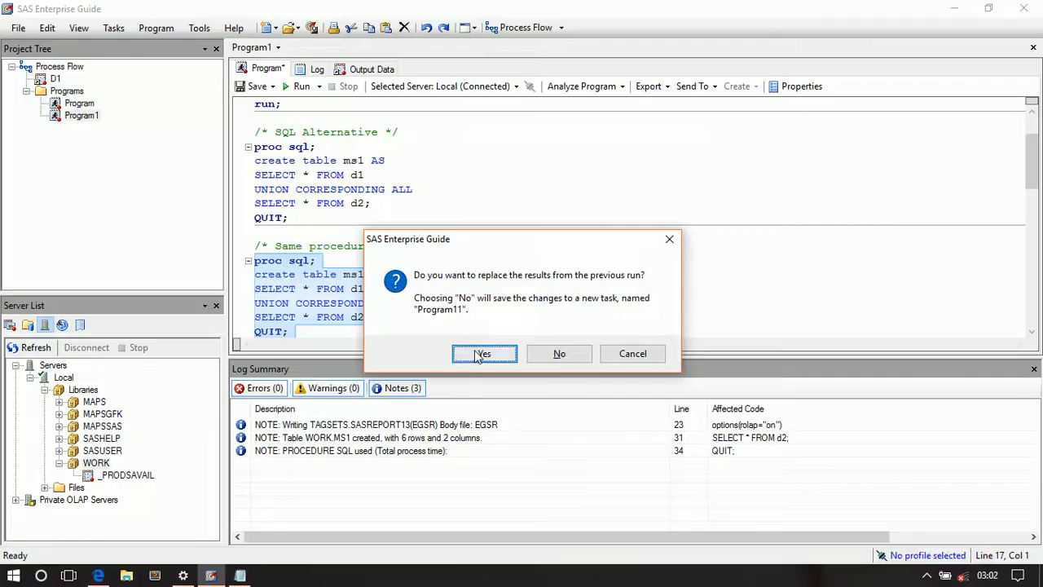
{"action": "left_click", "coordinate": [482, 353]}
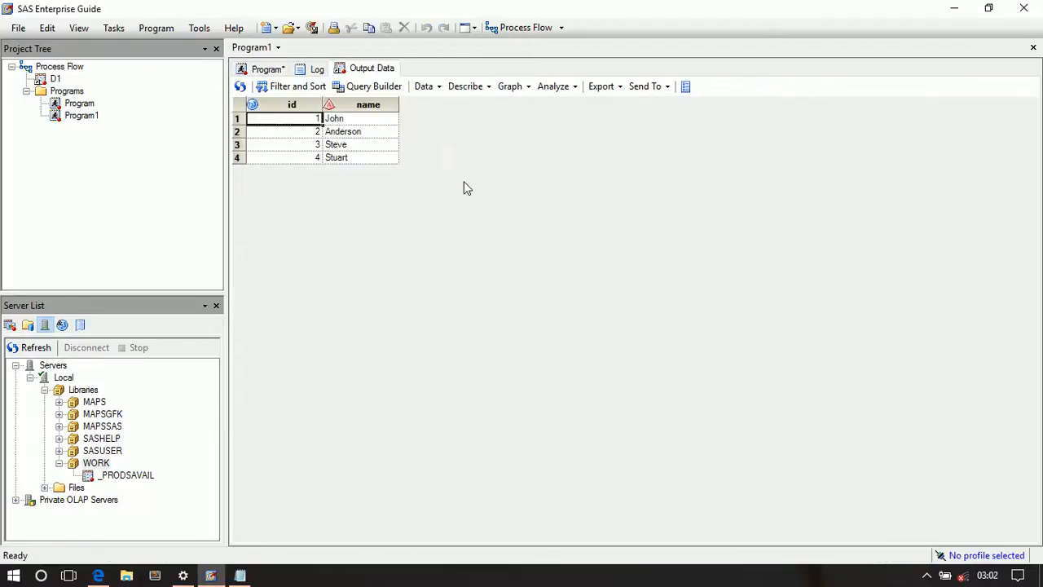
{"action": "left_click", "coordinate": [240, 576]}
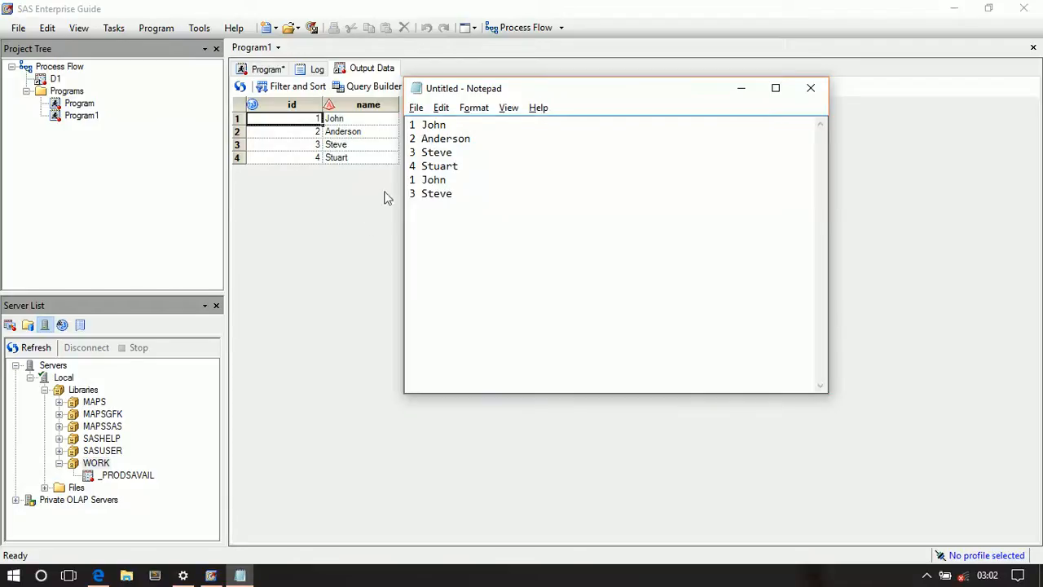
{"action": "left_click_drag", "start_coordinate": [412, 138], "coordinate": [454, 193]}
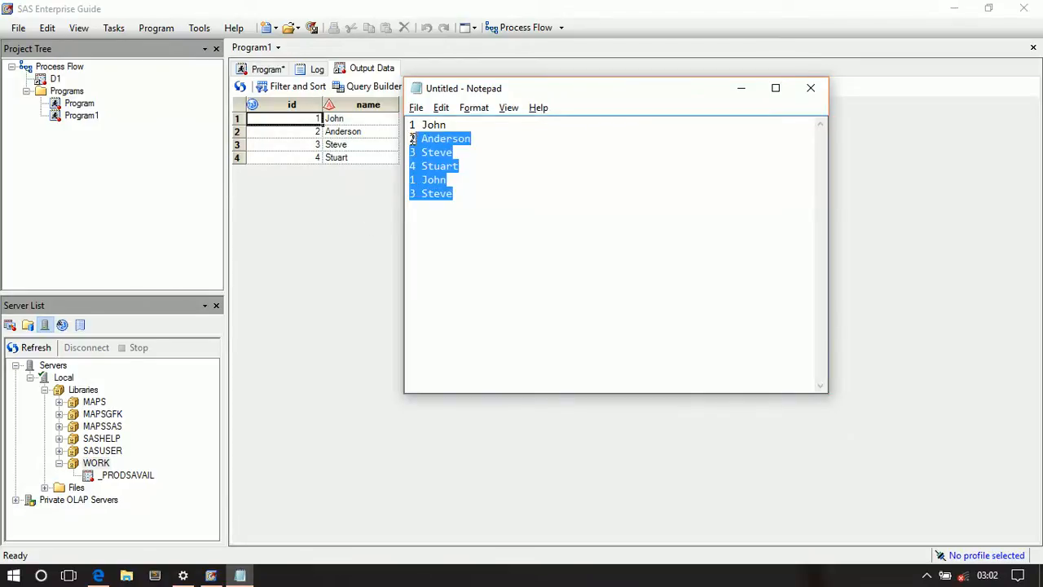
{"action": "left_click", "coordinate": [434, 124]}
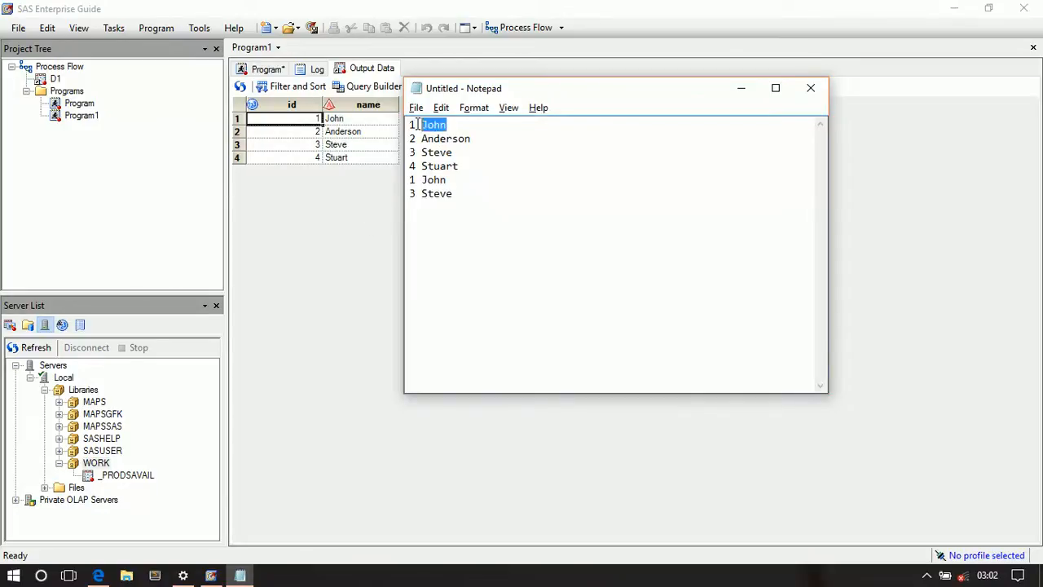
{"action": "double_click", "coordinate": [435, 193]}
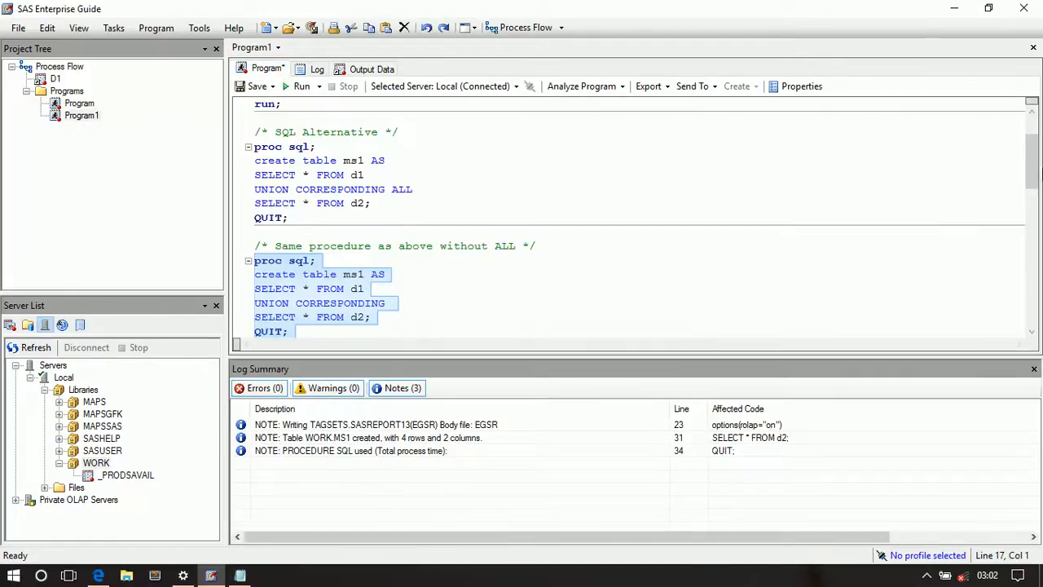
{"action": "scroll", "scroll_direction": "up", "scroll_amount": 3}
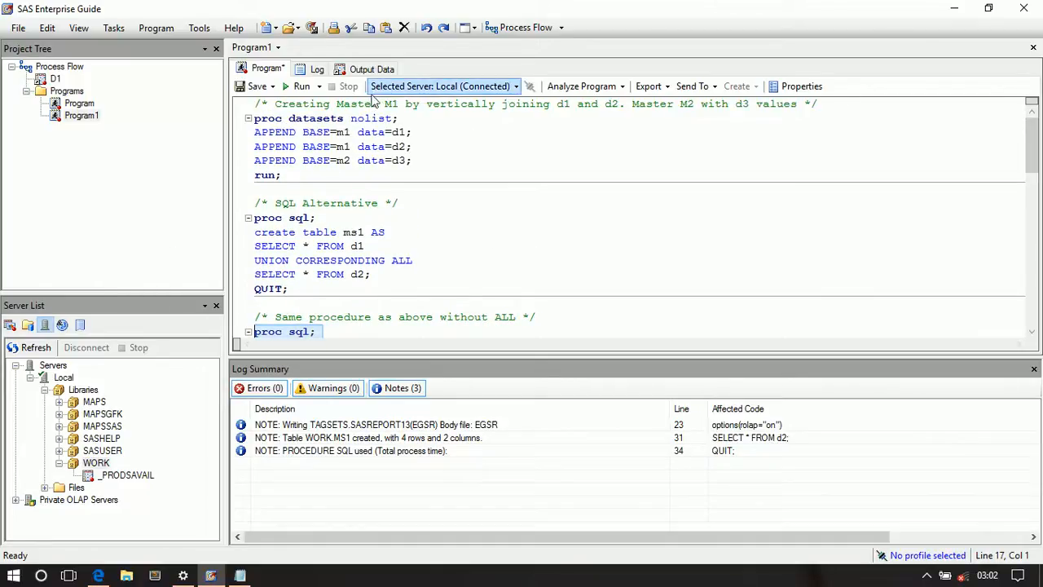
{"action": "mouse_move", "coordinate": [354, 149]}
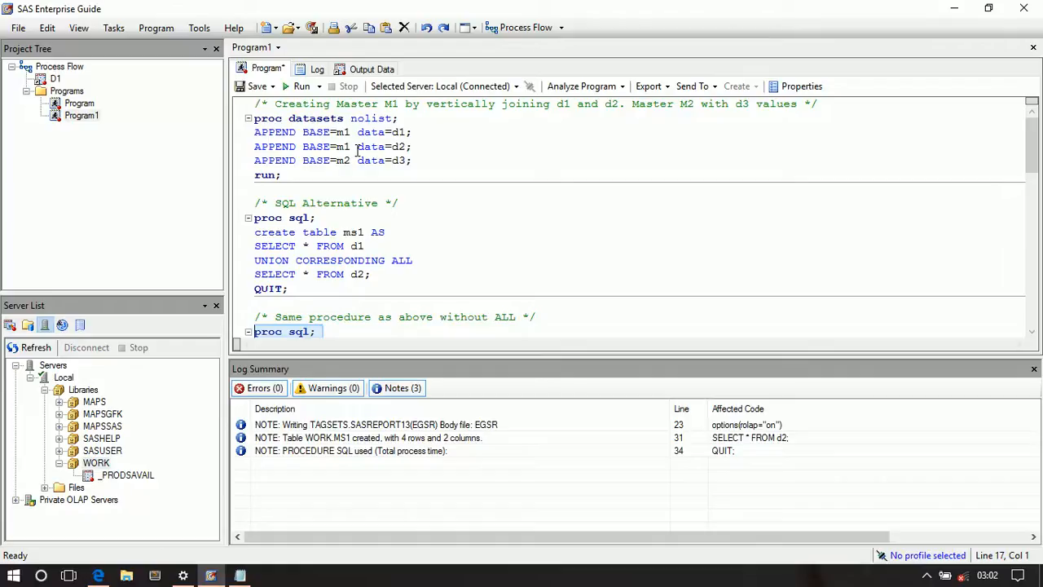
{"action": "mouse_move", "coordinate": [341, 122]}
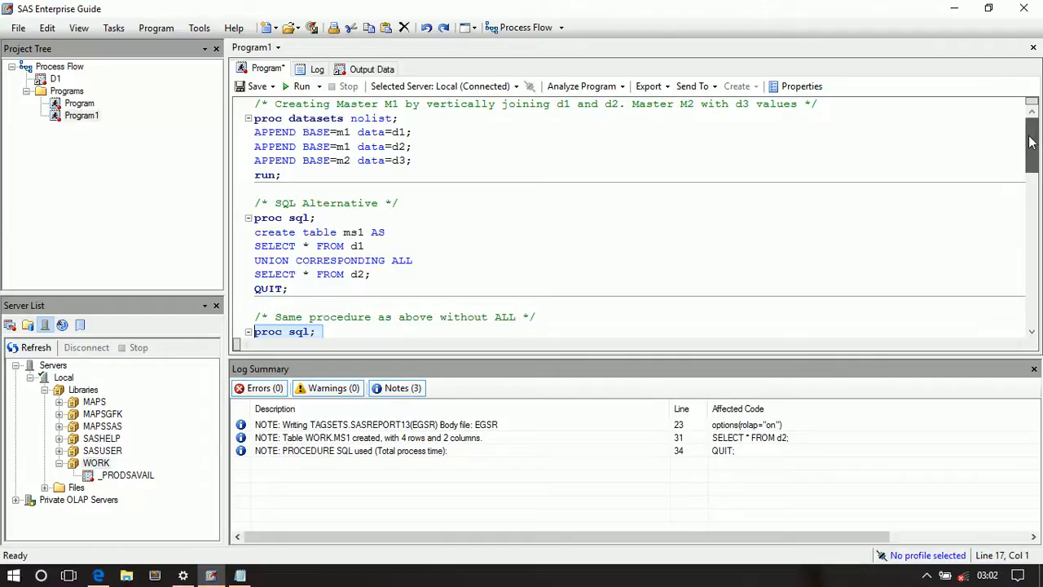
{"action": "scroll", "scroll_direction": "down", "scroll_amount": 3}
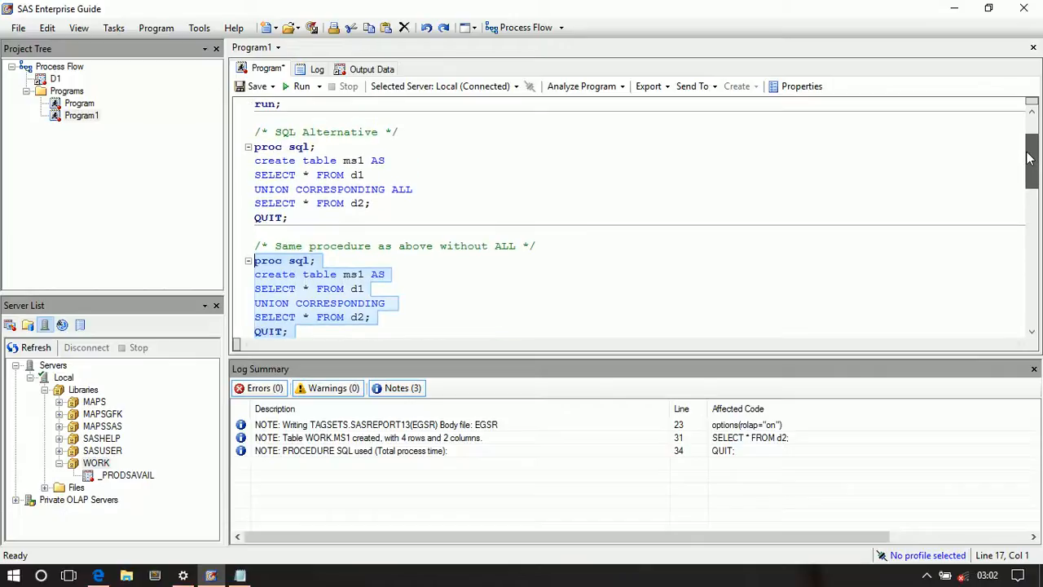
{"action": "scroll", "scroll_direction": "up", "scroll_amount": 3}
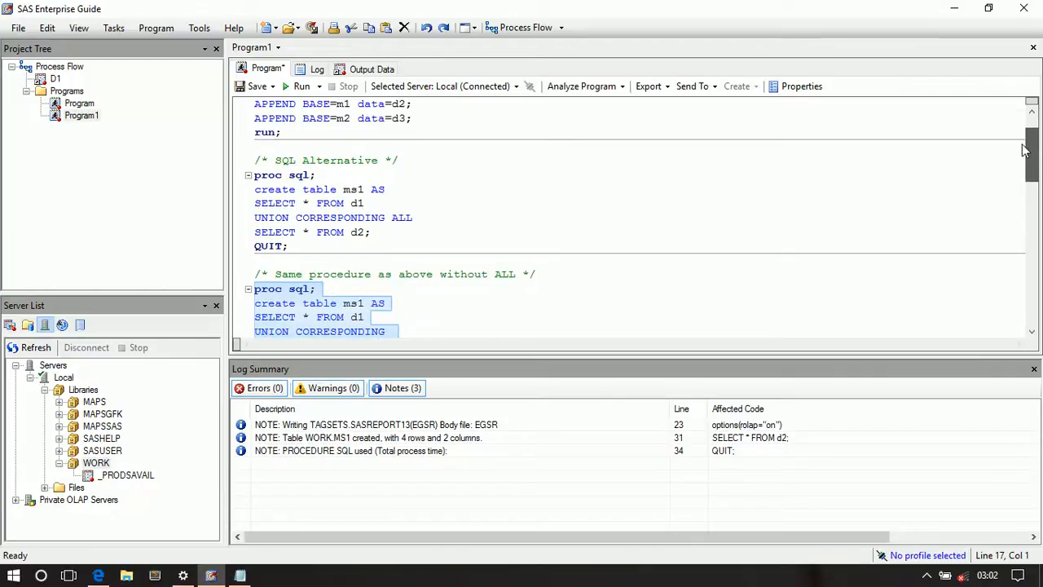
{"action": "scroll", "scroll_direction": "down", "scroll_amount": 3}
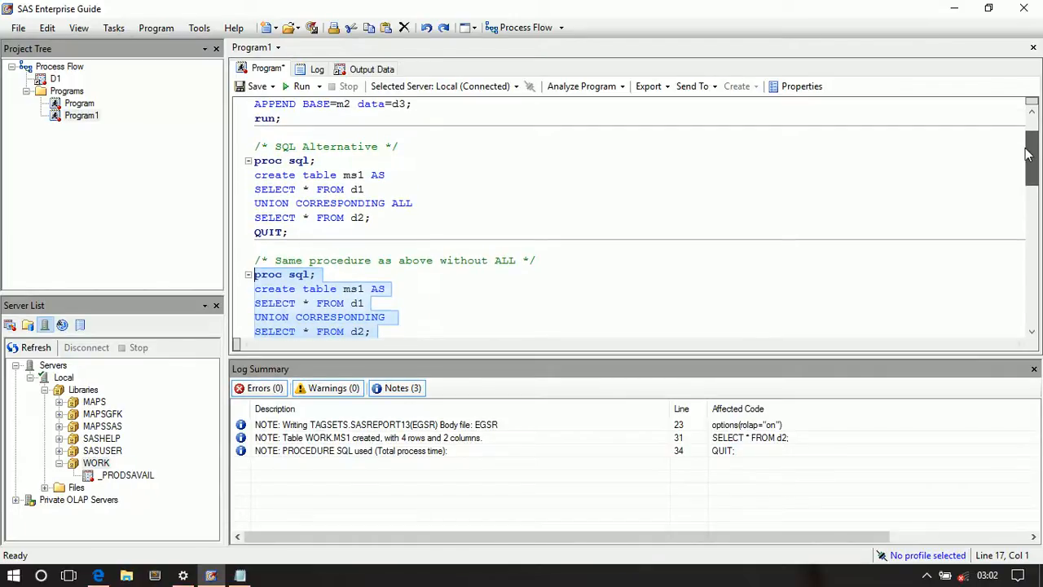
{"action": "scroll", "scroll_direction": "up", "scroll_amount": 3}
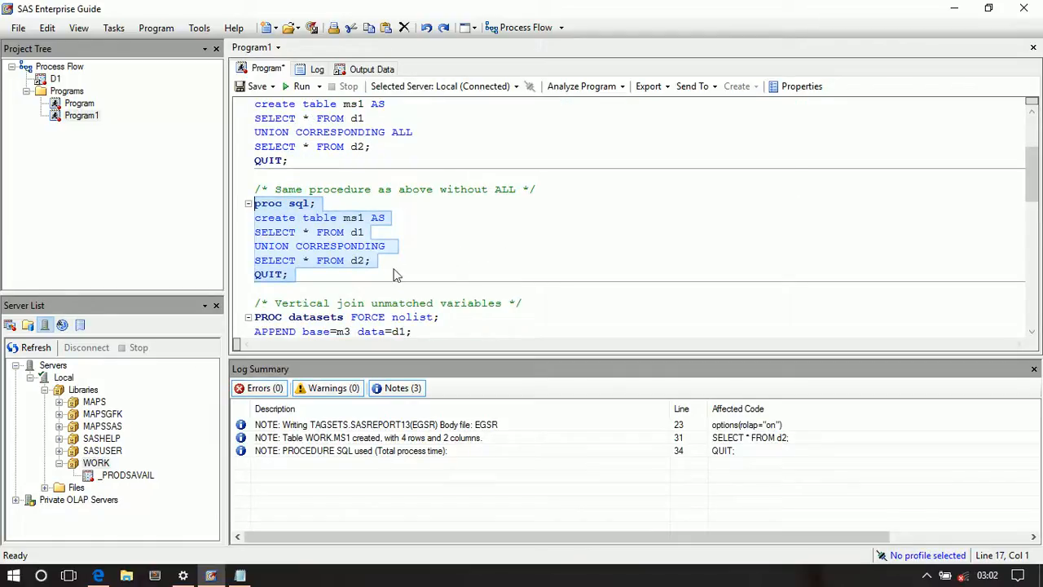
{"action": "scroll", "scroll_direction": "down", "scroll_amount": 3}
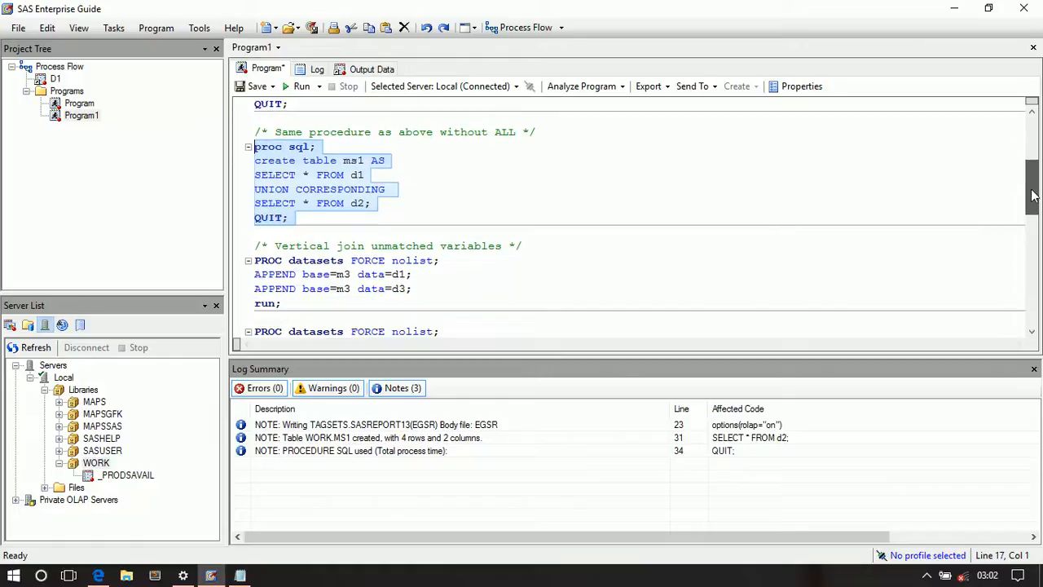
{"action": "scroll", "scroll_direction": "down", "scroll_amount": 3}
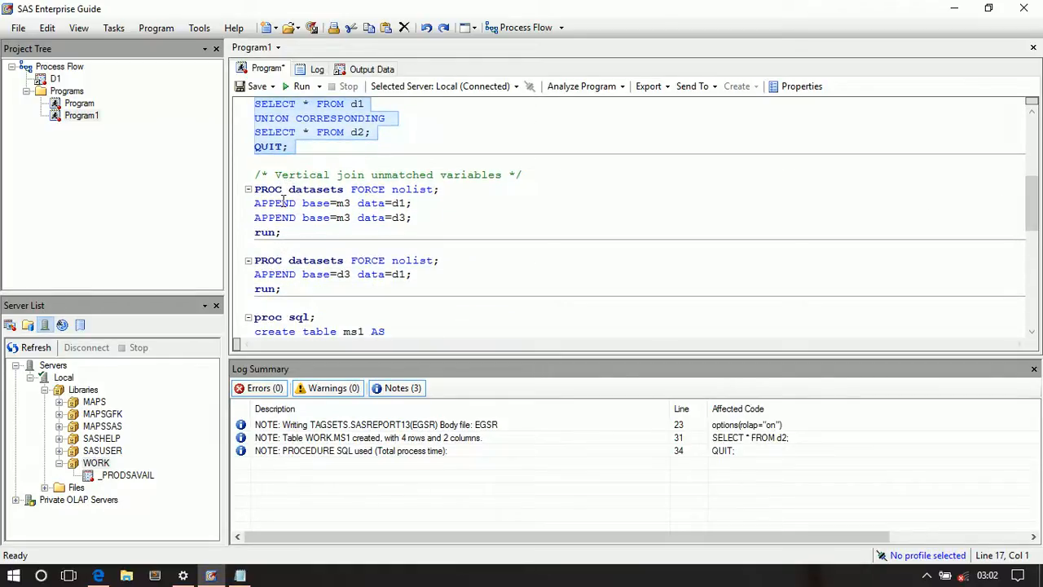
{"action": "left_click", "coordinate": [346, 234]}
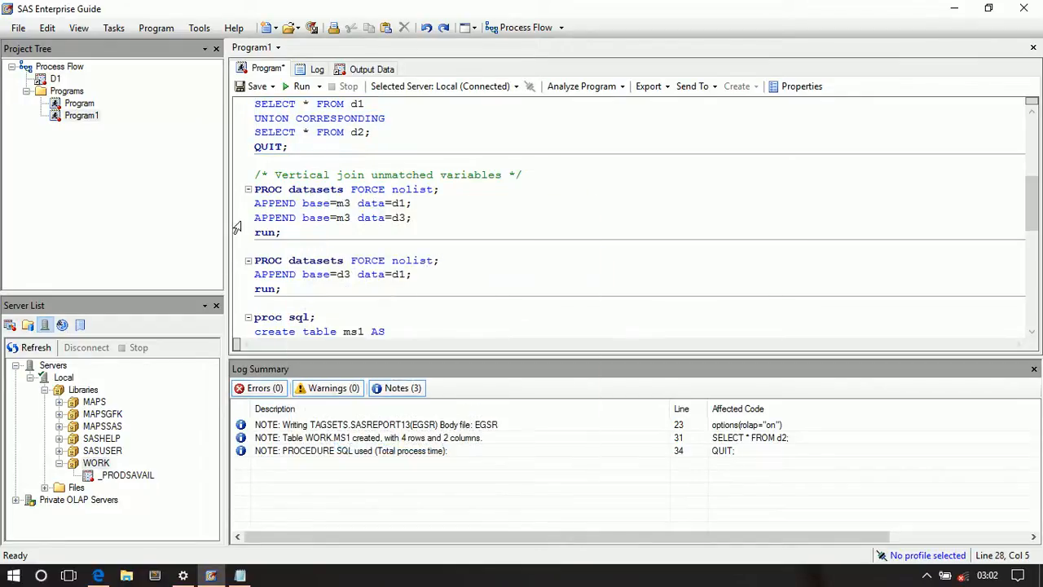
{"action": "left_click", "coordinate": [408, 218]}
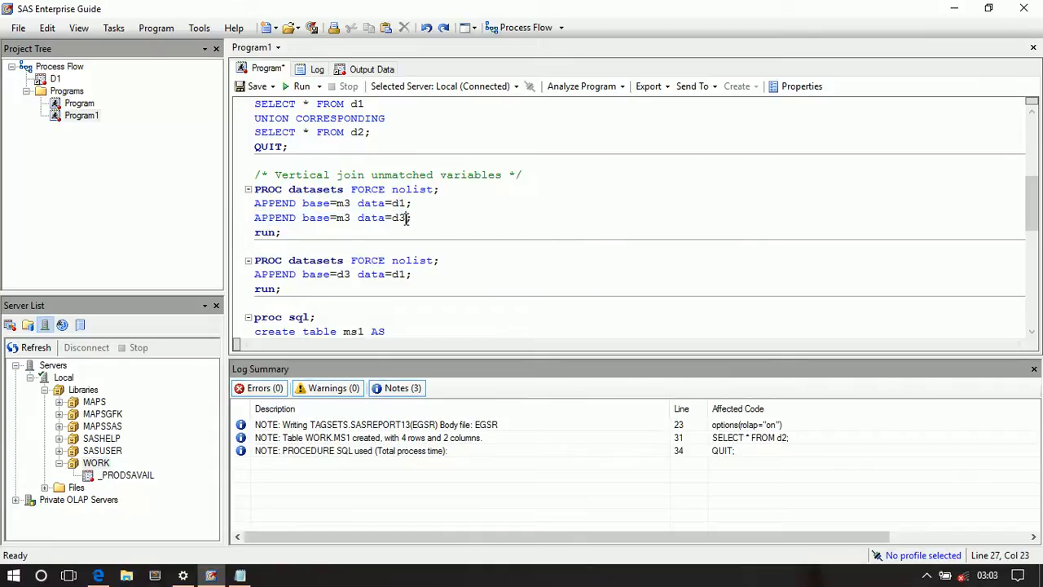
{"action": "left_click", "coordinate": [302, 86]}
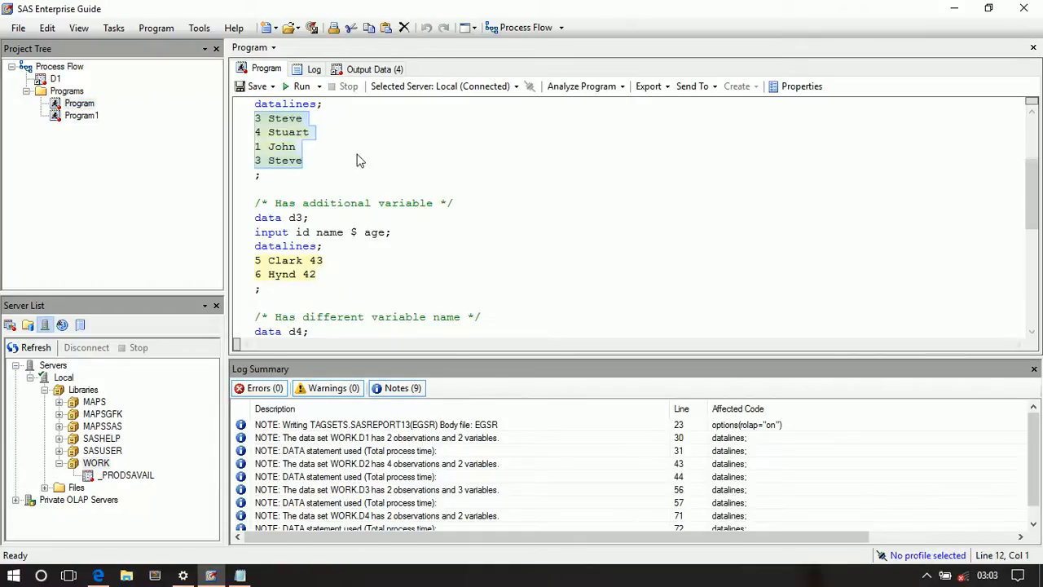
{"action": "scroll", "scroll_direction": "up", "scroll_amount": 3}
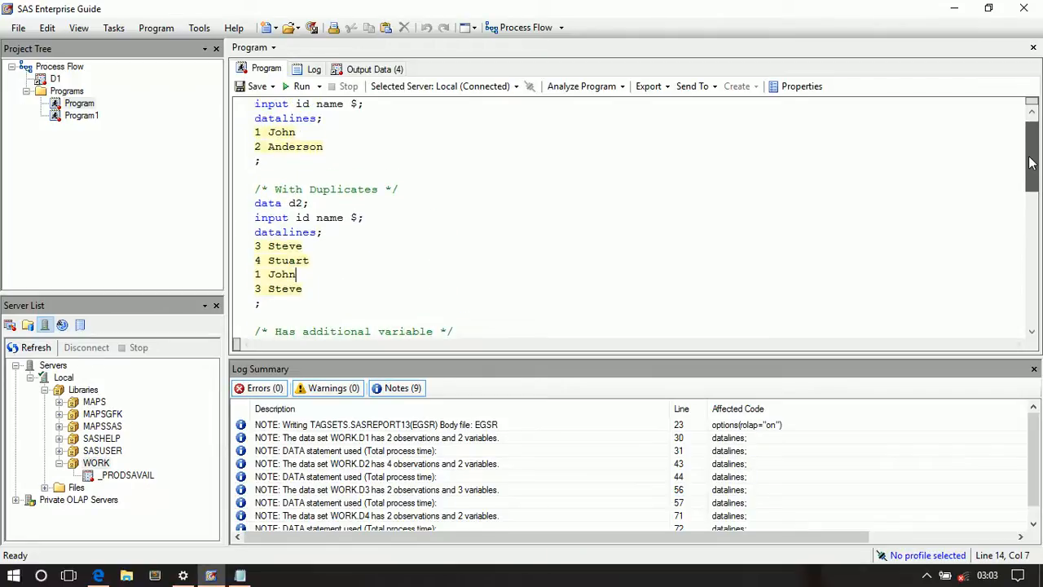
{"action": "scroll", "scroll_direction": "up", "scroll_amount": 3}
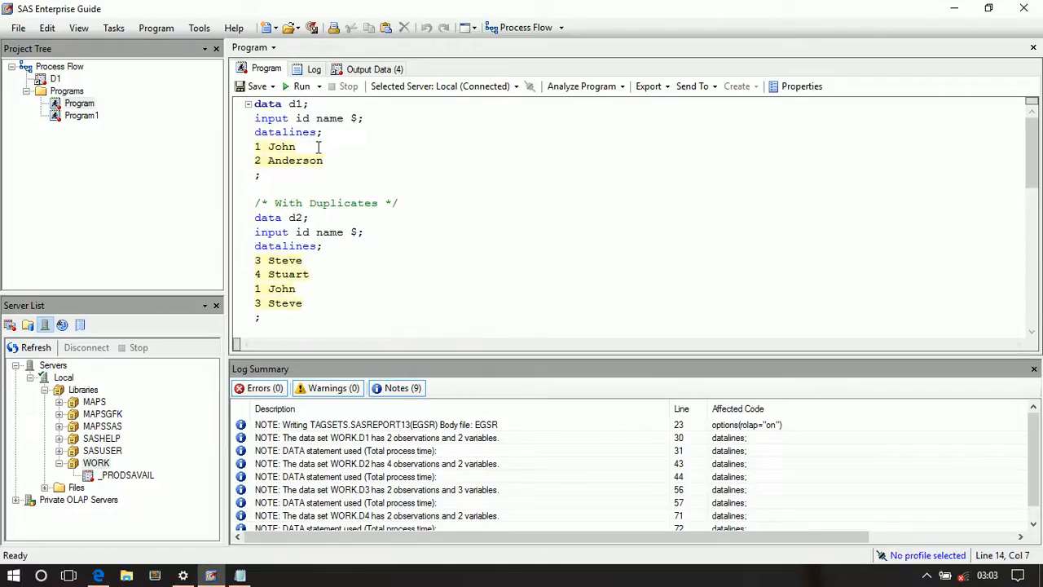
{"action": "double_click", "coordinate": [303, 118]}
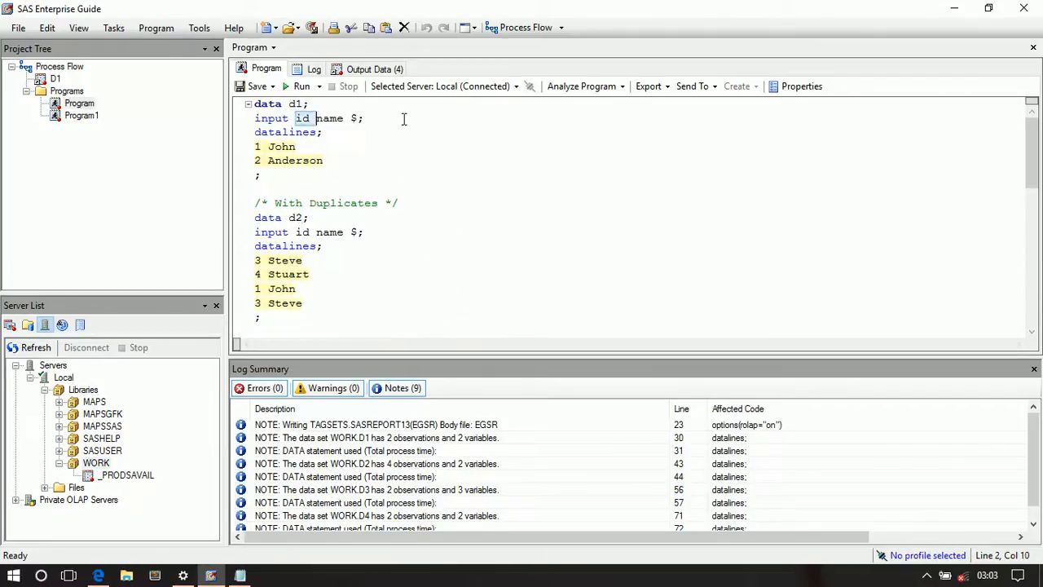
{"action": "scroll", "scroll_direction": "down", "scroll_amount": 3}
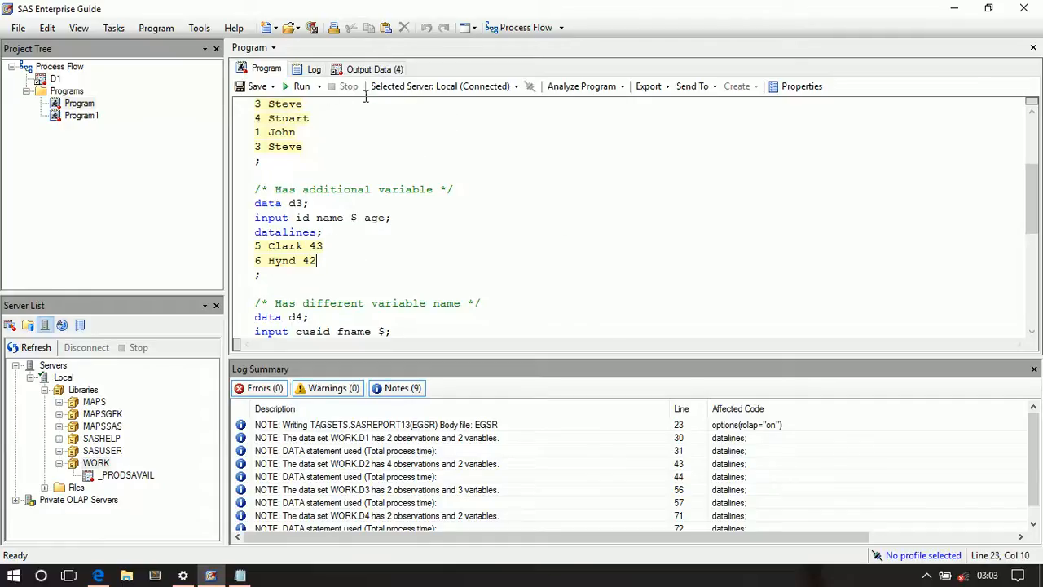
{"action": "left_click", "coordinate": [81, 114]}
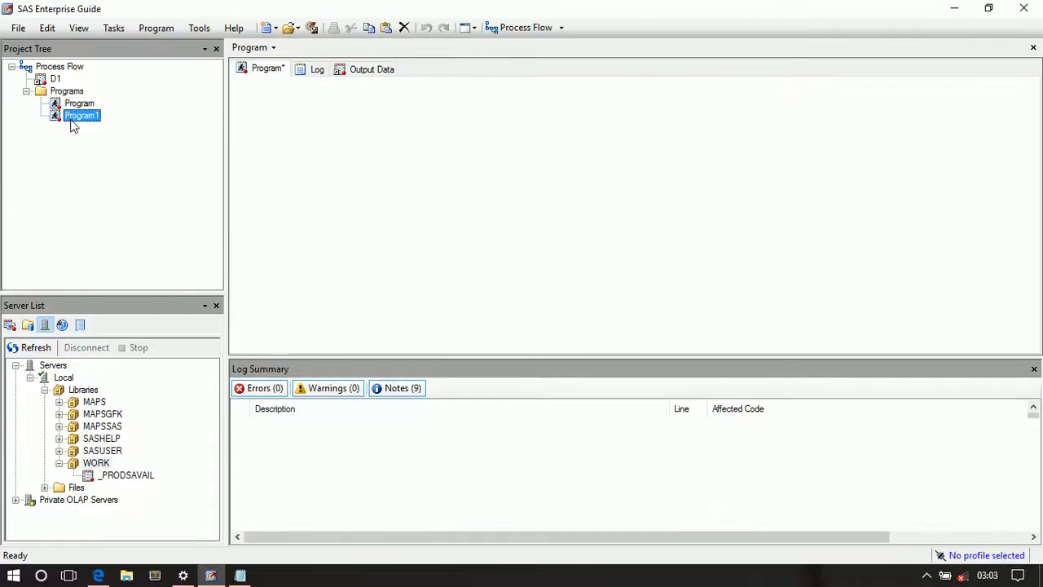
Run the FORCE append of d1 and d3 into m3 and view the four-row id–name output.
{"action": "double_click", "coordinate": [82, 115]}
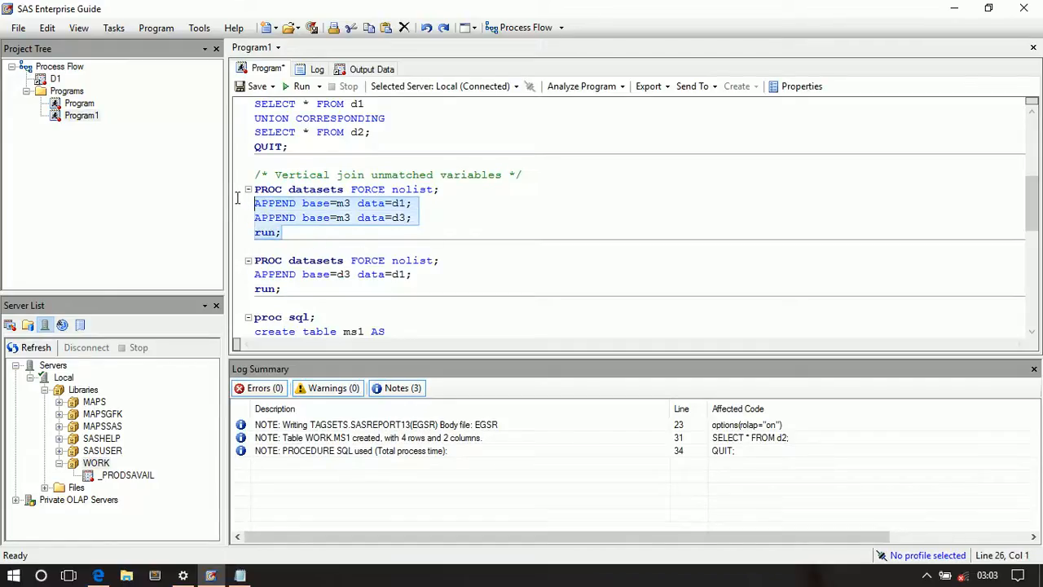
{"action": "mouse_move", "coordinate": [369, 189]}
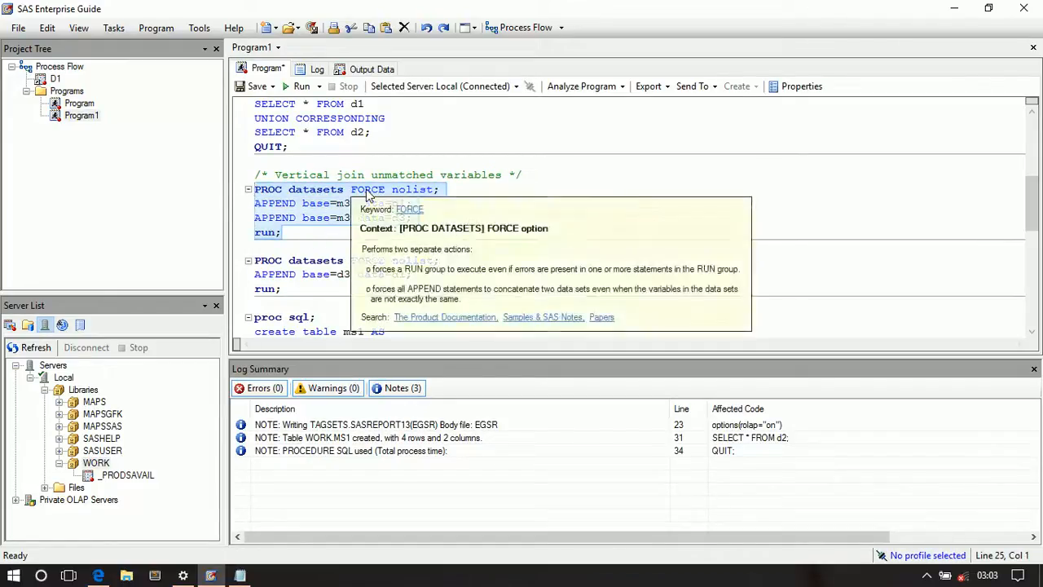
{"action": "left_click", "coordinate": [284, 232]}
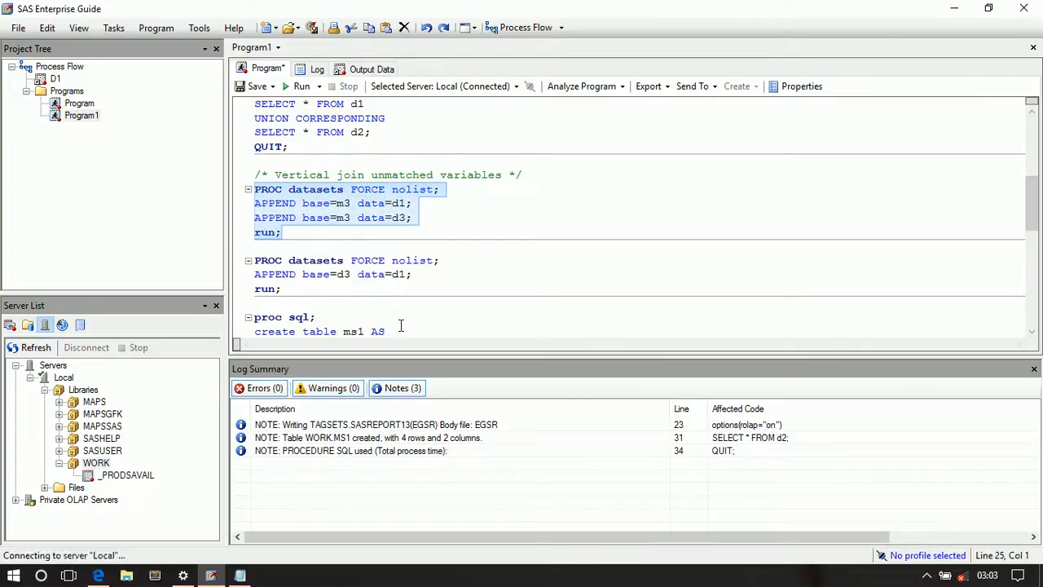
{"action": "left_click", "coordinate": [298, 86]}
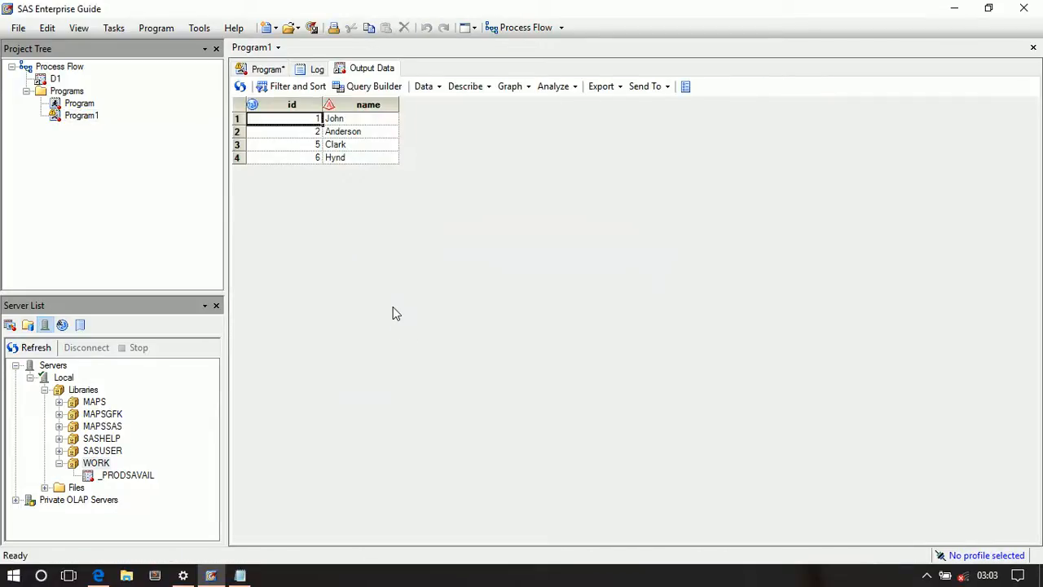
{"action": "mouse_move", "coordinate": [383, 147]}
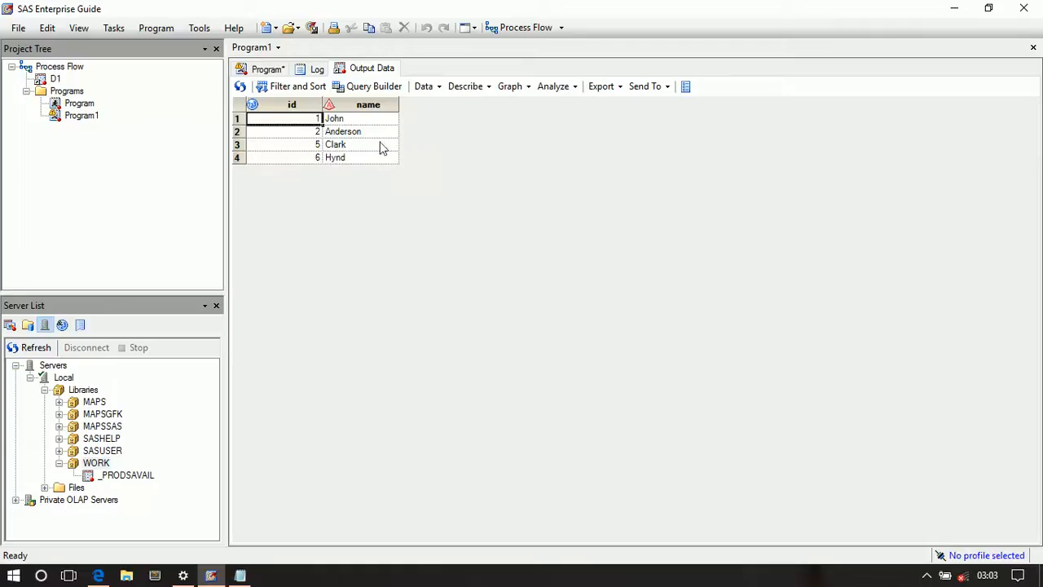
{"action": "mouse_move", "coordinate": [411, 97]}
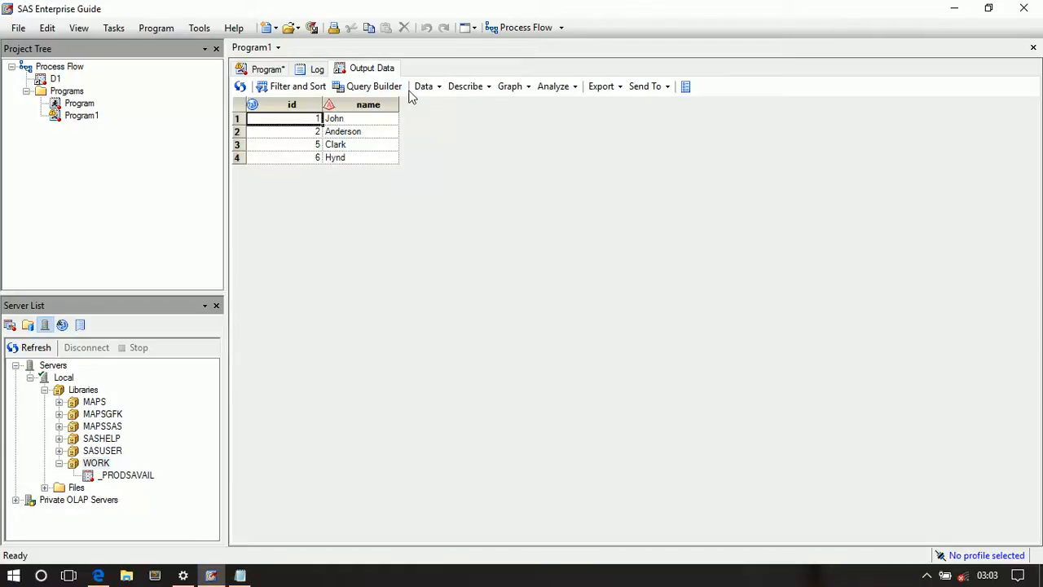
{"action": "mouse_move", "coordinate": [422, 114]}
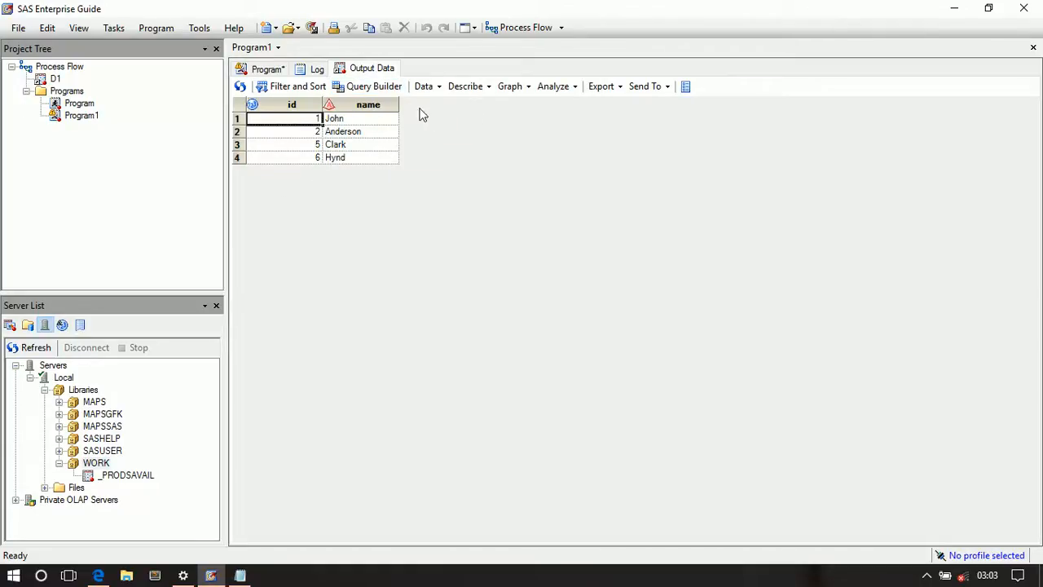
{"action": "mouse_move", "coordinate": [407, 122]}
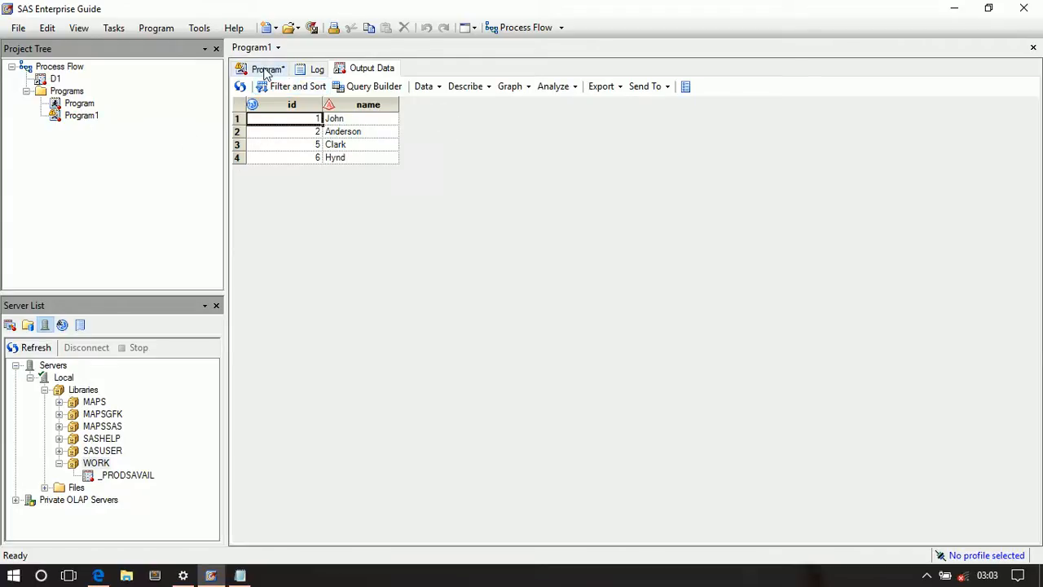
Highlight base=d3 in Program1's second FORCE append statement.
{"action": "left_click", "coordinate": [267, 69]}
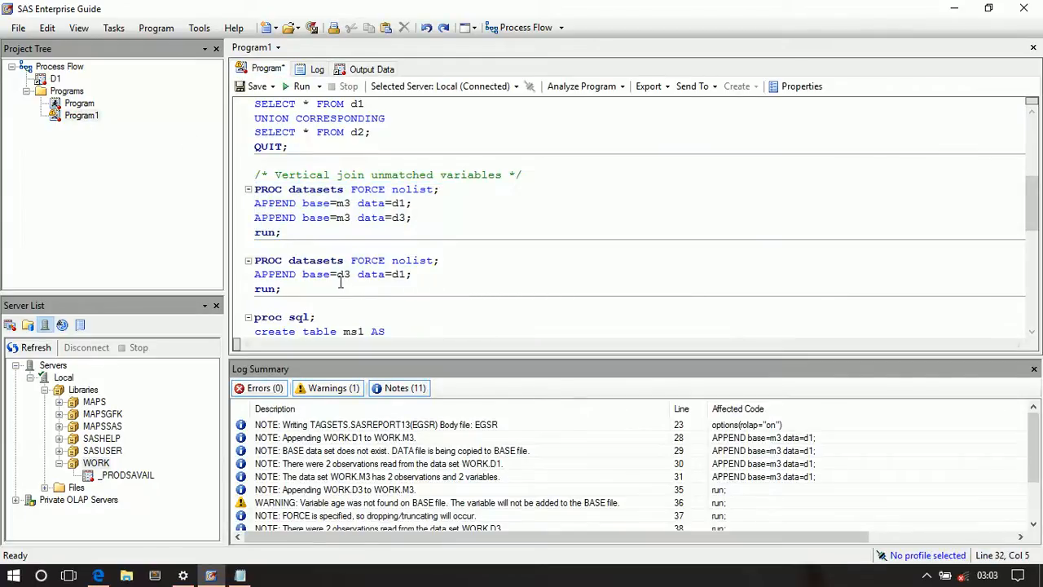
{"action": "left_click", "coordinate": [346, 274]}
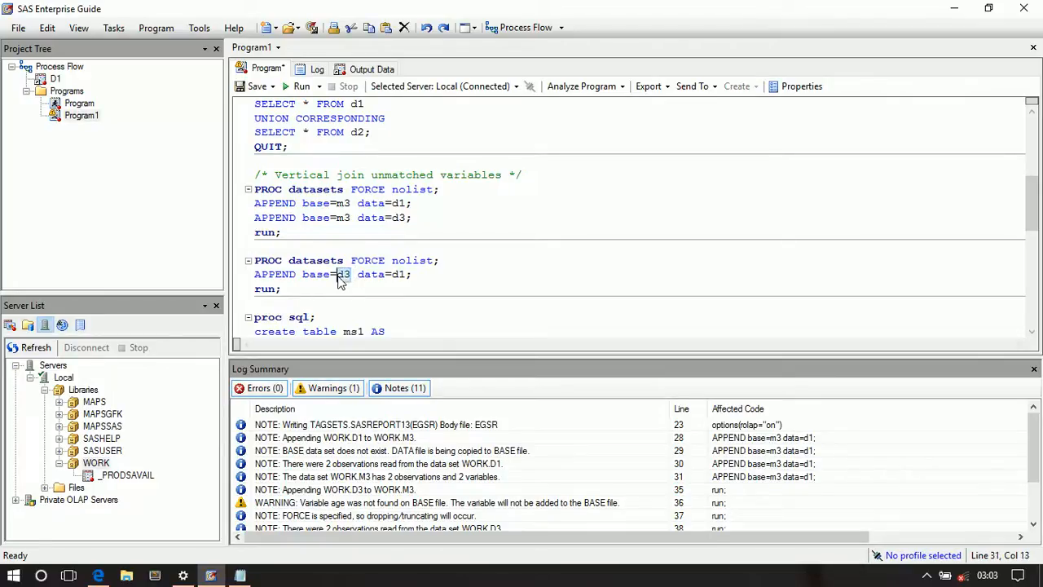
{"action": "double_click", "coordinate": [317, 275]}
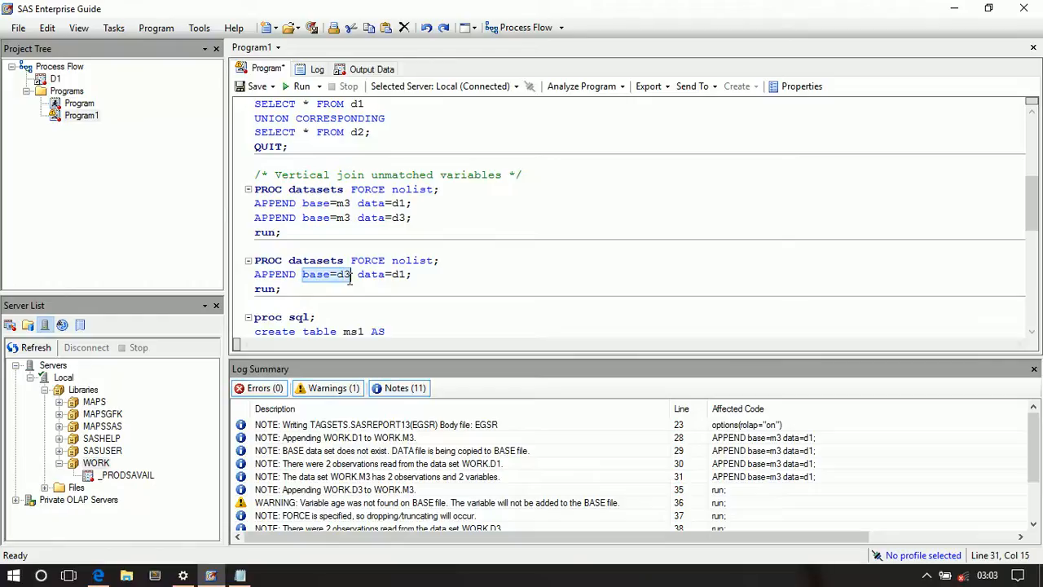
Check d3's extra age variable in the dataset-defining program, back in Program1.
{"action": "left_click", "coordinate": [79, 104]}
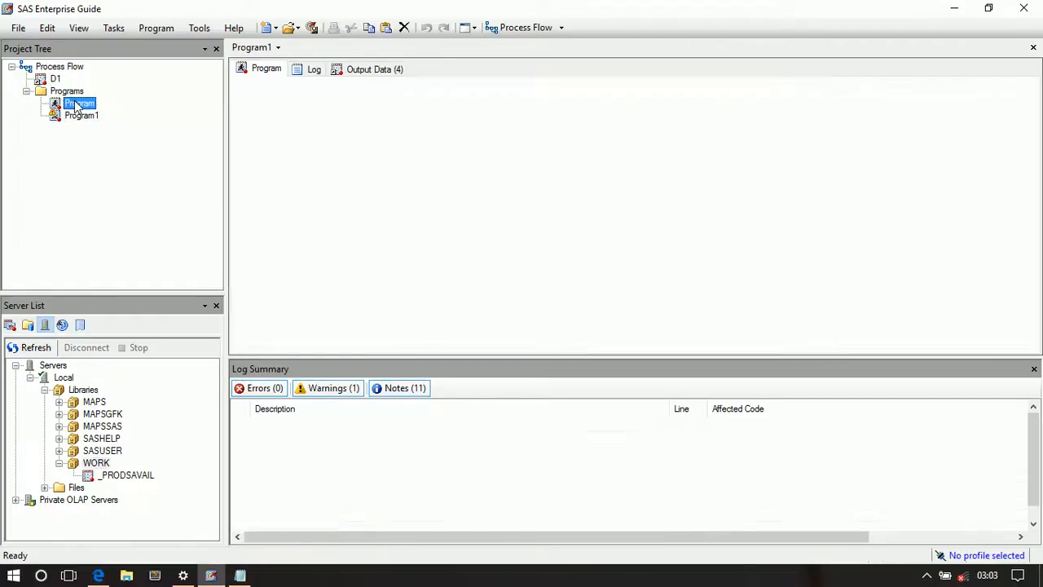
{"action": "double_click", "coordinate": [79, 102]}
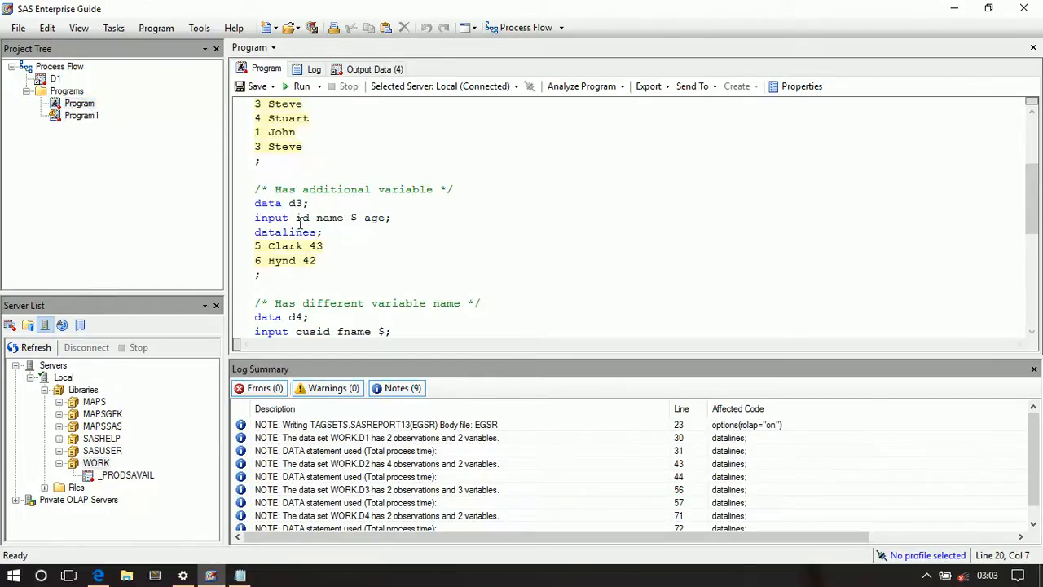
{"action": "left_click", "coordinate": [391, 218]}
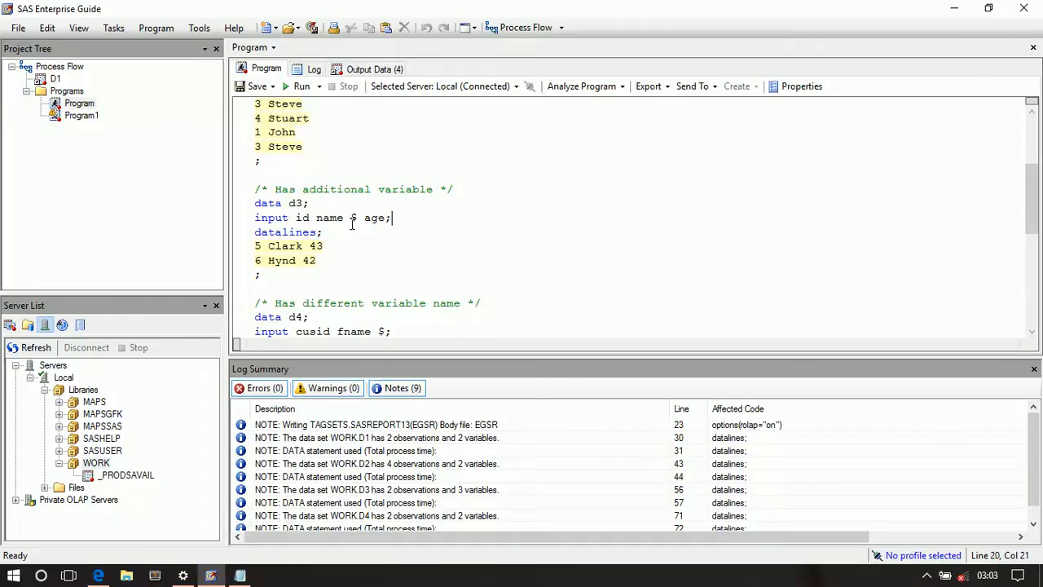
{"action": "double_click", "coordinate": [374, 218]}
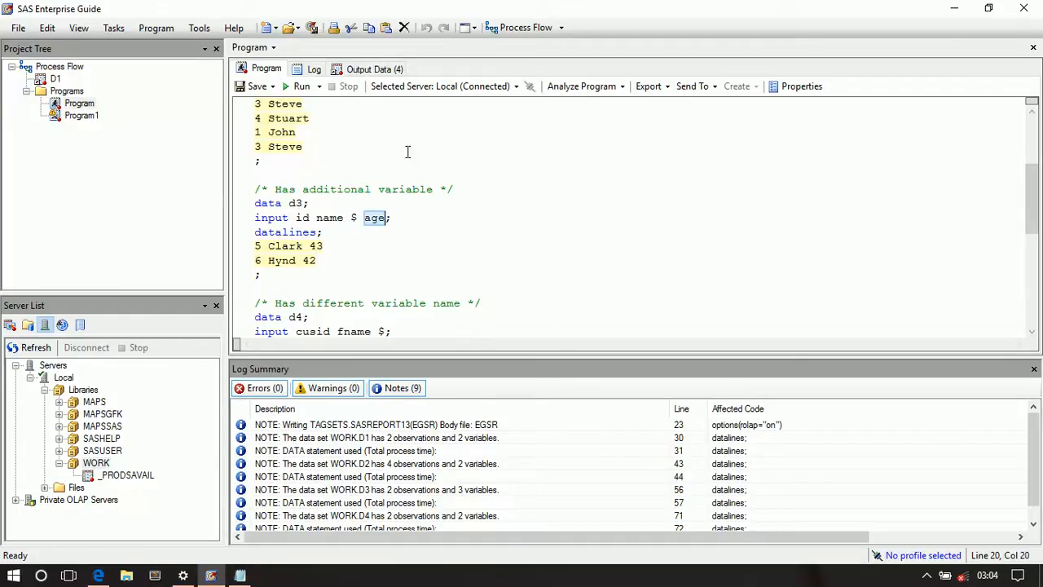
{"action": "left_click", "coordinate": [80, 115]}
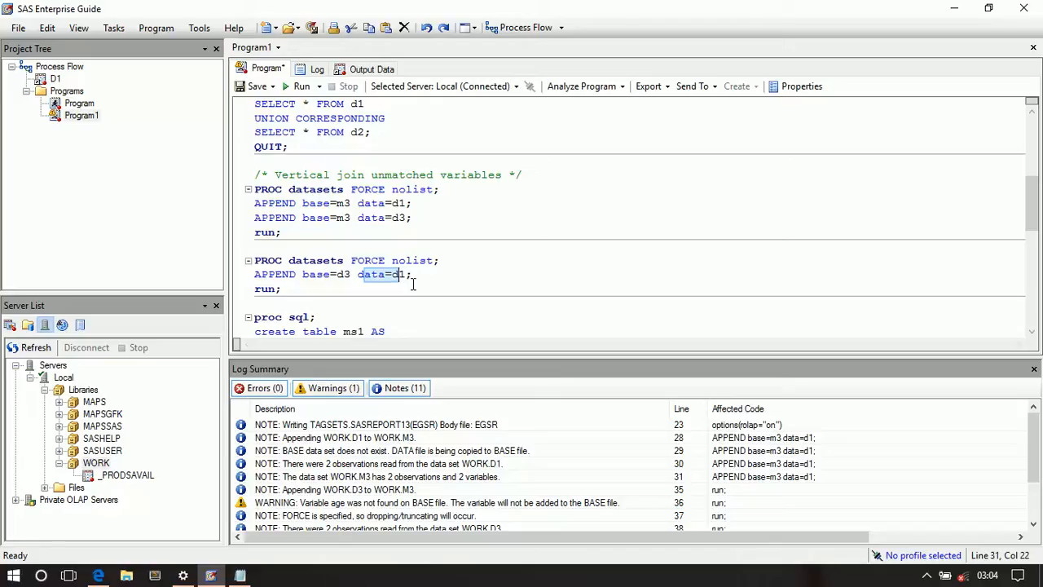
{"action": "left_click", "coordinate": [282, 289]}
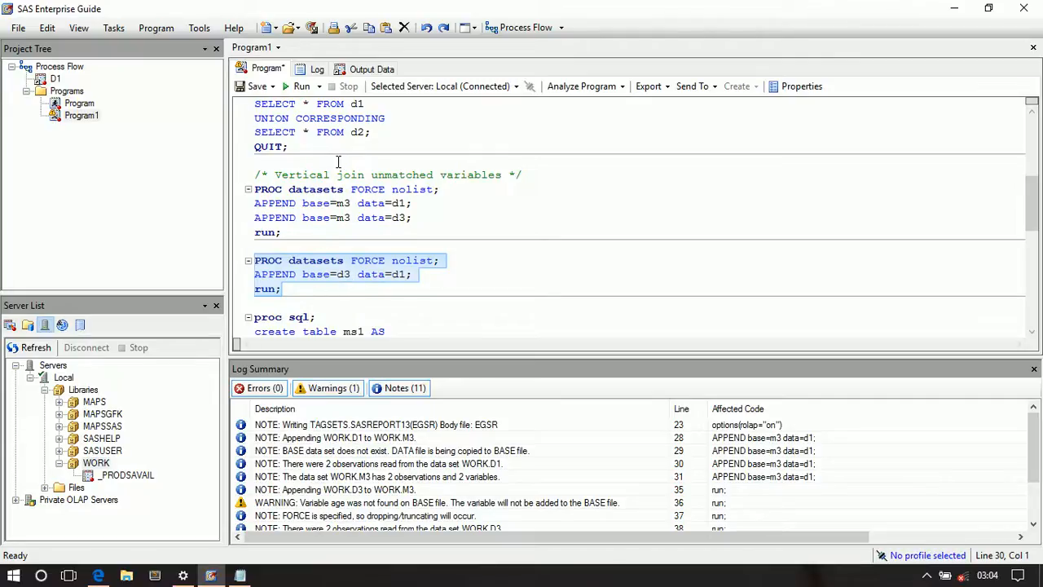
{"action": "mouse_move", "coordinate": [155, 341]}
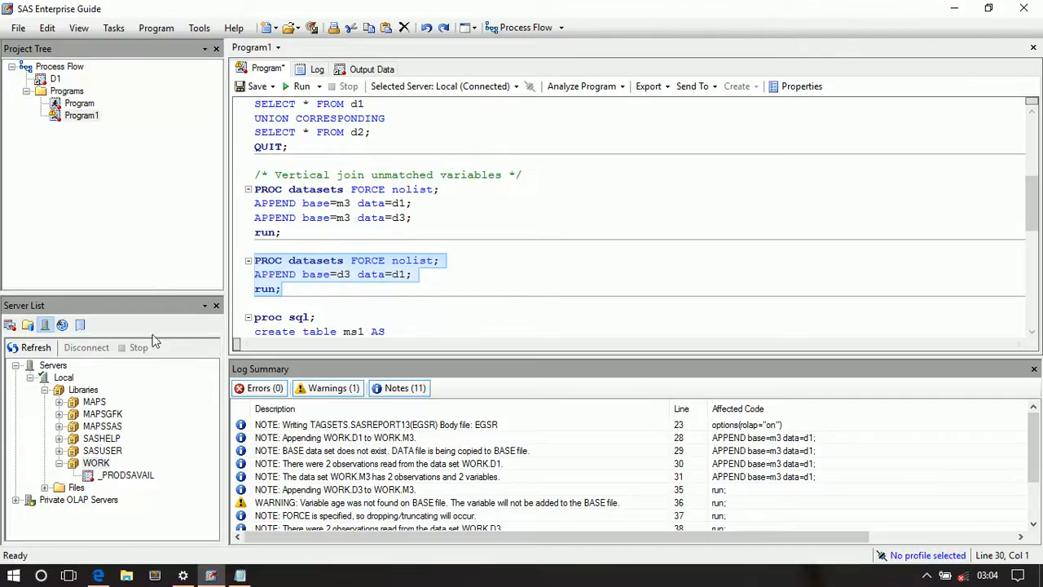
{"action": "left_click", "coordinate": [83, 389]}
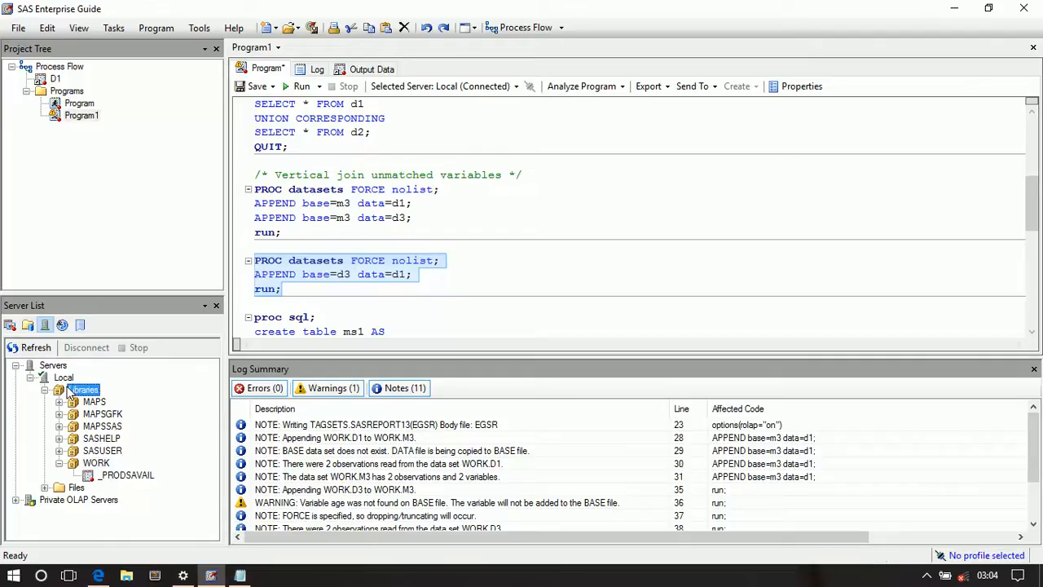
{"action": "left_click", "coordinate": [59, 462]}
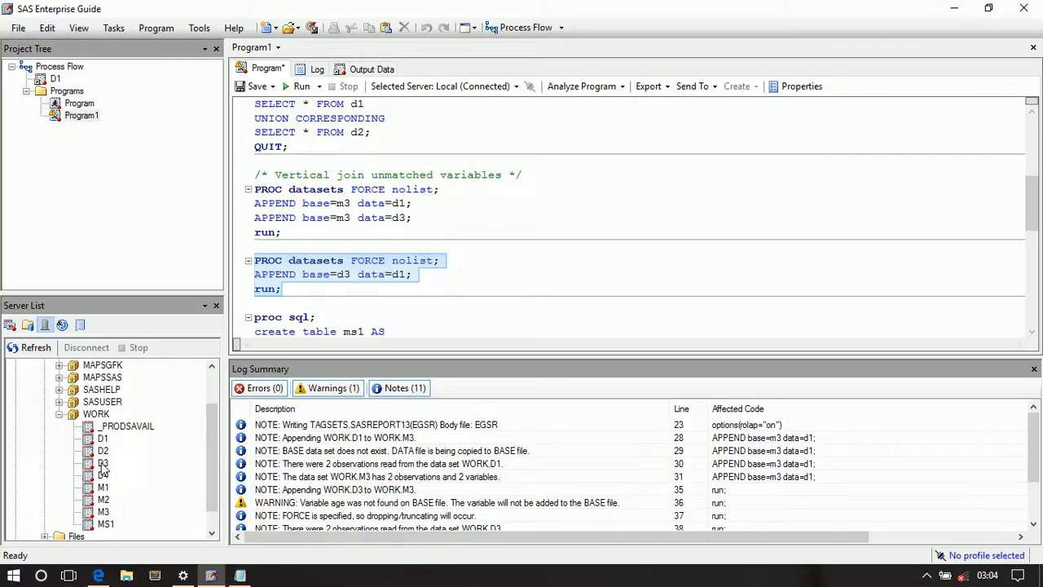
{"action": "double_click", "coordinate": [103, 463]}
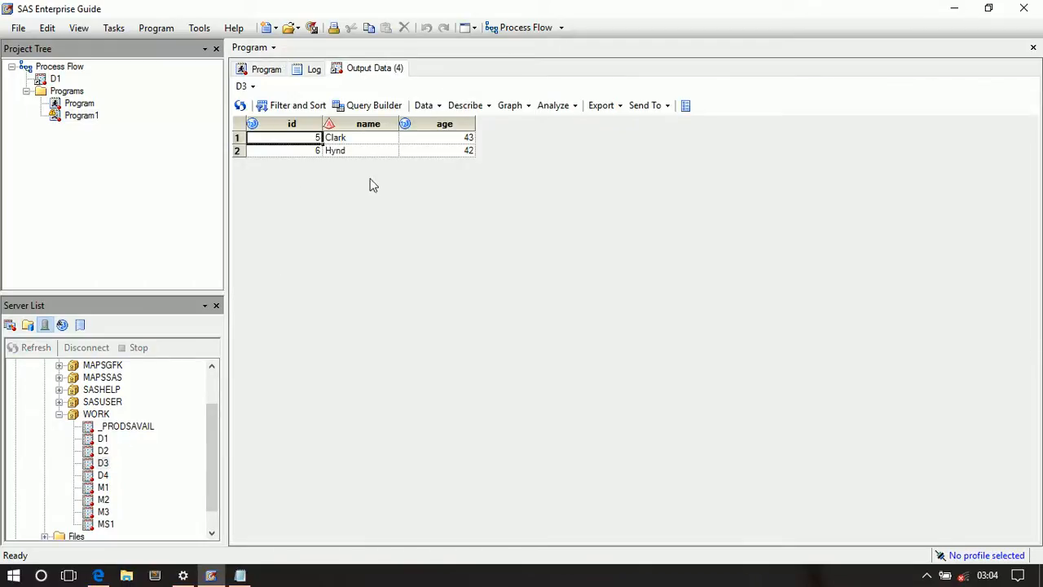
{"action": "mouse_move", "coordinate": [1034, 48]}
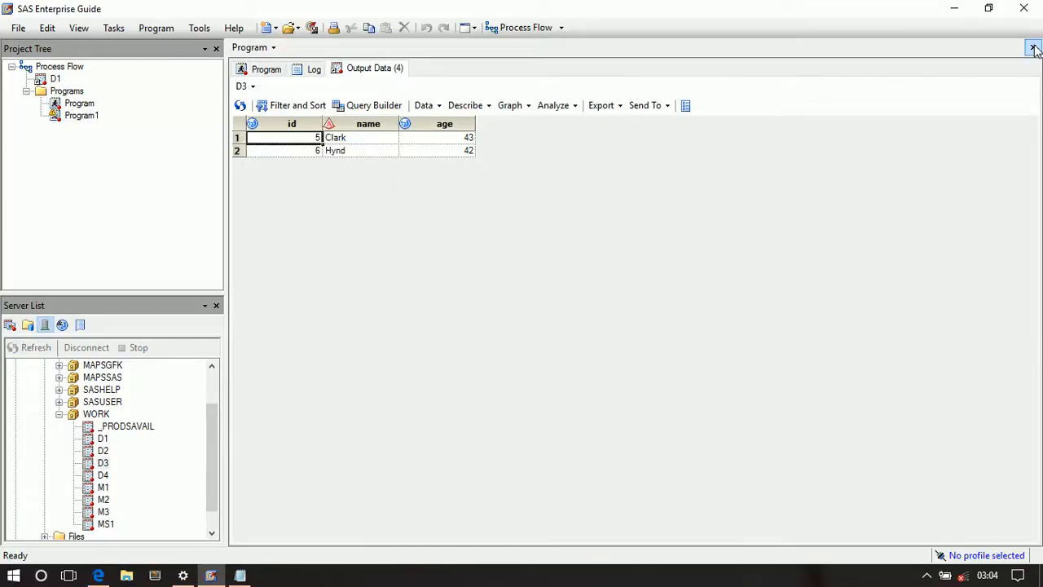
{"action": "left_click", "coordinate": [1033, 47]}
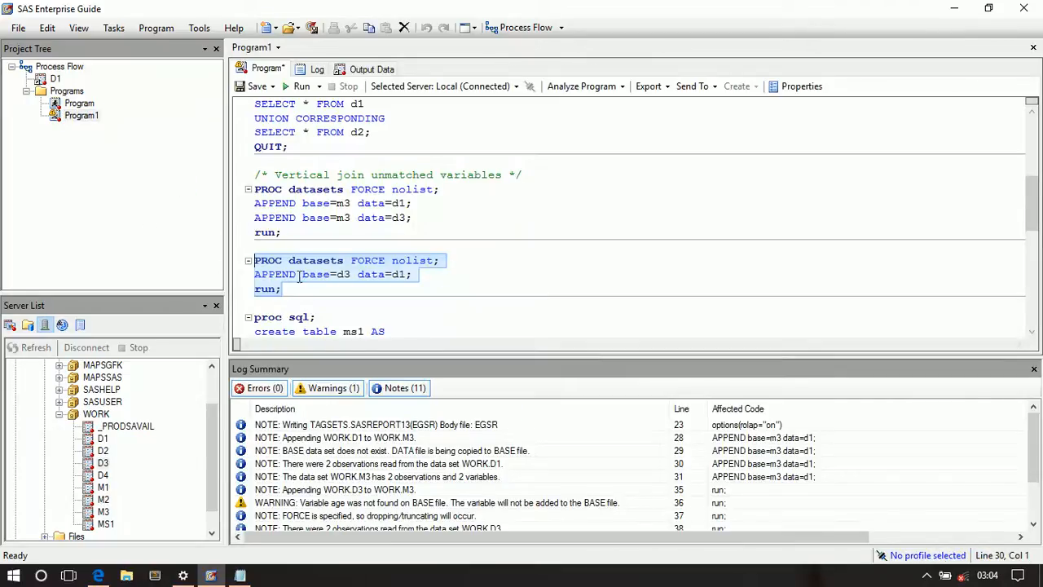
{"action": "mouse_move", "coordinate": [330, 162]}
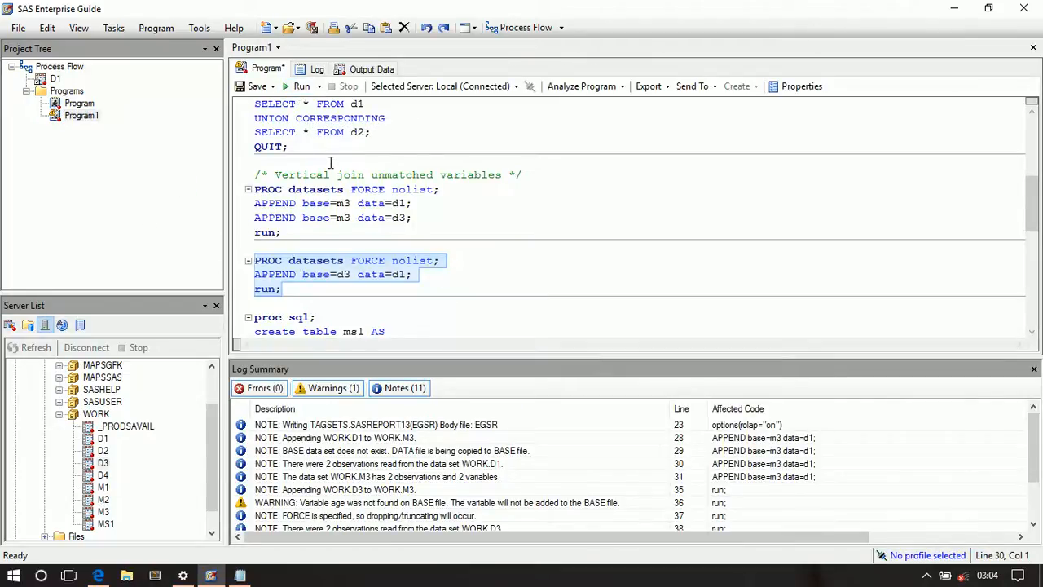
Run the base-d3 append, replacing results, and open WORK.D3 with four rows.
{"action": "left_click", "coordinate": [299, 85]}
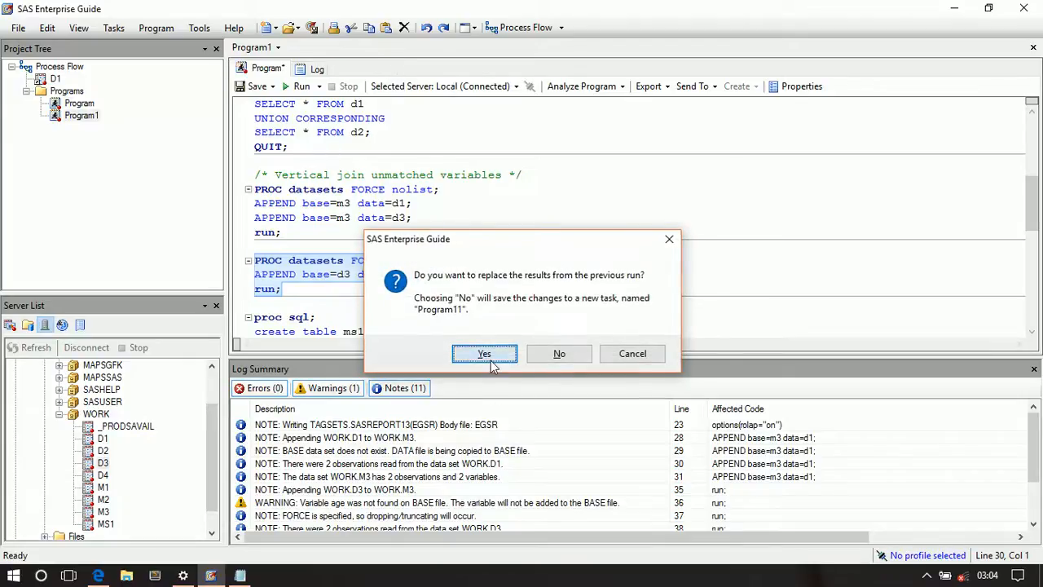
{"action": "left_click", "coordinate": [484, 353]}
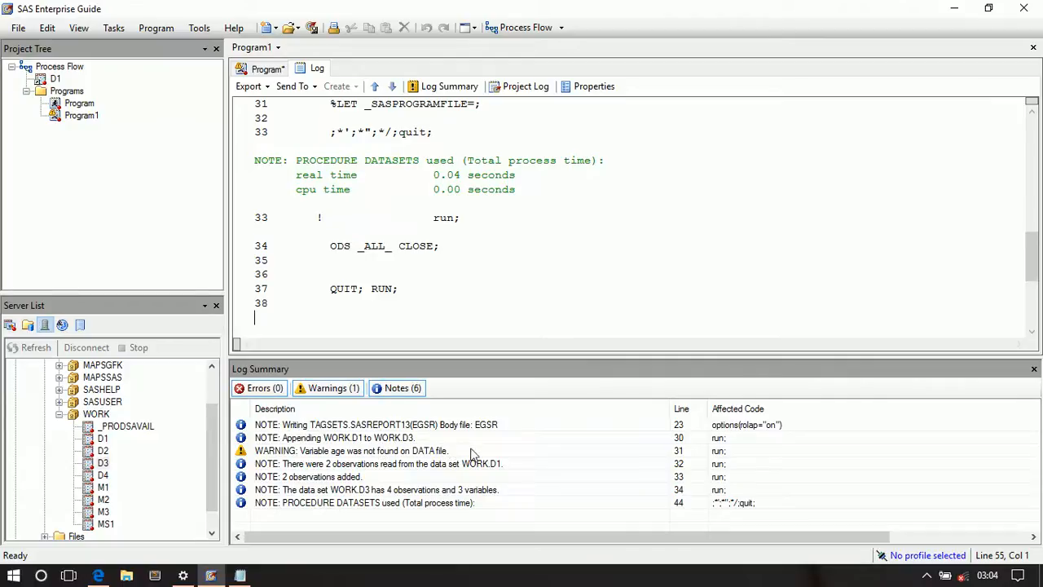
{"action": "mouse_move", "coordinate": [430, 480]}
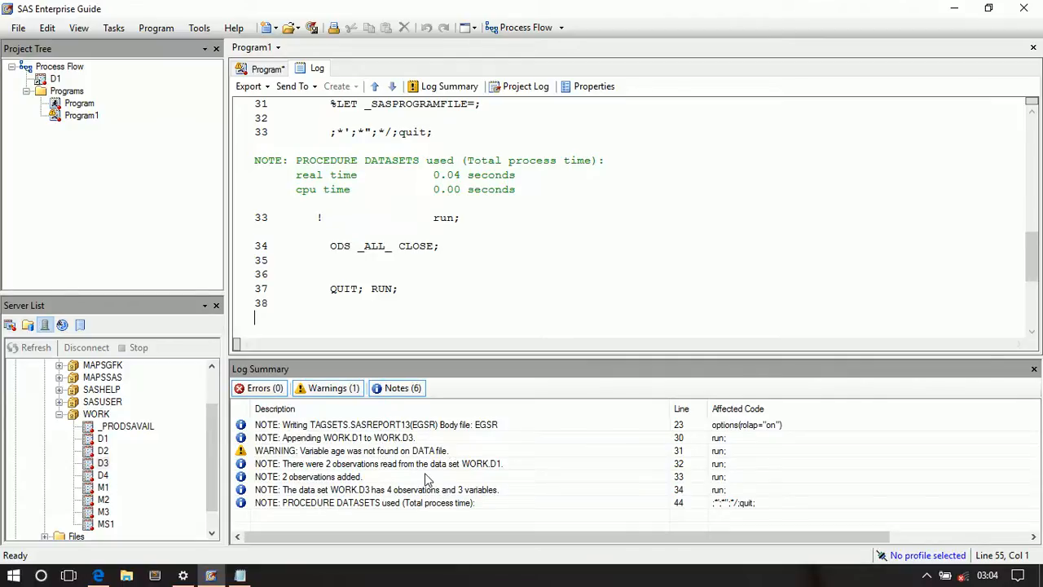
{"action": "mouse_move", "coordinate": [485, 446]}
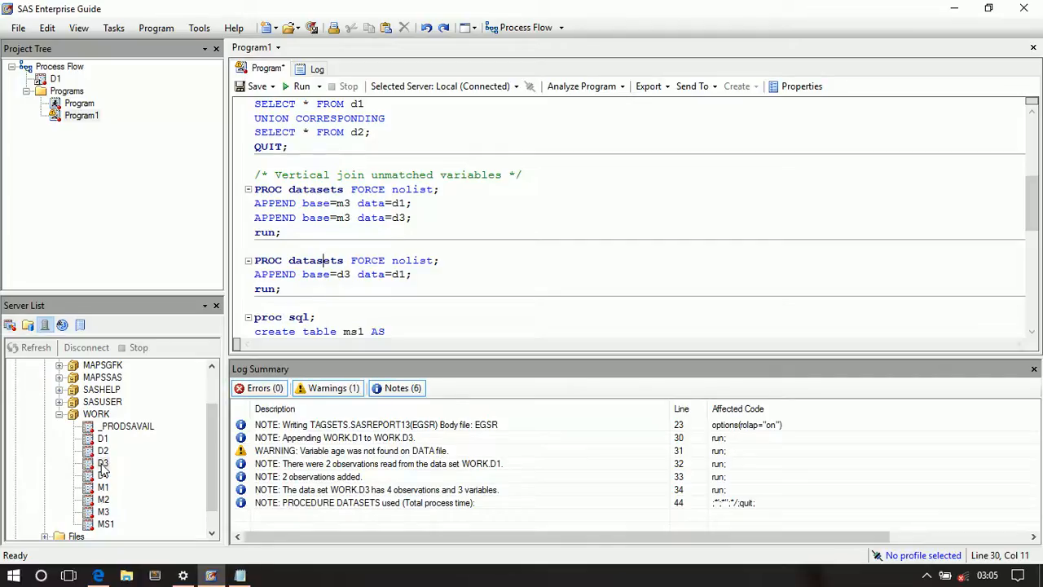
{"action": "double_click", "coordinate": [103, 462]}
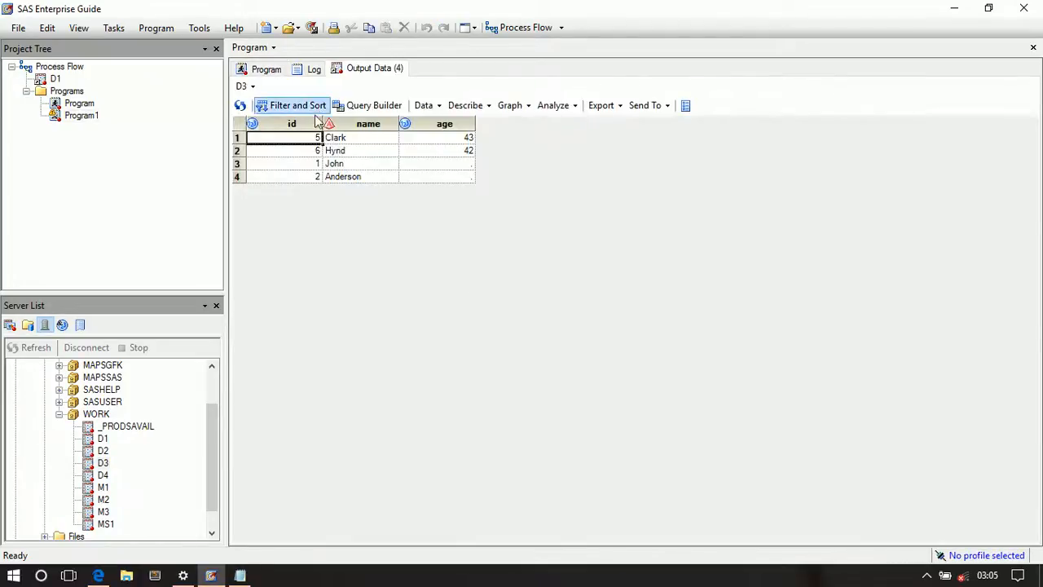
{"action": "mouse_move", "coordinate": [566, 119]}
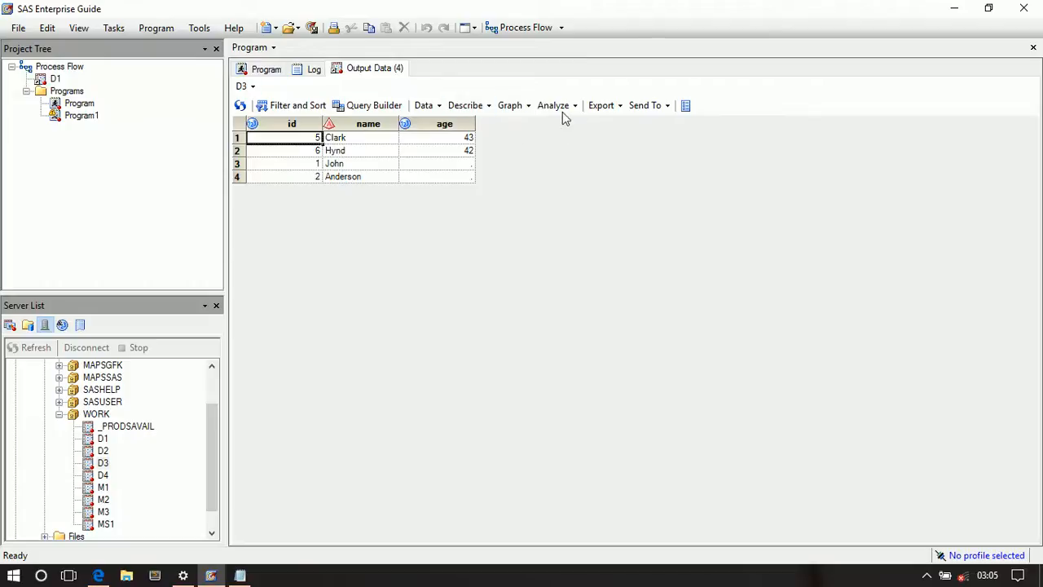
{"action": "mouse_move", "coordinate": [245, 65]}
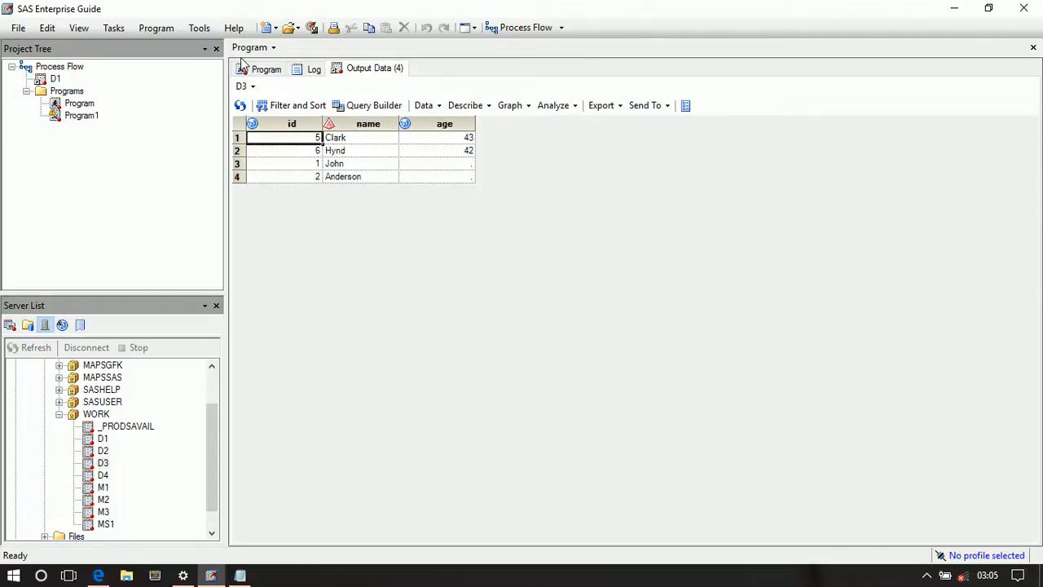
Insert OUTER before UNION in Program1's d1 and d3 PROC SQL step.
{"action": "left_click", "coordinate": [266, 69]}
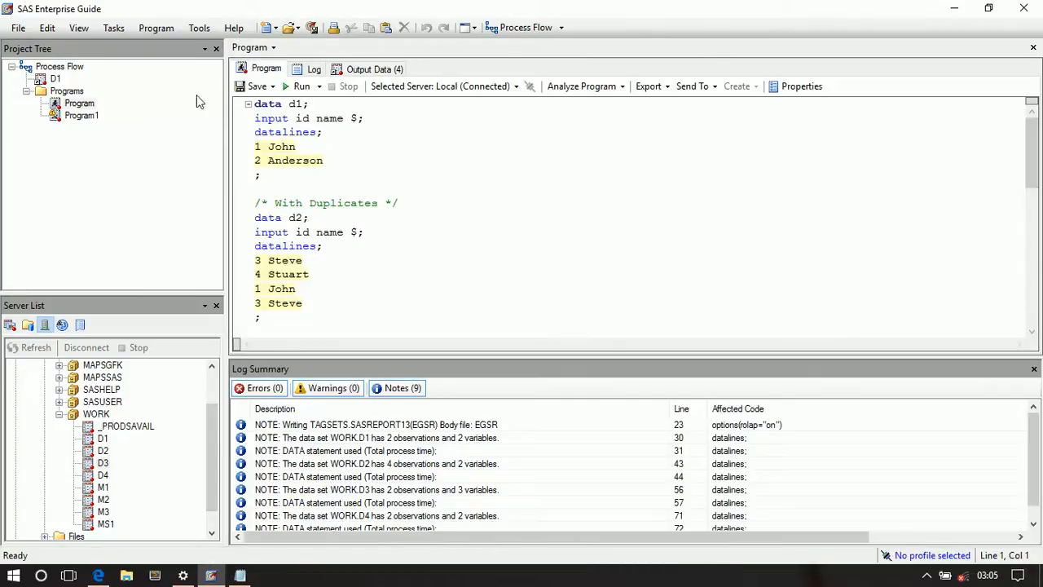
{"action": "left_click", "coordinate": [81, 115]}
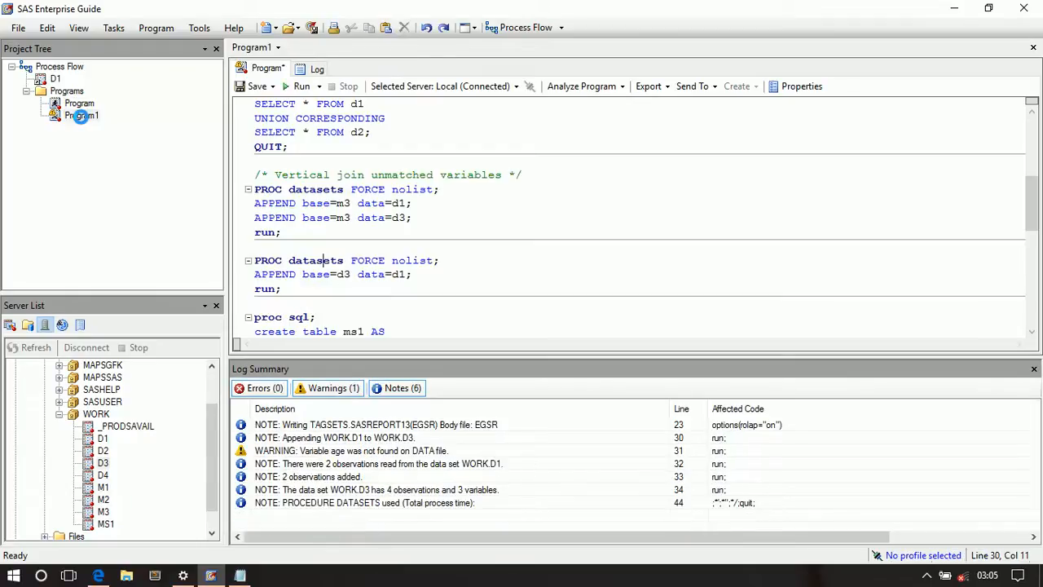
{"action": "scroll", "scroll_direction": "down", "scroll_amount": 3}
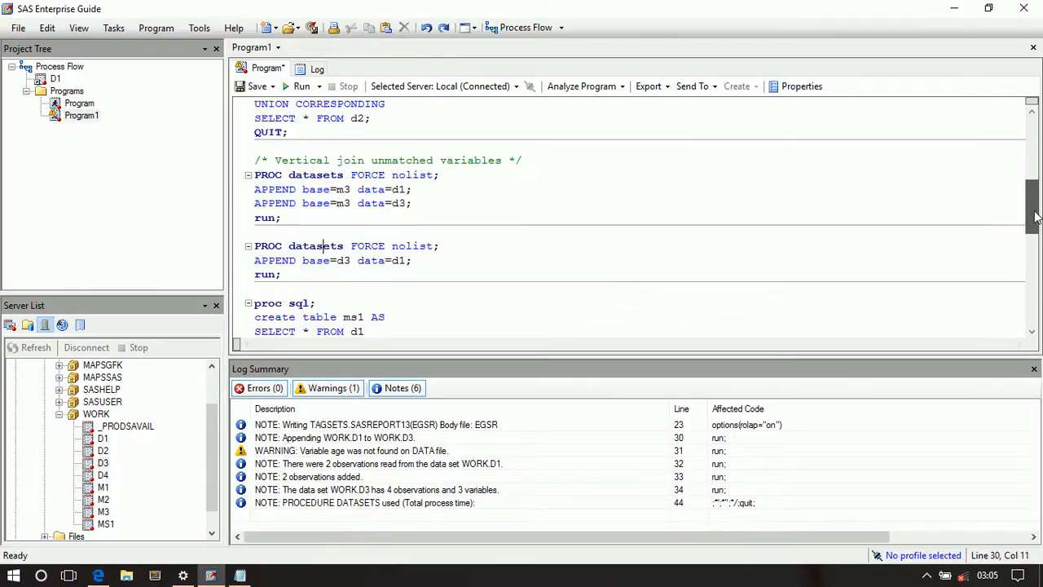
{"action": "scroll", "scroll_direction": "down", "scroll_amount": 3}
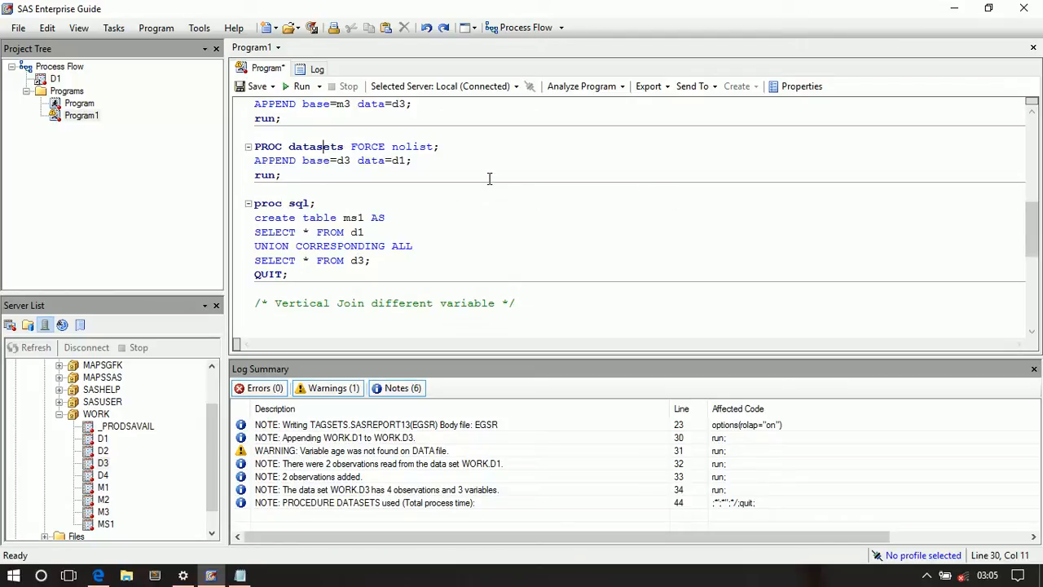
{"action": "mouse_move", "coordinate": [271, 245]}
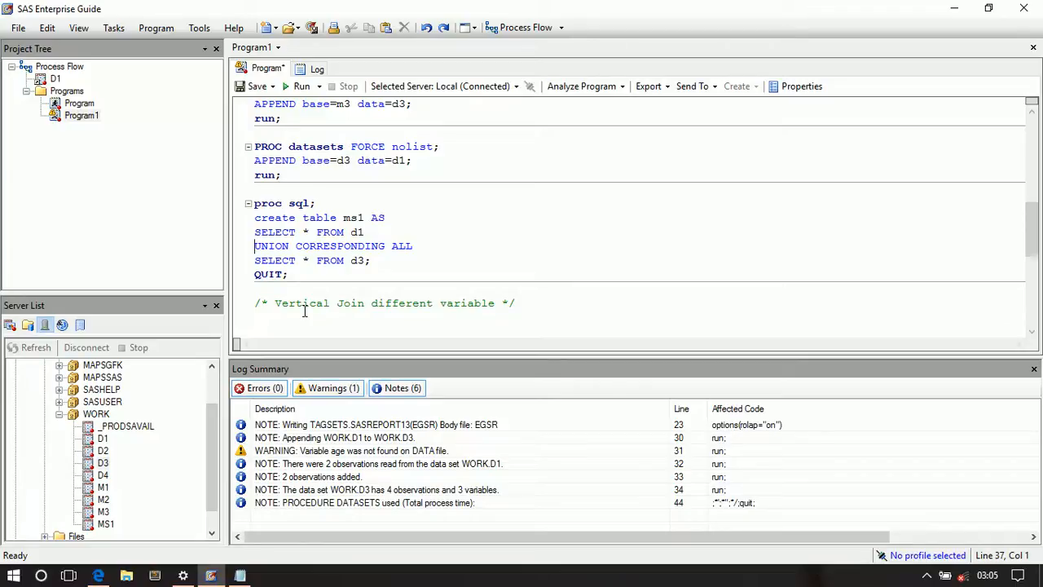
{"action": "left_click", "coordinate": [259, 246]}
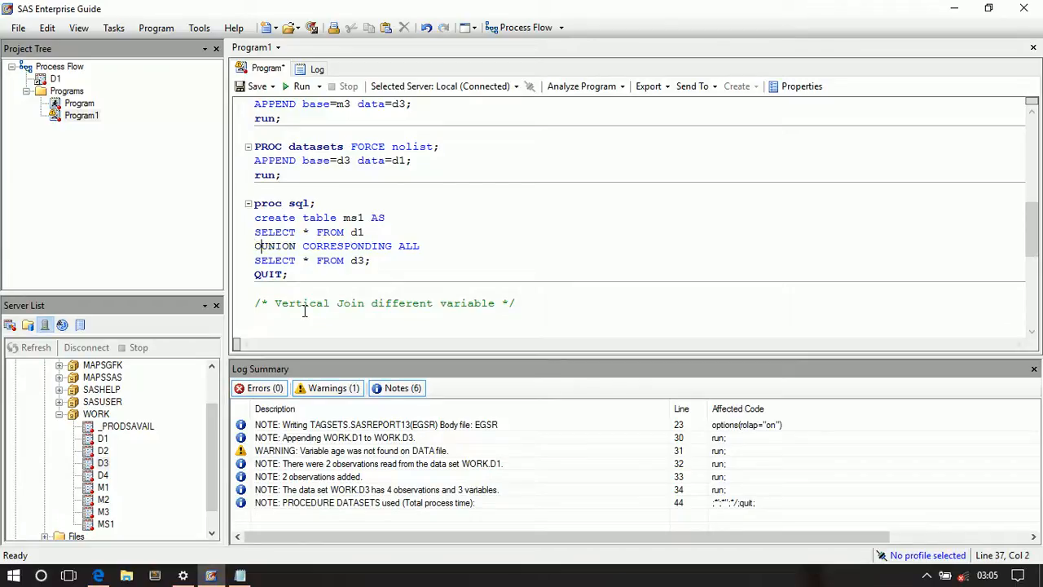
{"action": "type", "text": "OUTER"}
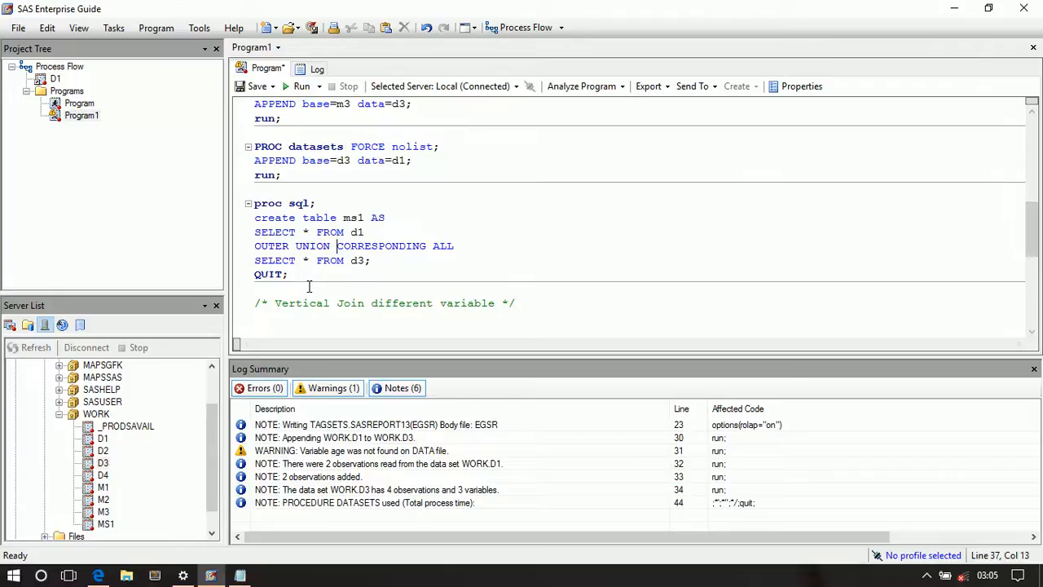
{"action": "mouse_move", "coordinate": [300, 268]}
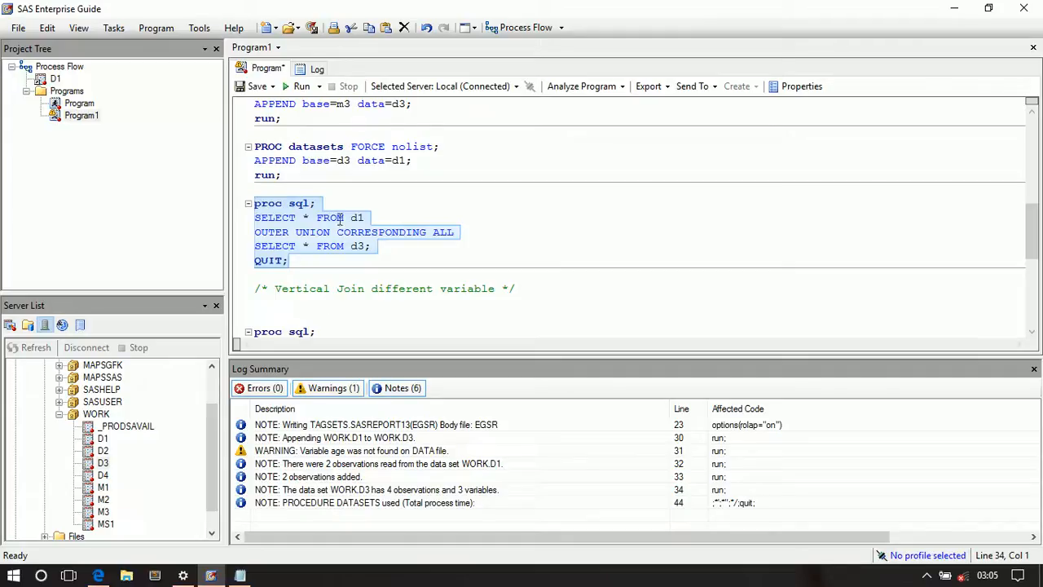
Run the OUTER UNION CORRESPONDING ALL query and review its 'Expecting a SELECT' errors.
{"action": "left_click", "coordinate": [319, 87]}
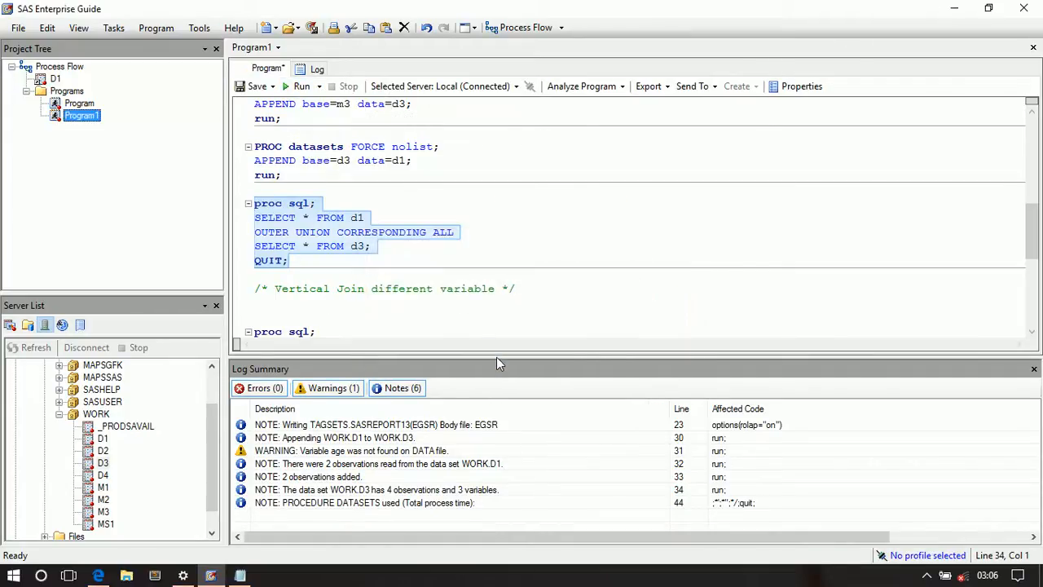
{"action": "left_click", "coordinate": [302, 85]}
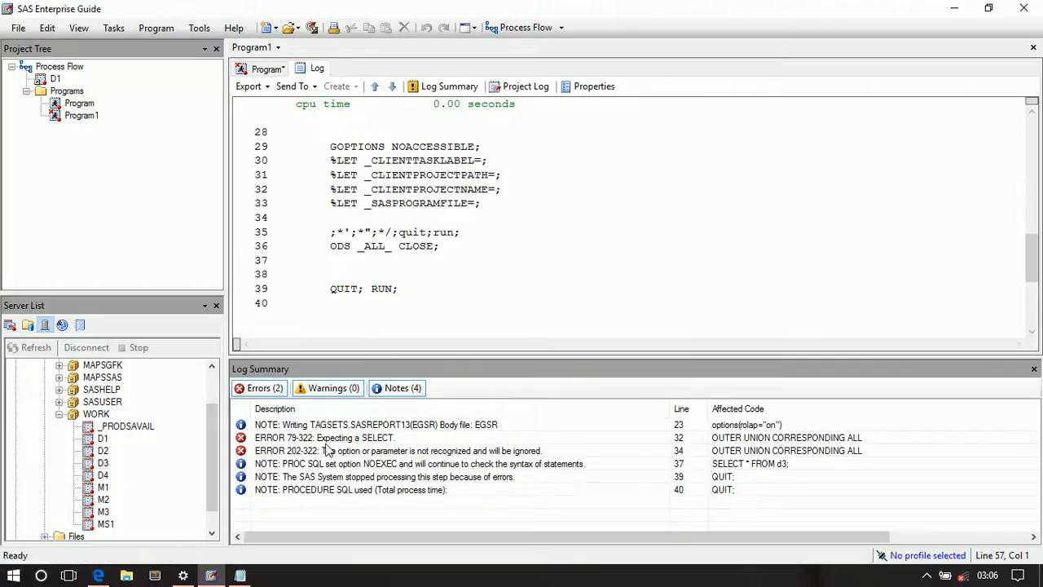
{"action": "left_click", "coordinate": [259, 387]}
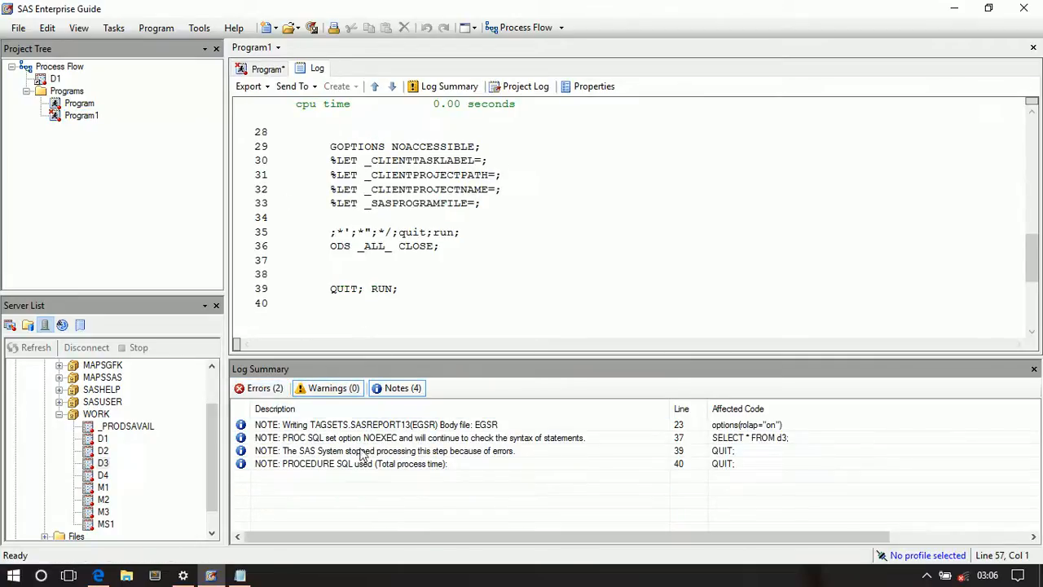
{"action": "left_click", "coordinate": [266, 68]}
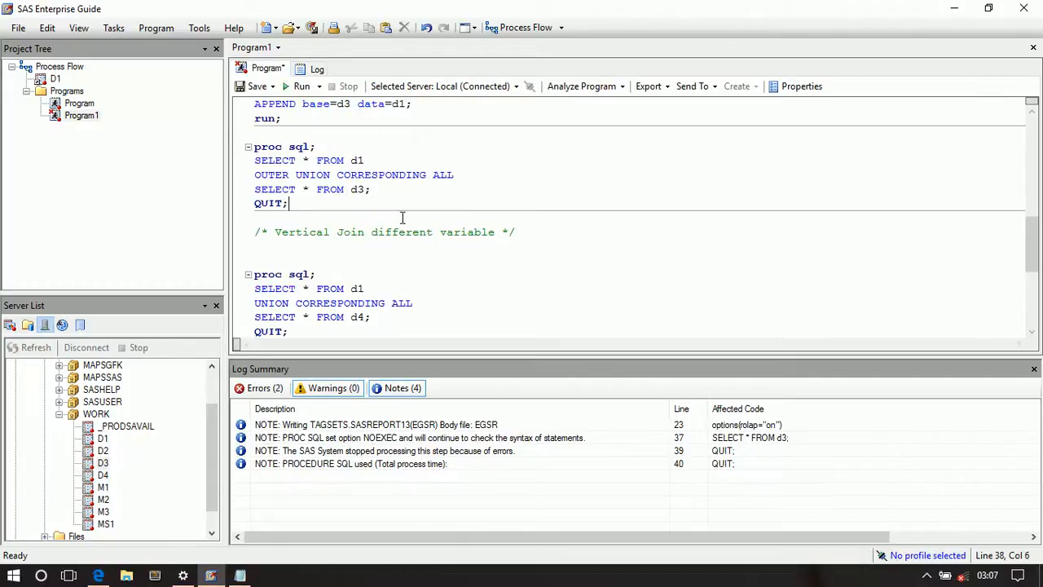
{"action": "mouse_move", "coordinate": [442, 174]}
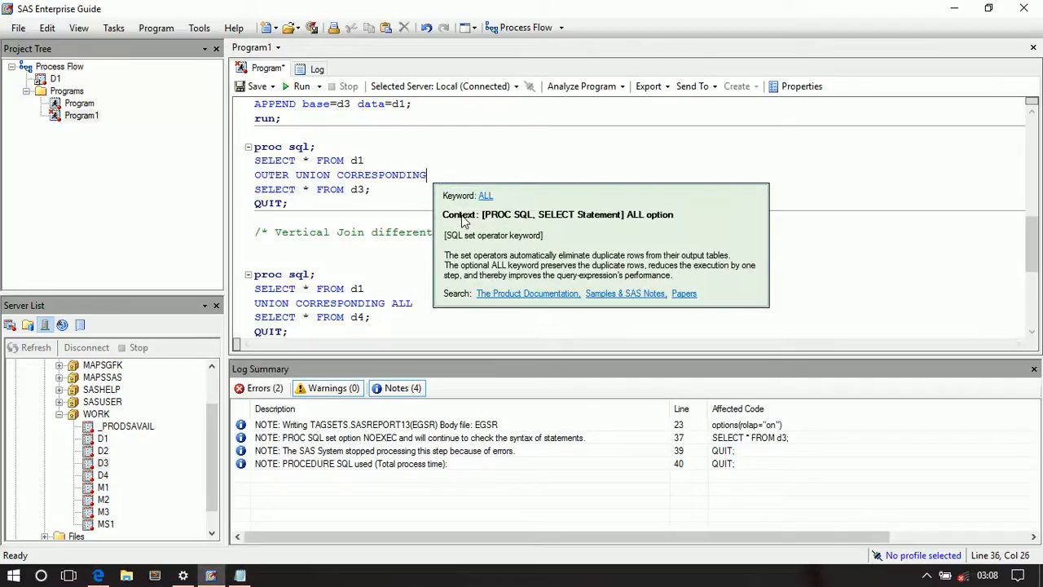
Run the OUTER UNION CORRESPONDING query, producing six id, name, age rows.
{"action": "left_click", "coordinate": [298, 198]}
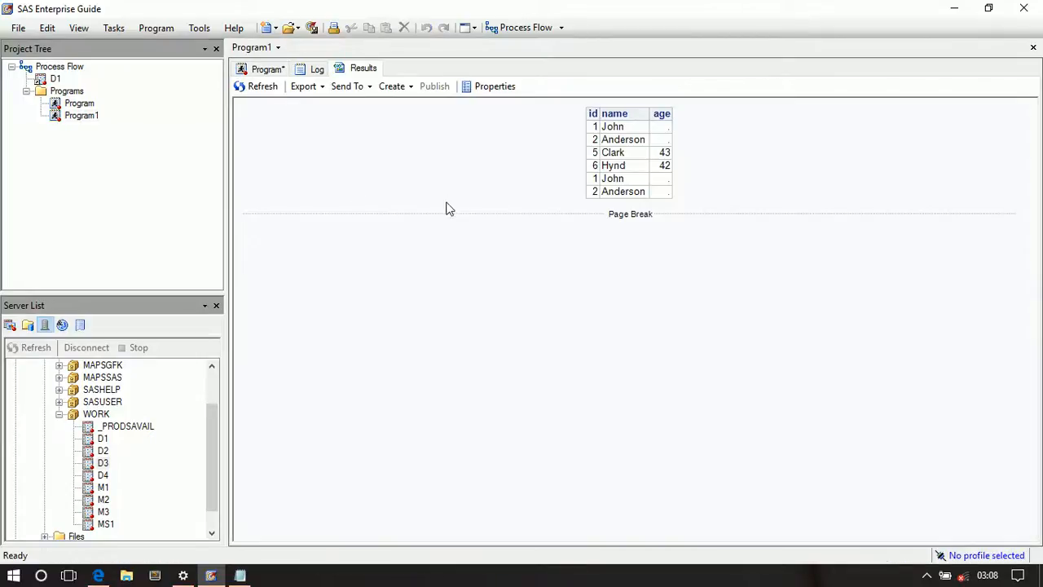
{"action": "mouse_move", "coordinate": [351, 86]}
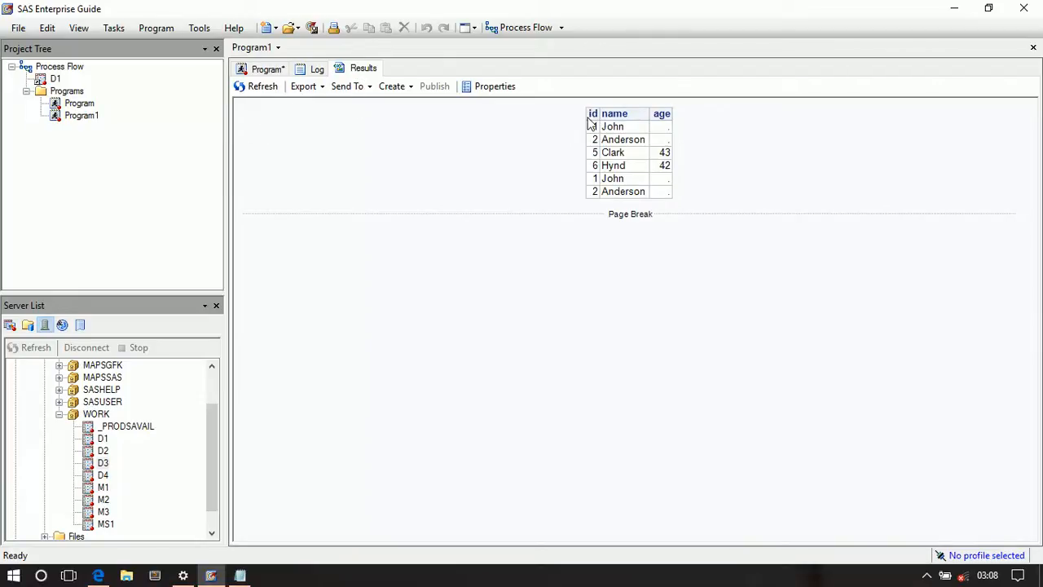
{"action": "mouse_move", "coordinate": [622, 134]}
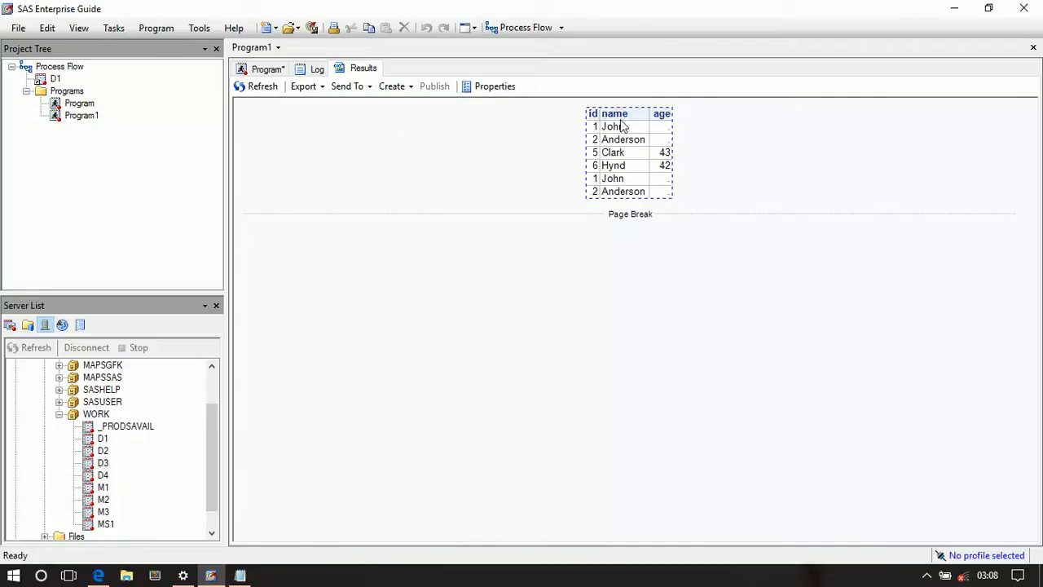
{"action": "mouse_move", "coordinate": [621, 190]}
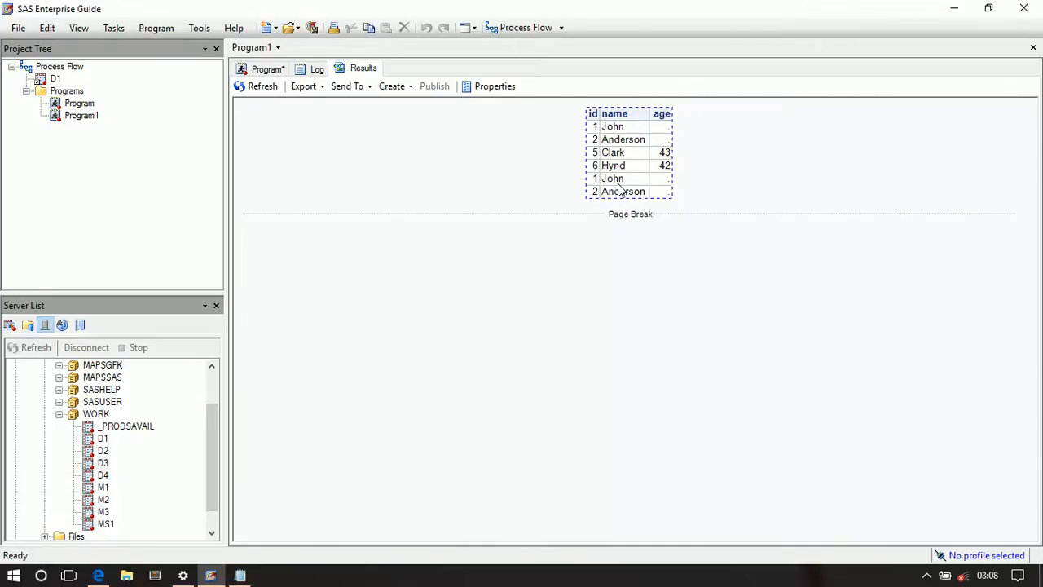
{"action": "mouse_move", "coordinate": [633, 153]}
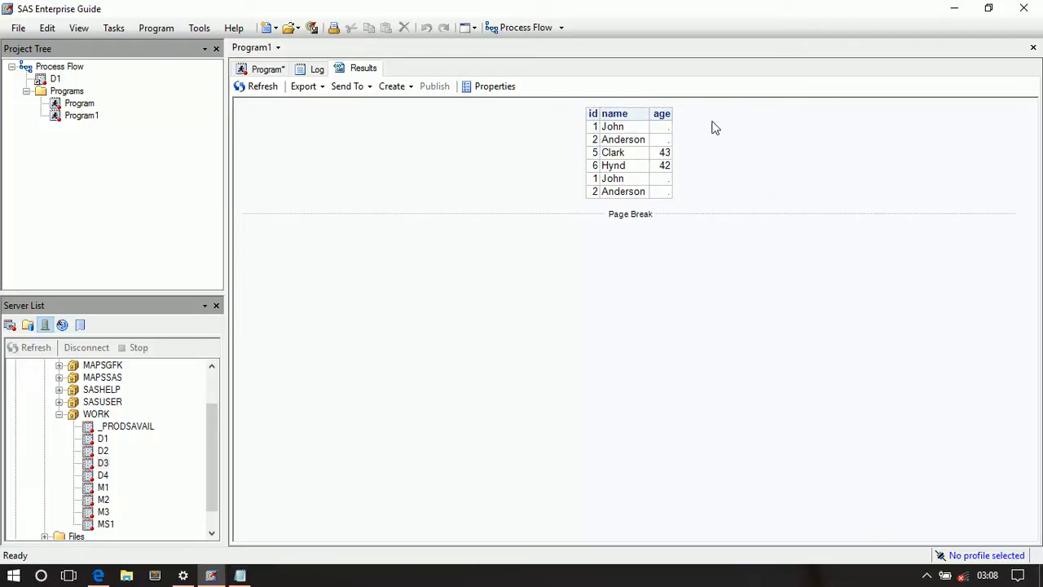
{"action": "mouse_move", "coordinate": [303, 86]}
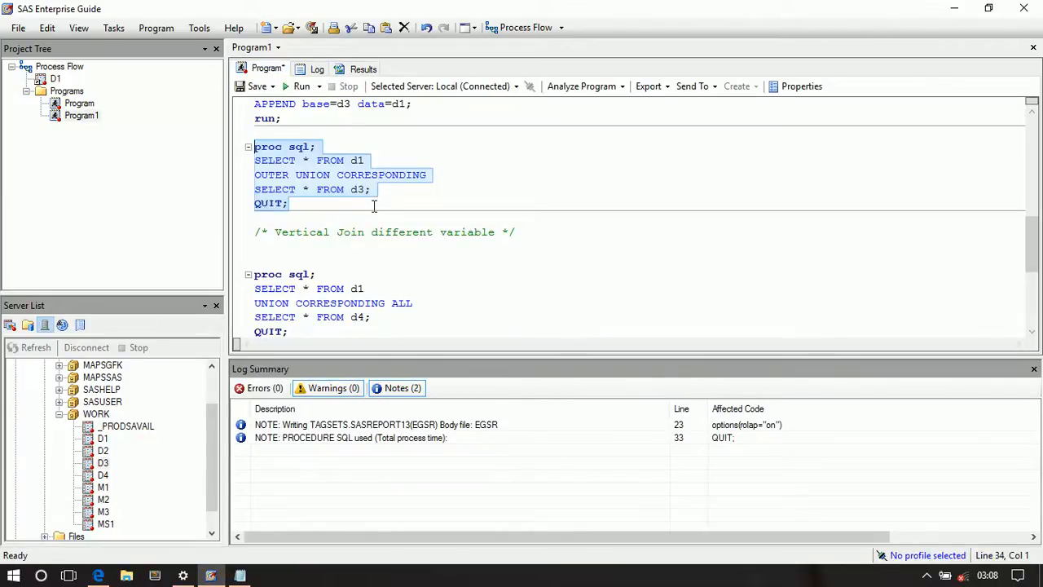
Check d4's cusid and fname variables in its defining program, back in Program1.
{"action": "scroll", "scroll_direction": "down", "scroll_amount": 3}
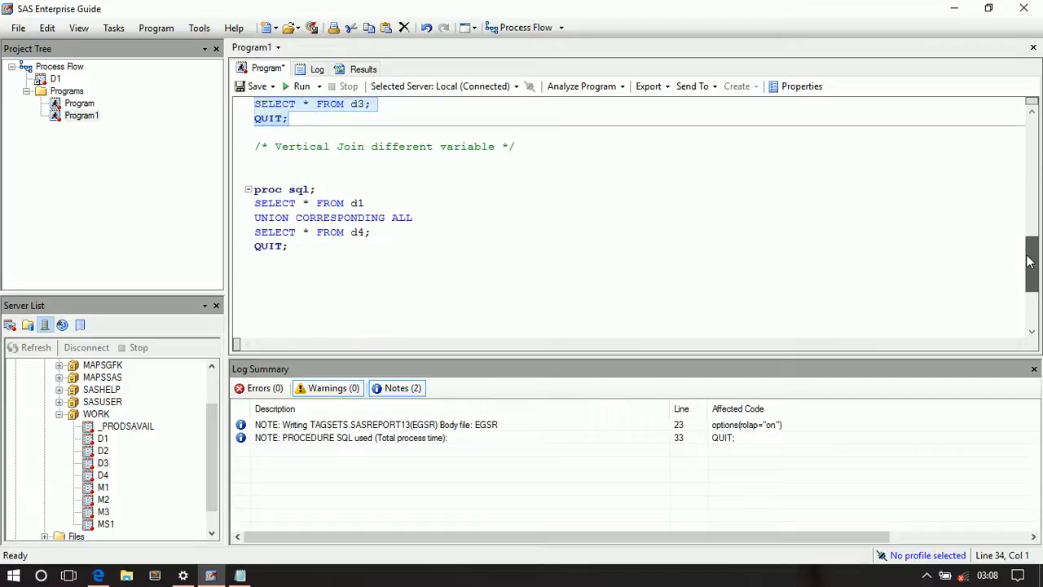
{"action": "scroll", "scroll_direction": "down", "scroll_amount": 3}
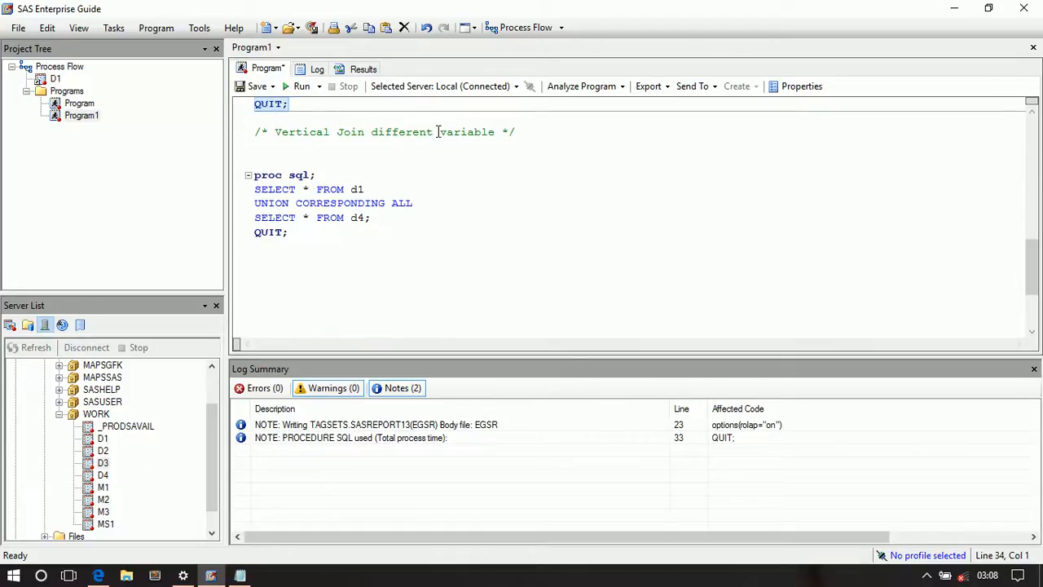
{"action": "double_click", "coordinate": [466, 132]}
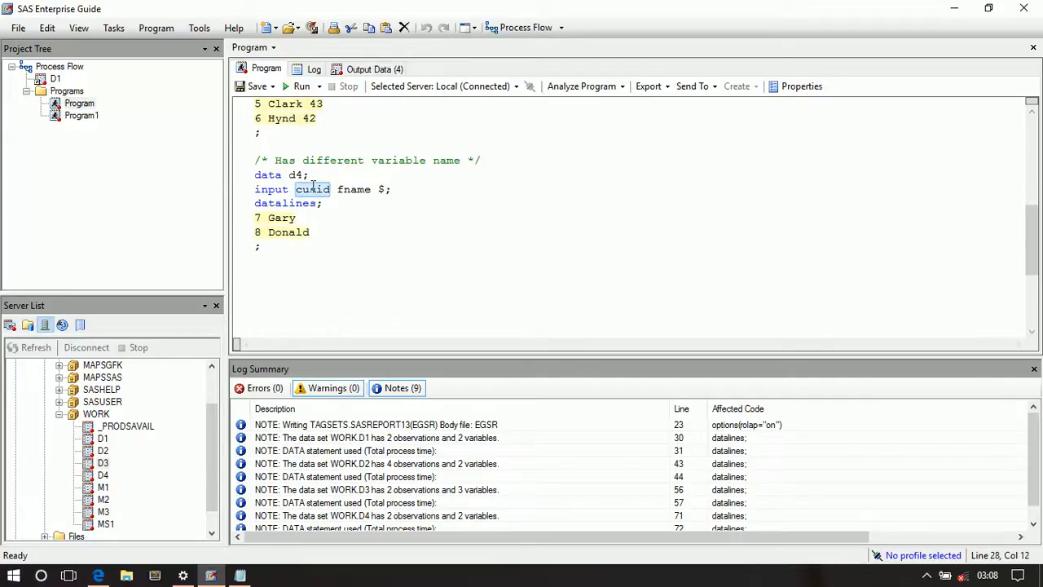
{"action": "left_click", "coordinate": [81, 115]}
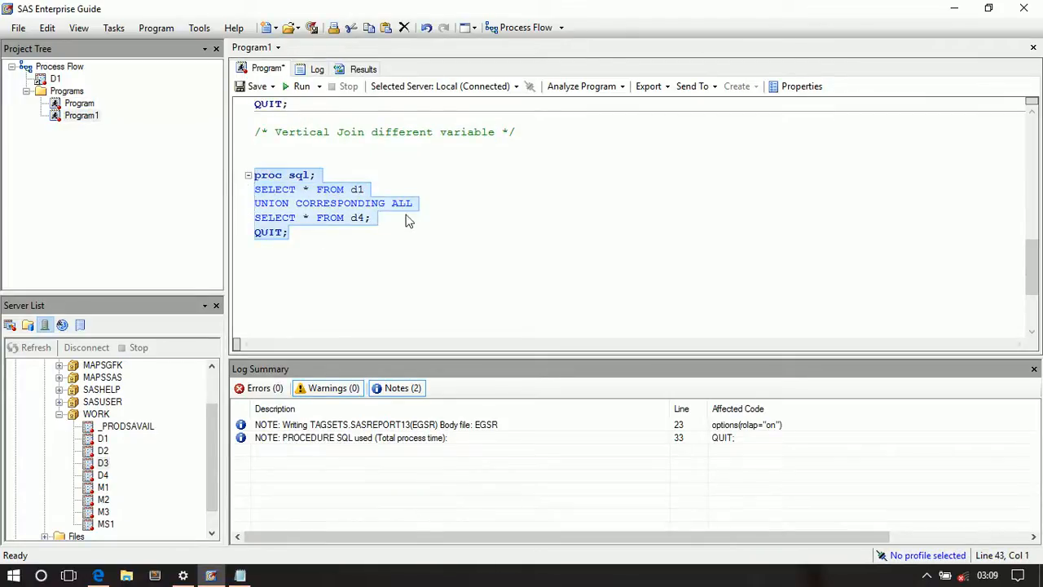
{"action": "mouse_move", "coordinate": [277, 98]}
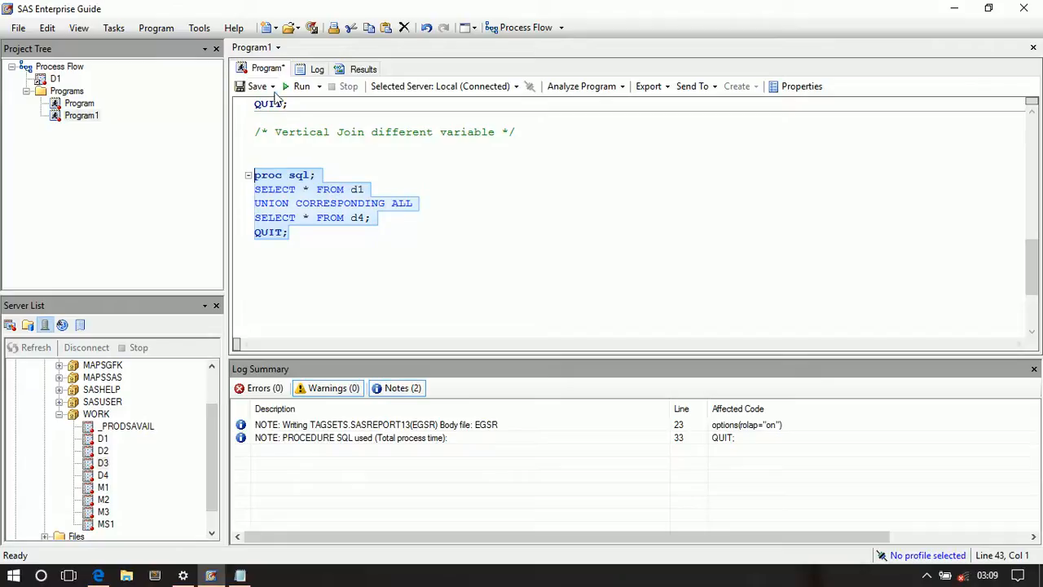
Run the d1–d4 UNION CORRESPONDING ALL query and read its no-matching-column error.
{"action": "left_click", "coordinate": [301, 87]}
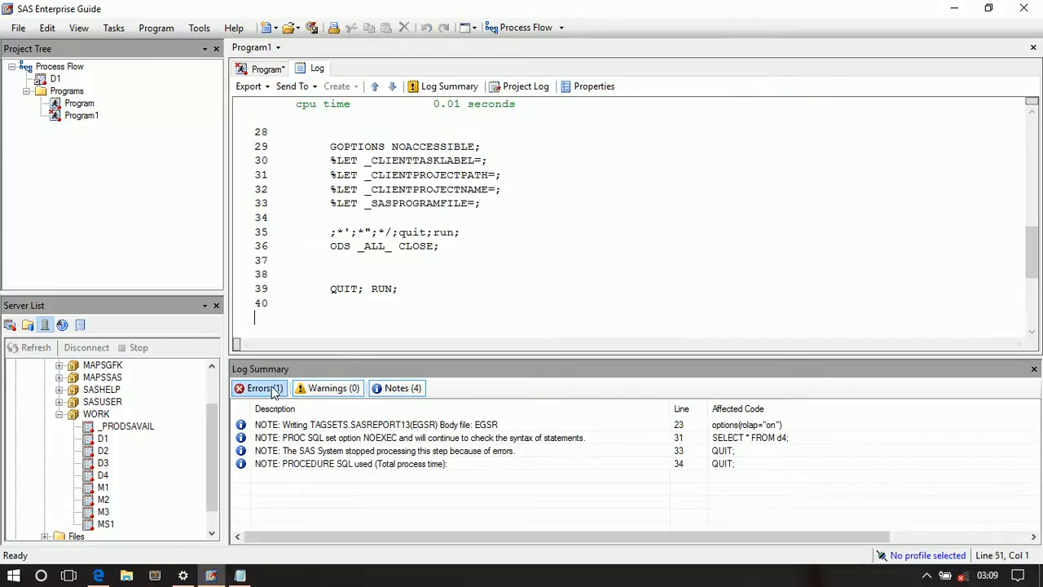
{"action": "left_click", "coordinate": [259, 388]}
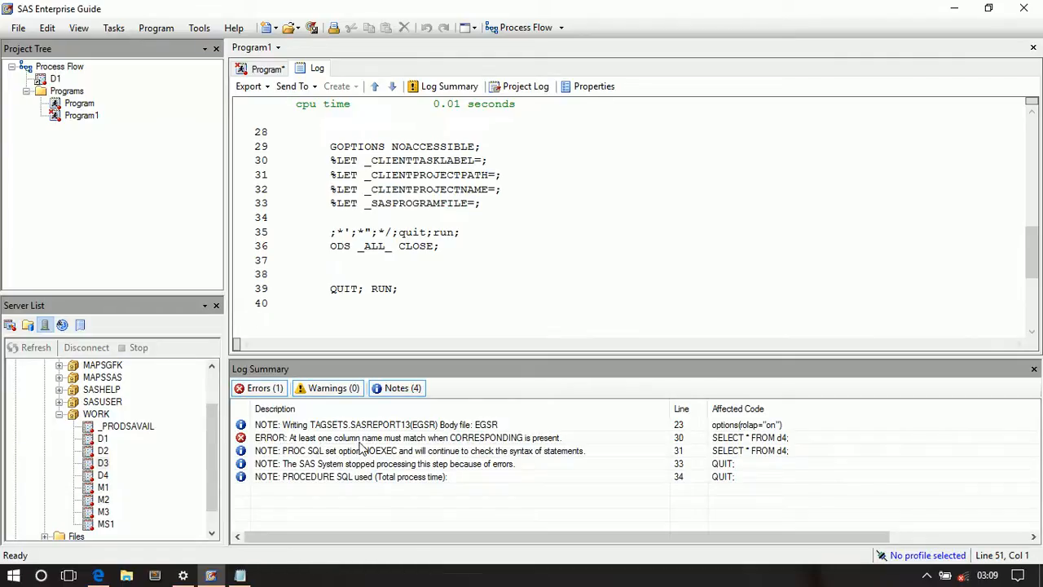
{"action": "mouse_move", "coordinate": [475, 445]}
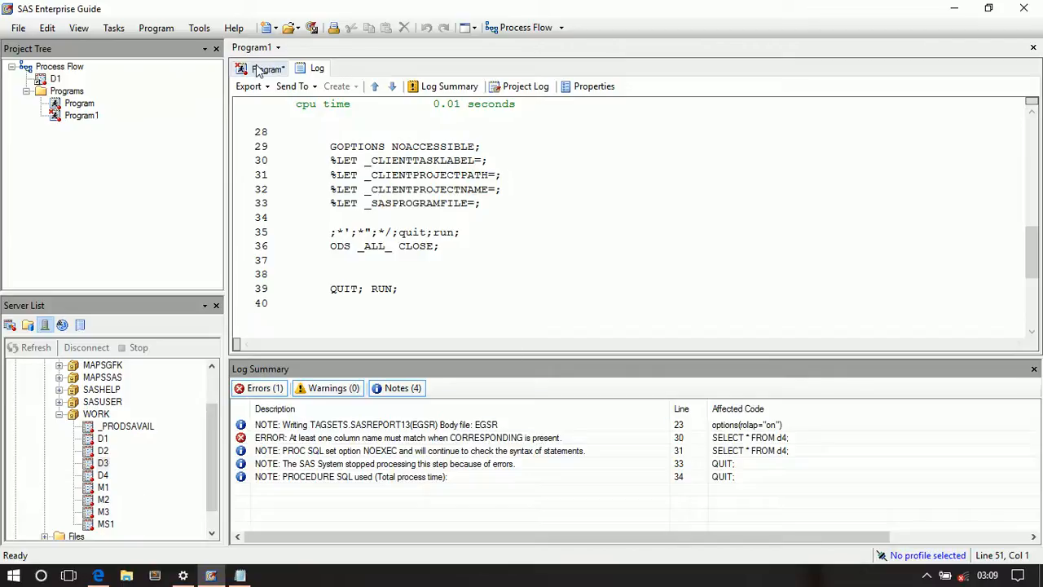
{"action": "left_click", "coordinate": [268, 67]}
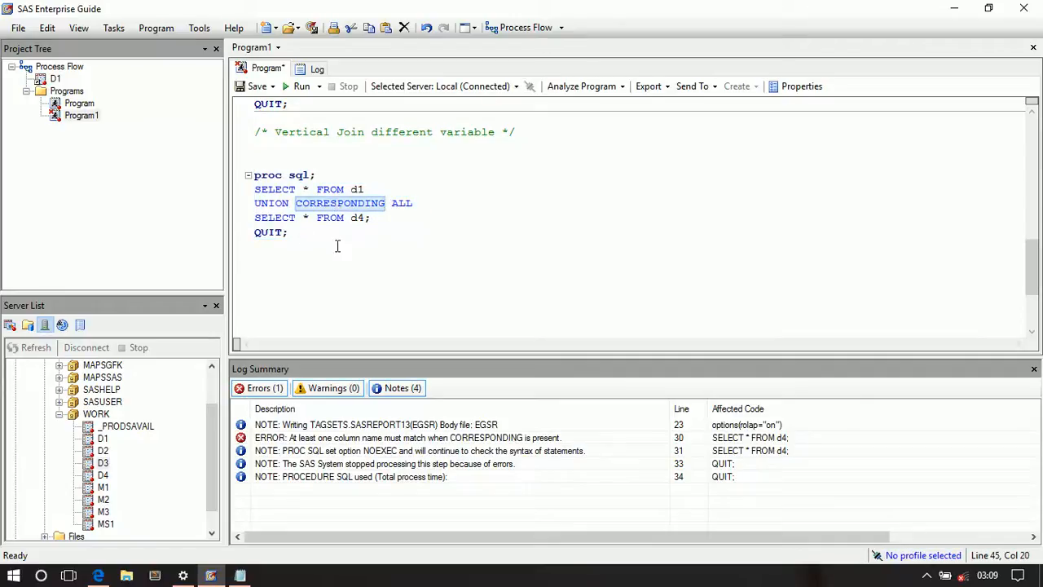
{"action": "mouse_move", "coordinate": [340, 203]}
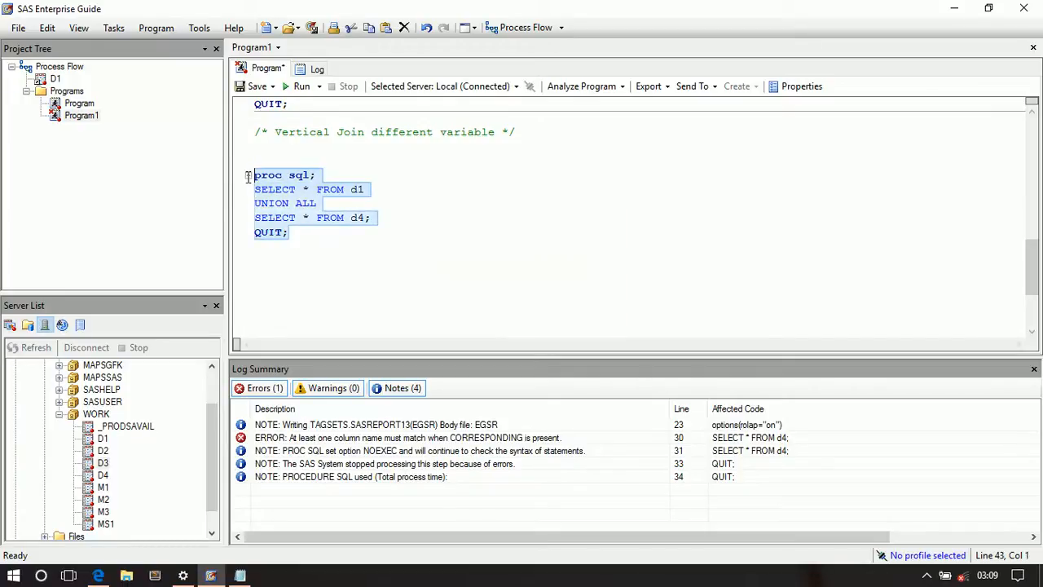
Run the UNION ALL query for four id–name rows and compare d4's variable names.
{"action": "left_click", "coordinate": [301, 86]}
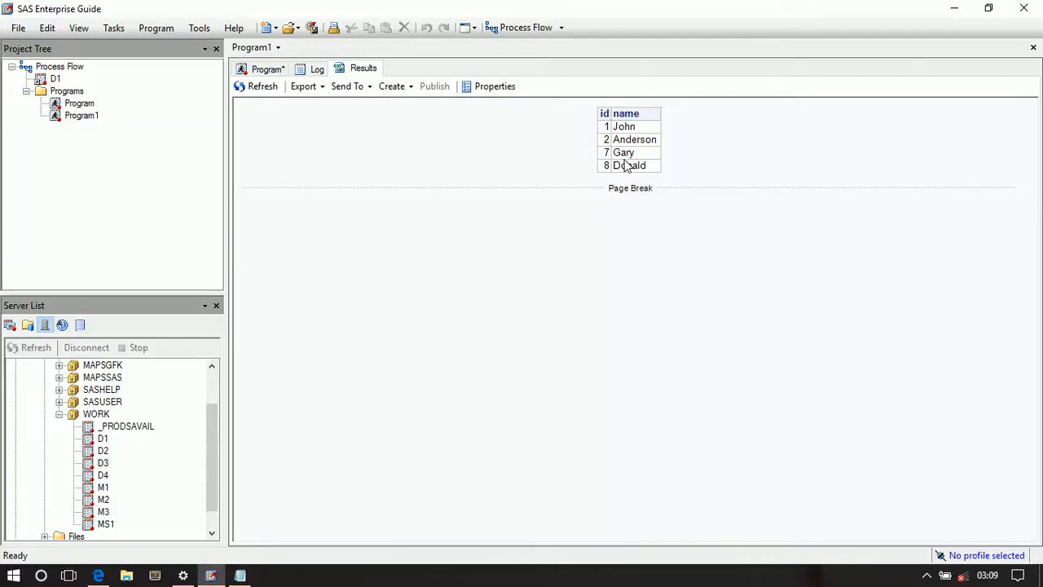
{"action": "mouse_move", "coordinate": [95, 121]}
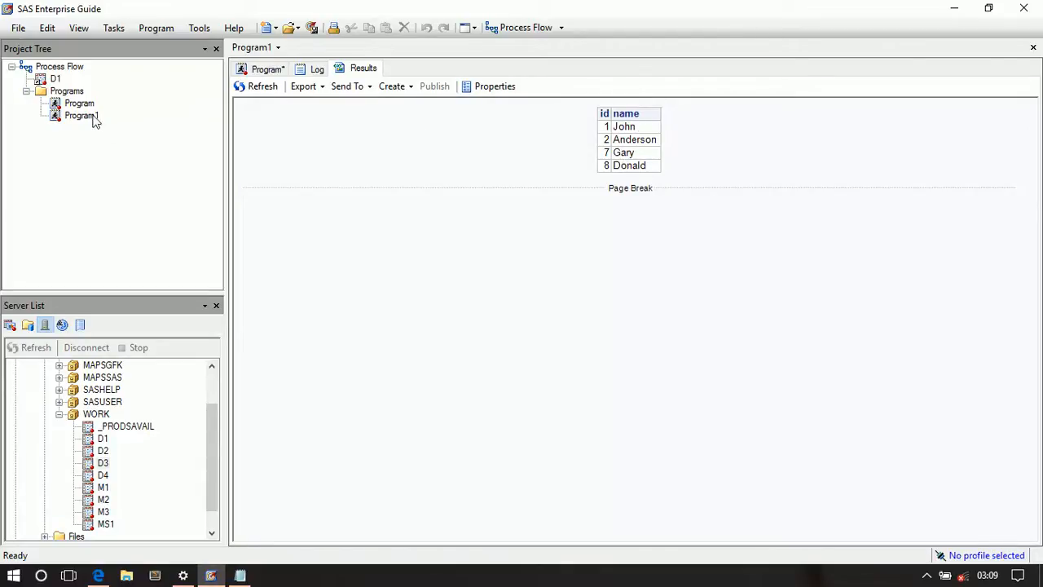
{"action": "double_click", "coordinate": [79, 103]}
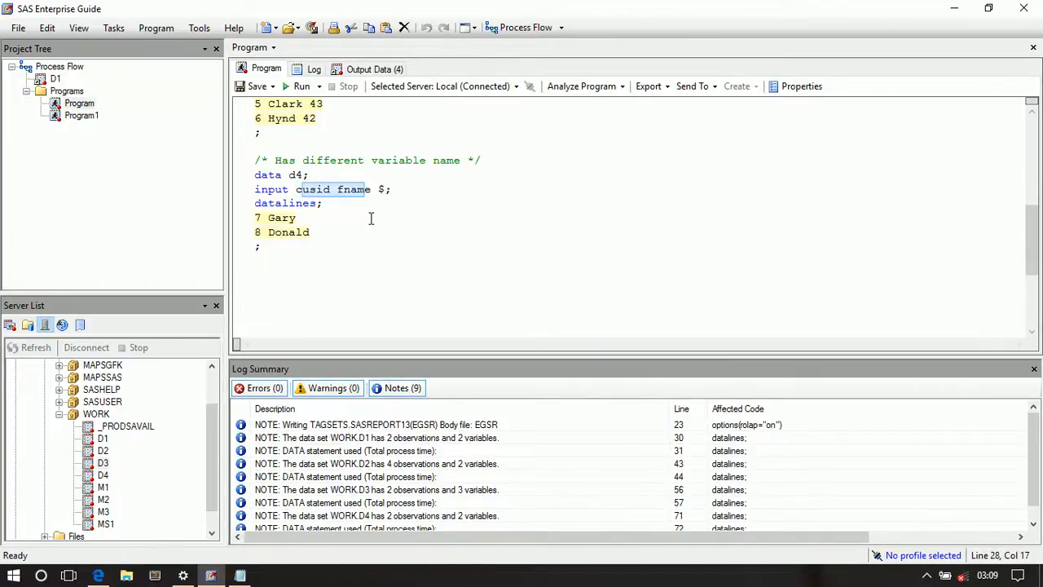
{"action": "left_click", "coordinate": [81, 115]}
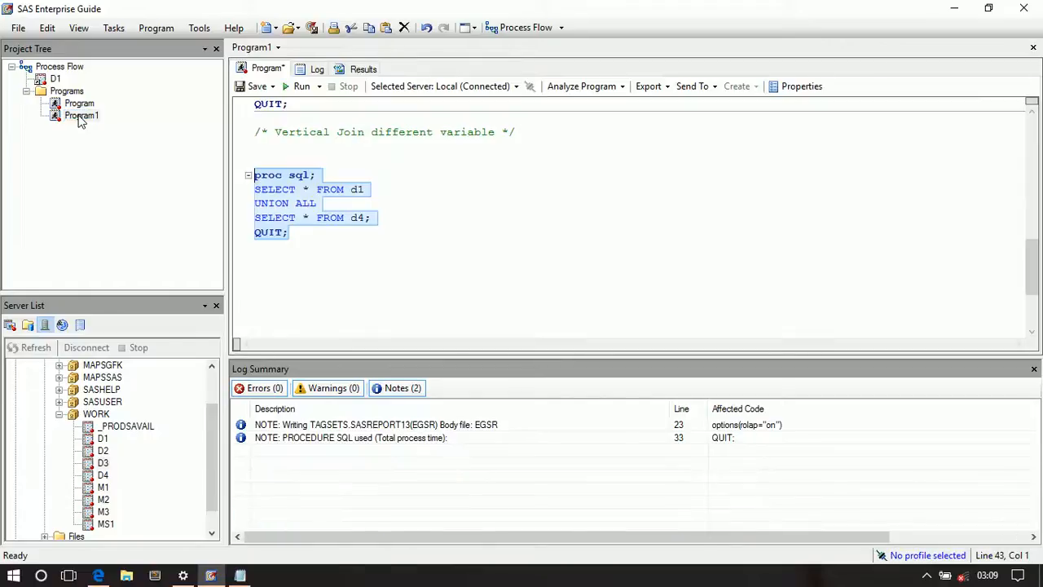
{"action": "left_click", "coordinate": [348, 230]}
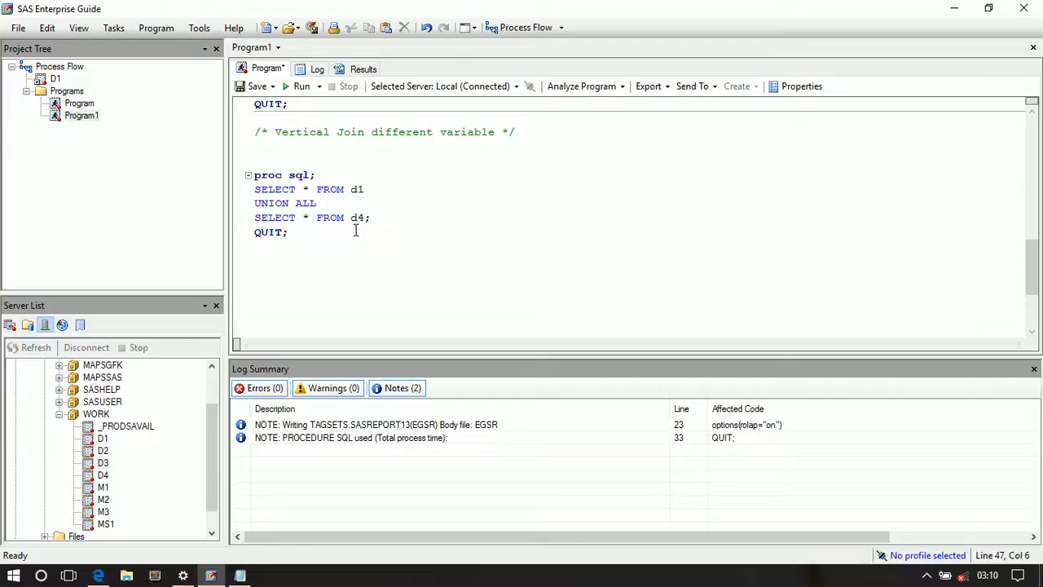
{"action": "left_click", "coordinate": [288, 232]}
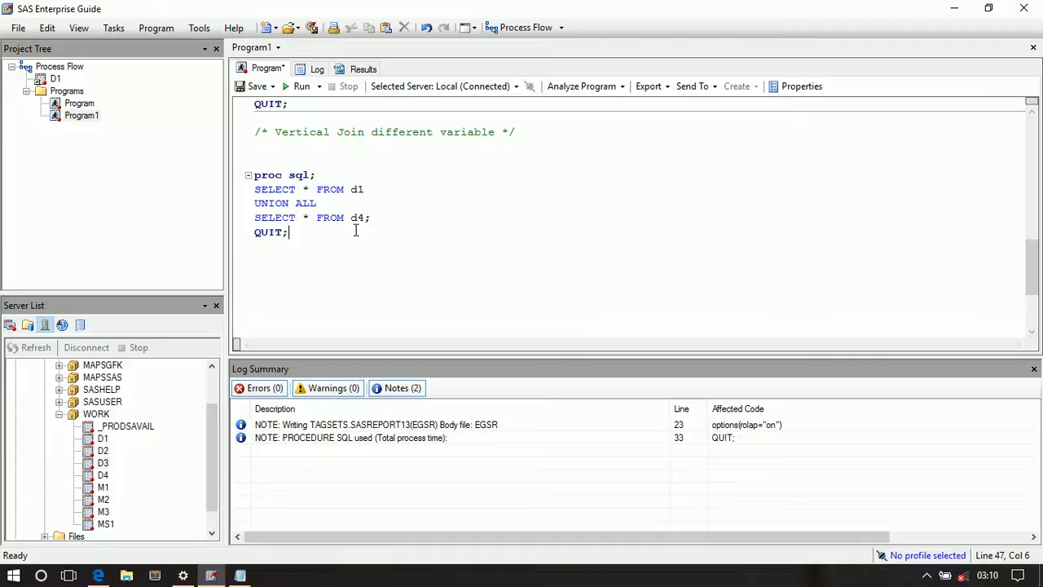
{"action": "type", "text": "++"}
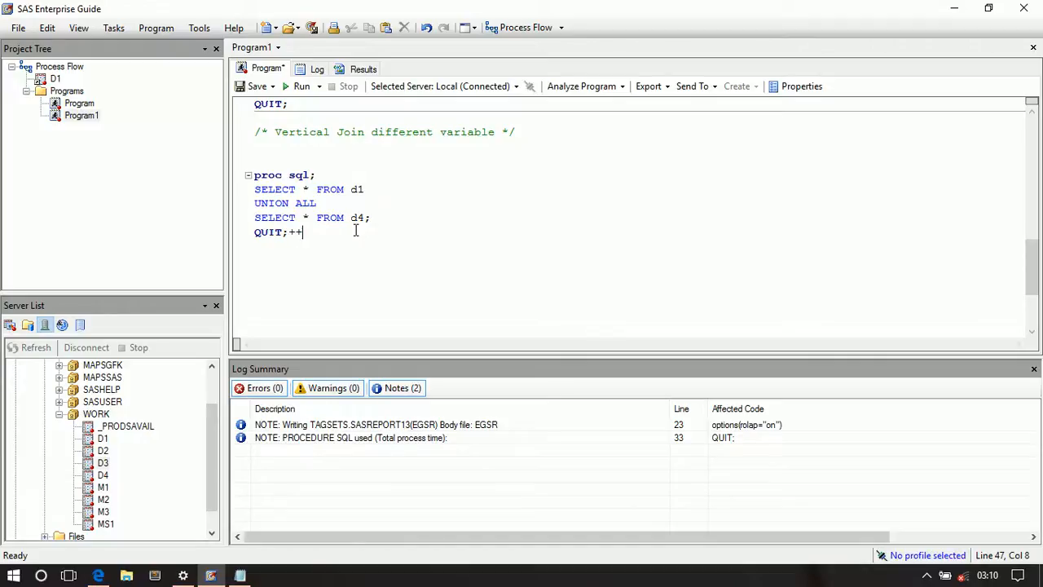
{"action": "key", "text": "Backspace"}
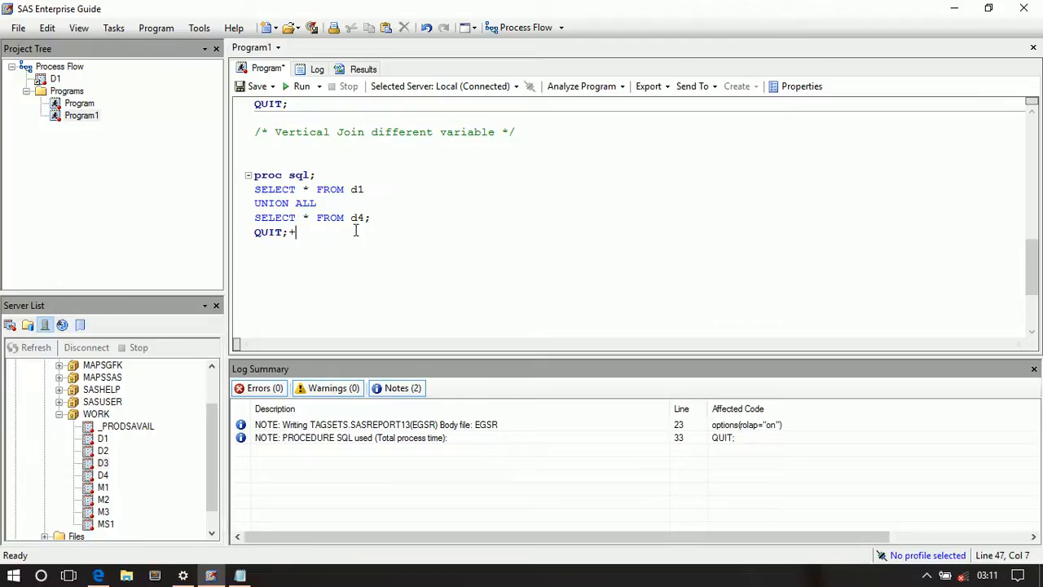